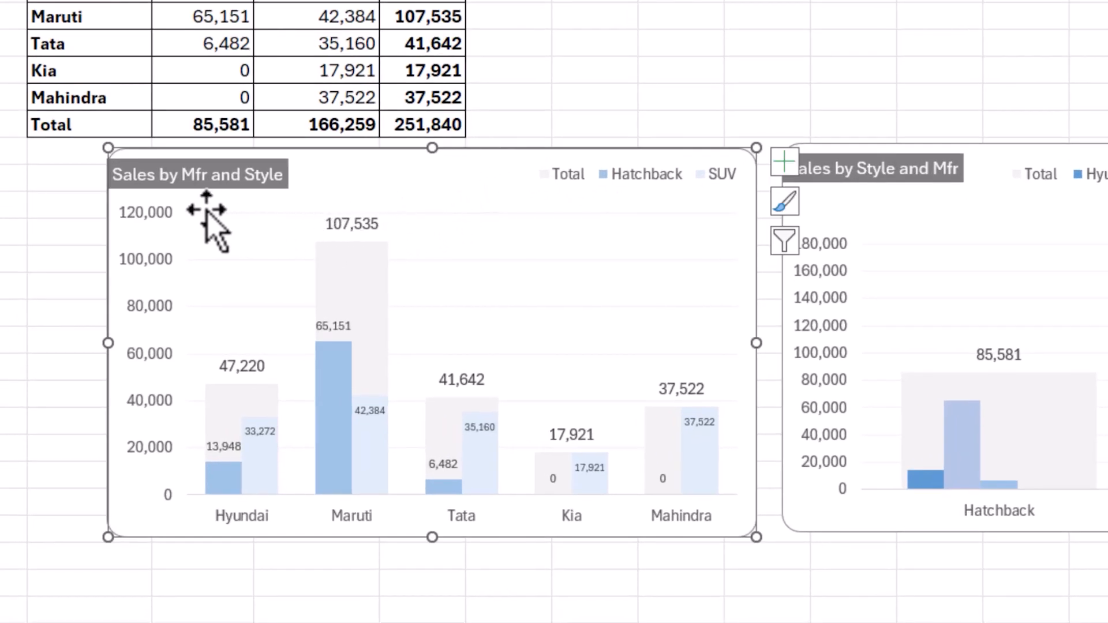
mouse_move(209, 198)
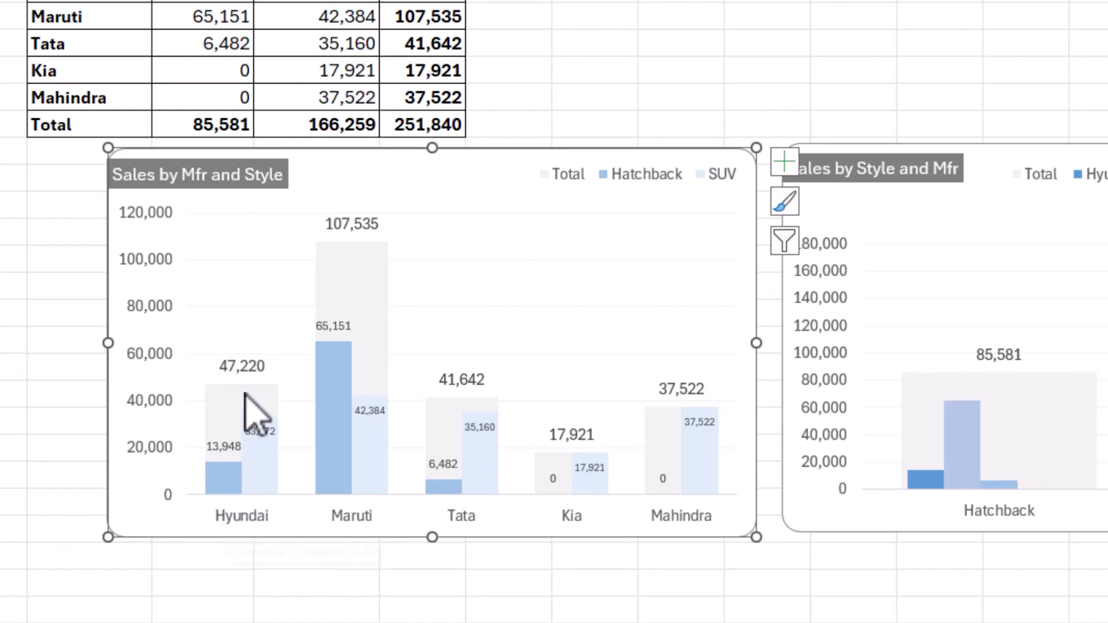
mouse_move(258, 392)
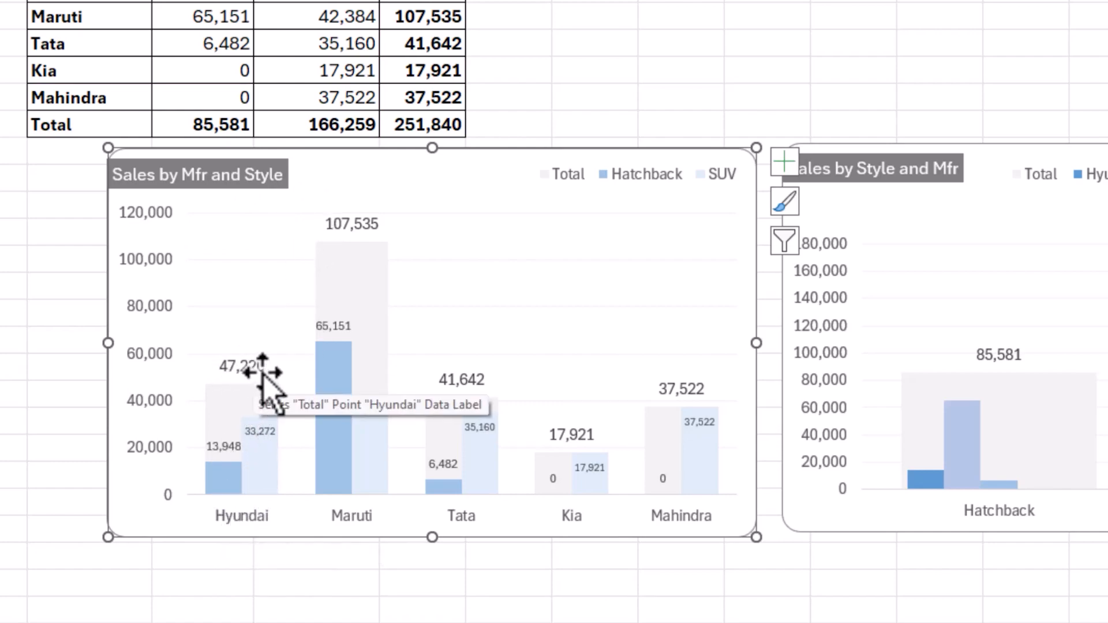
mouse_move(300, 396)
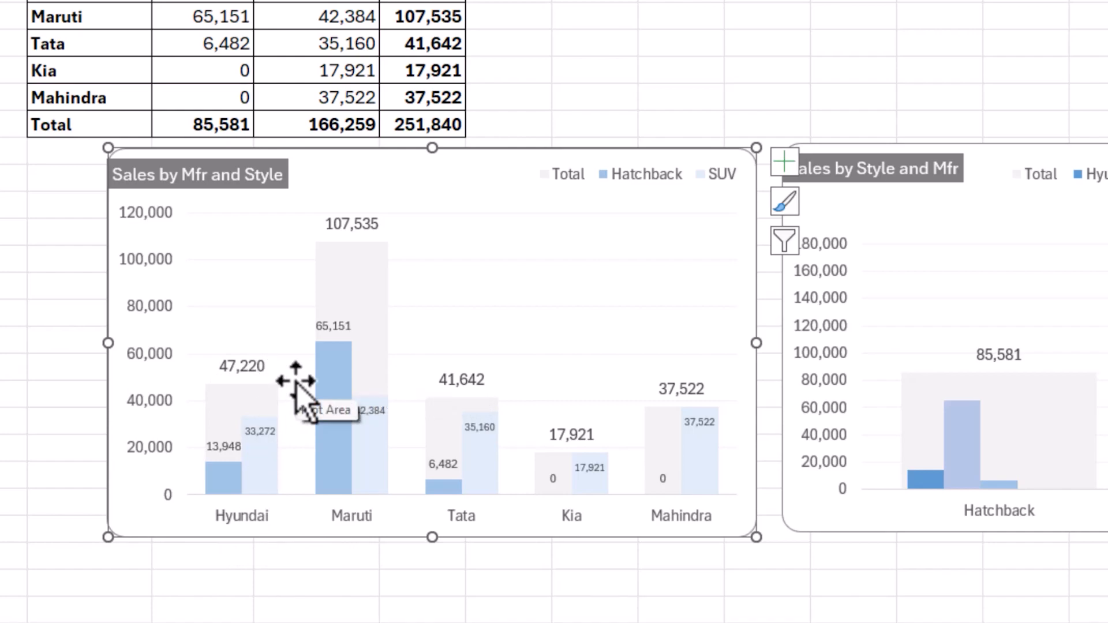
mouse_move(243, 537)
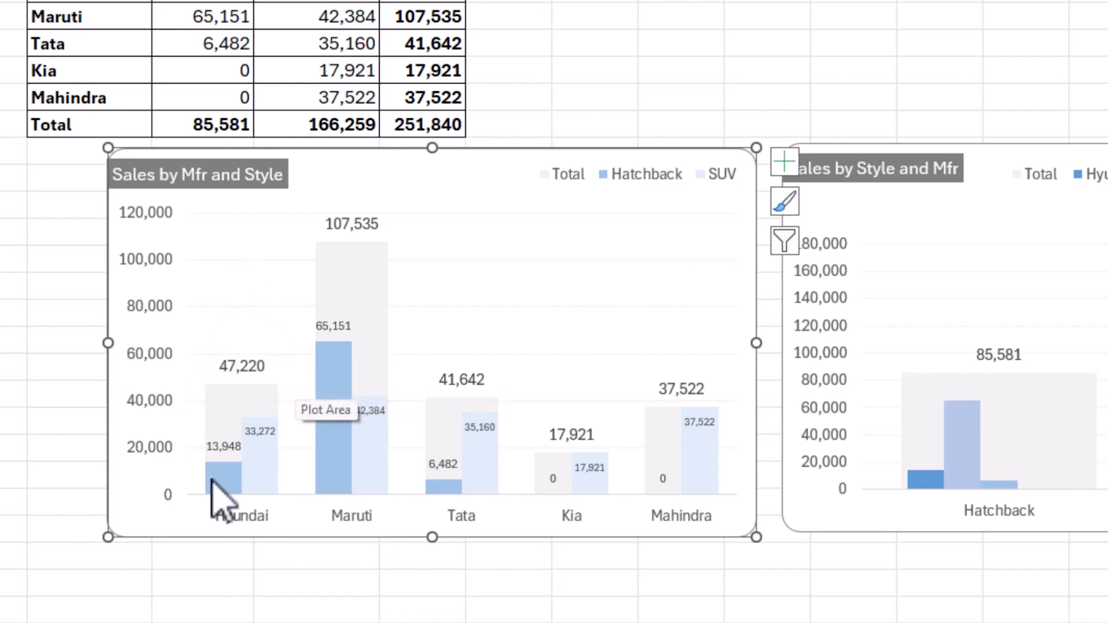
mouse_move(265, 487)
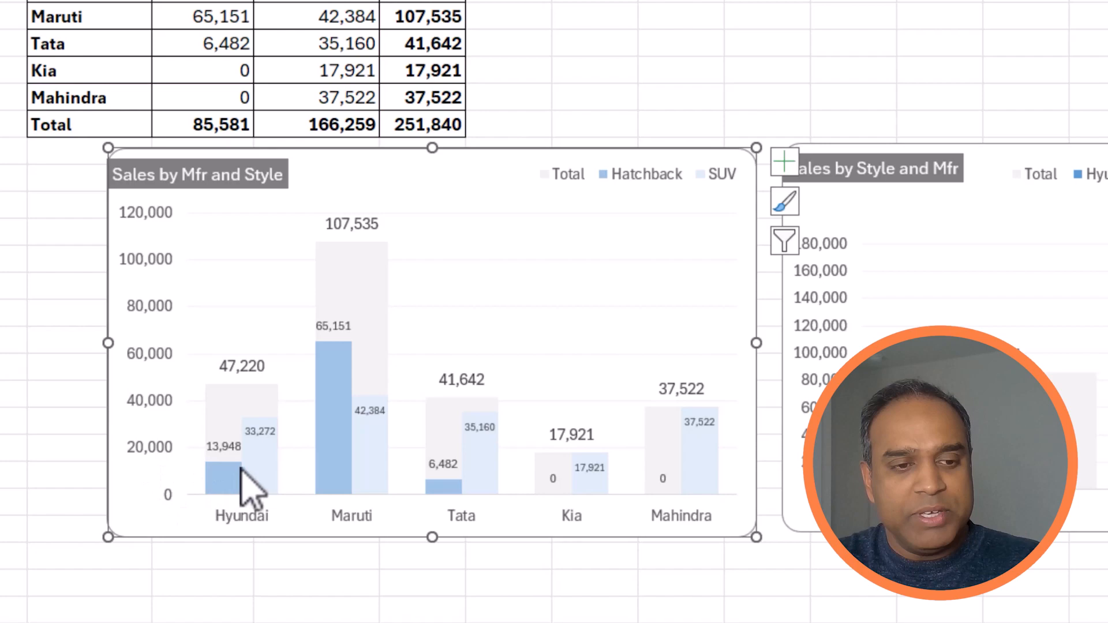
mouse_move(255, 481)
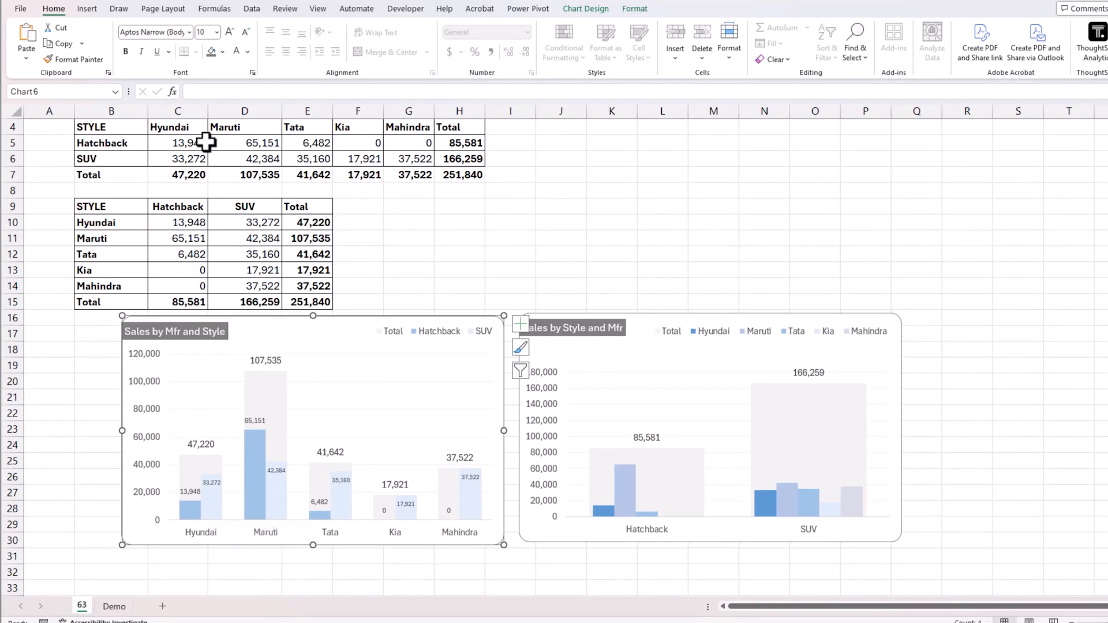
- Drag across the unformatted style-by-manufacturer sales table on the Demo sheet
drag(205, 143, 459, 158)
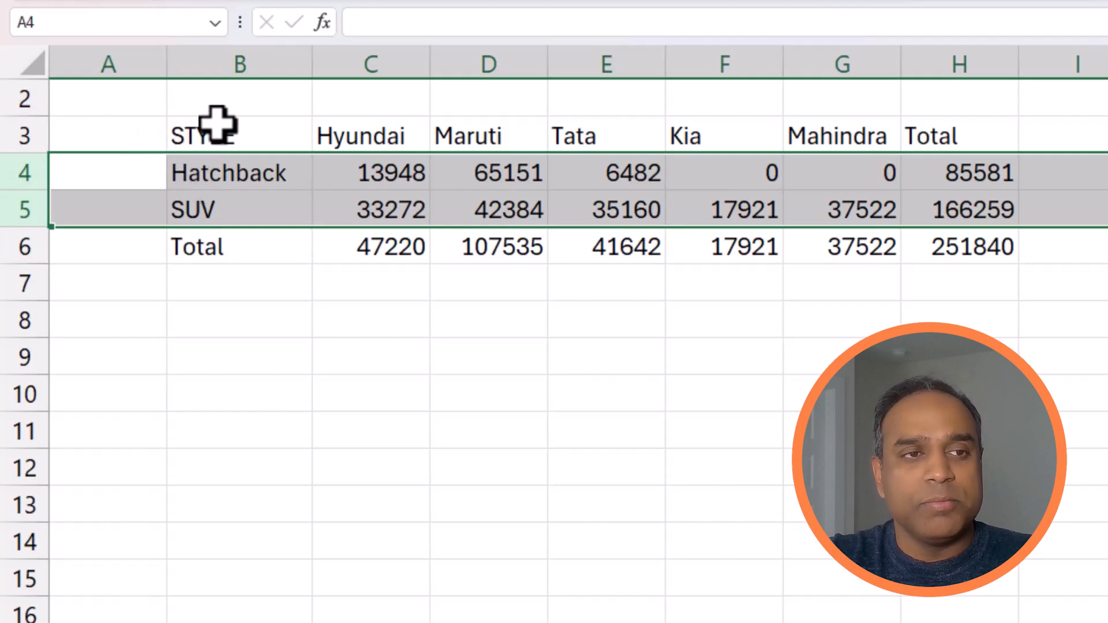
- Insert a clustered column chart from the B3:G6 sales table and select a series
click(239, 136)
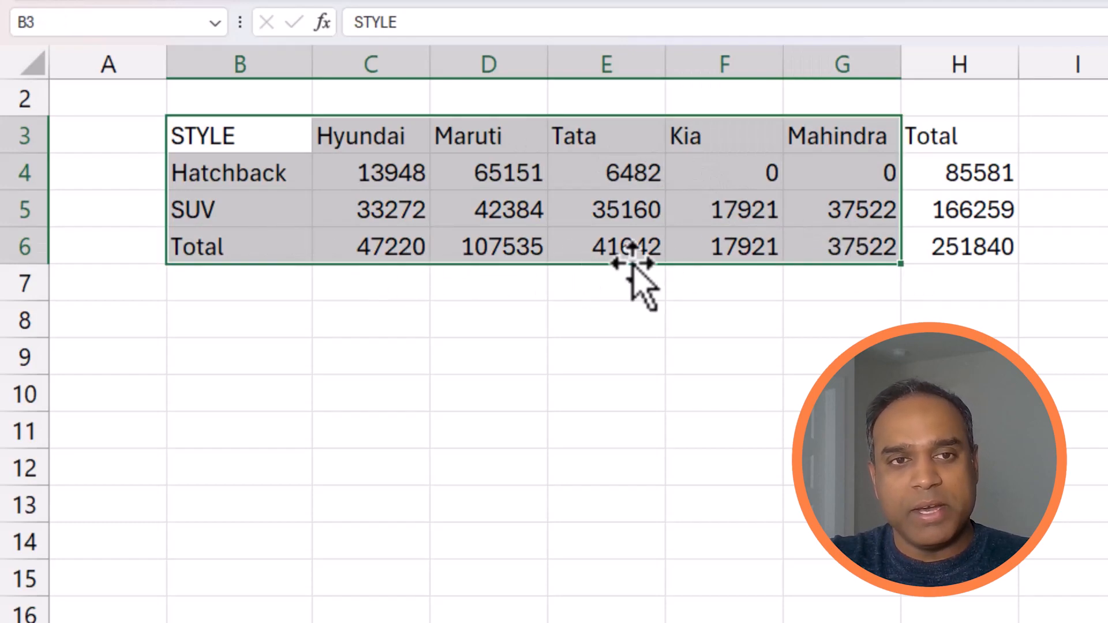
click(122, 9)
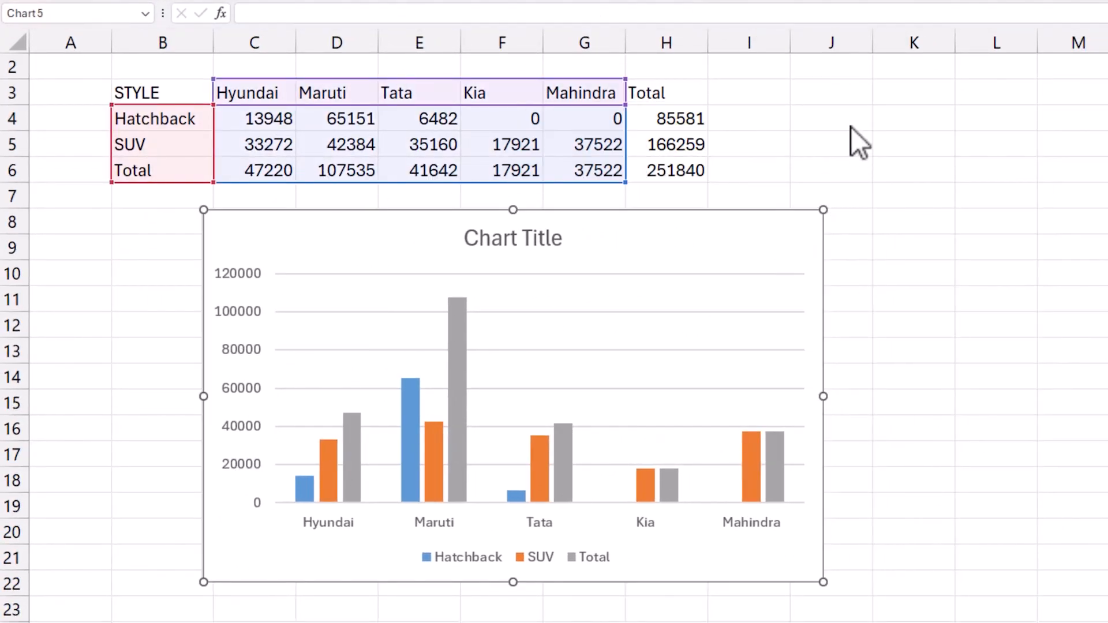
mouse_move(194, 569)
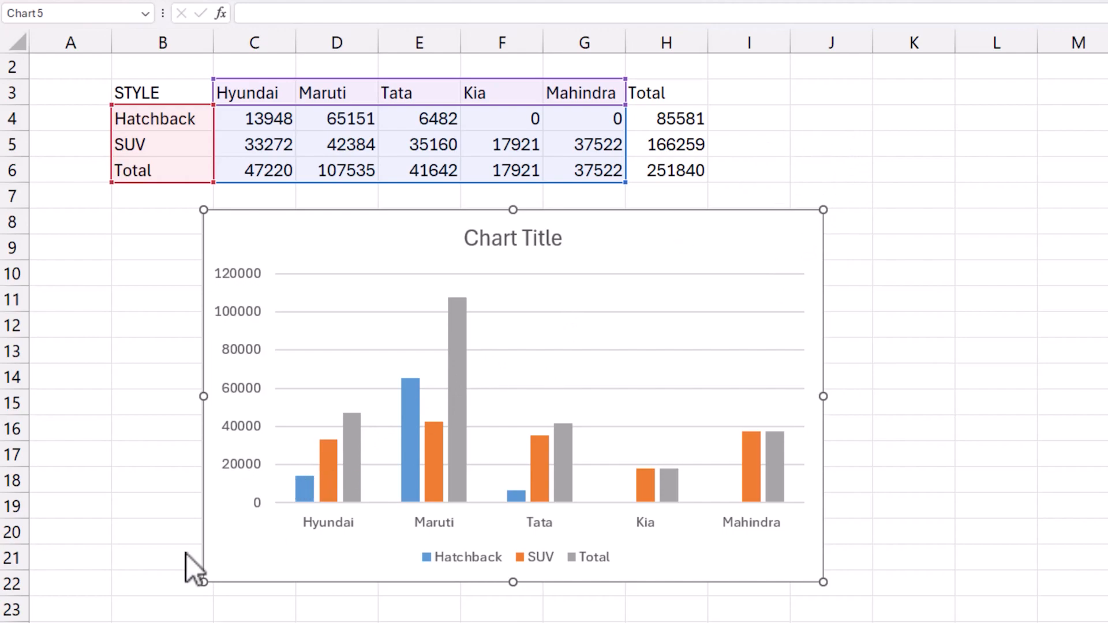
mouse_move(394, 535)
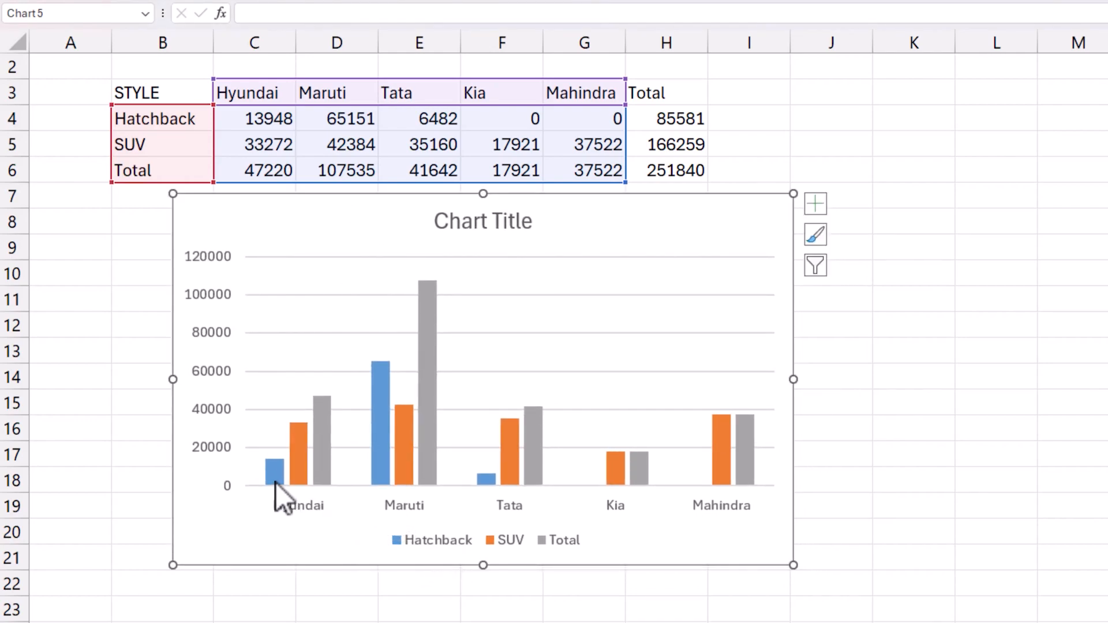
click(275, 463)
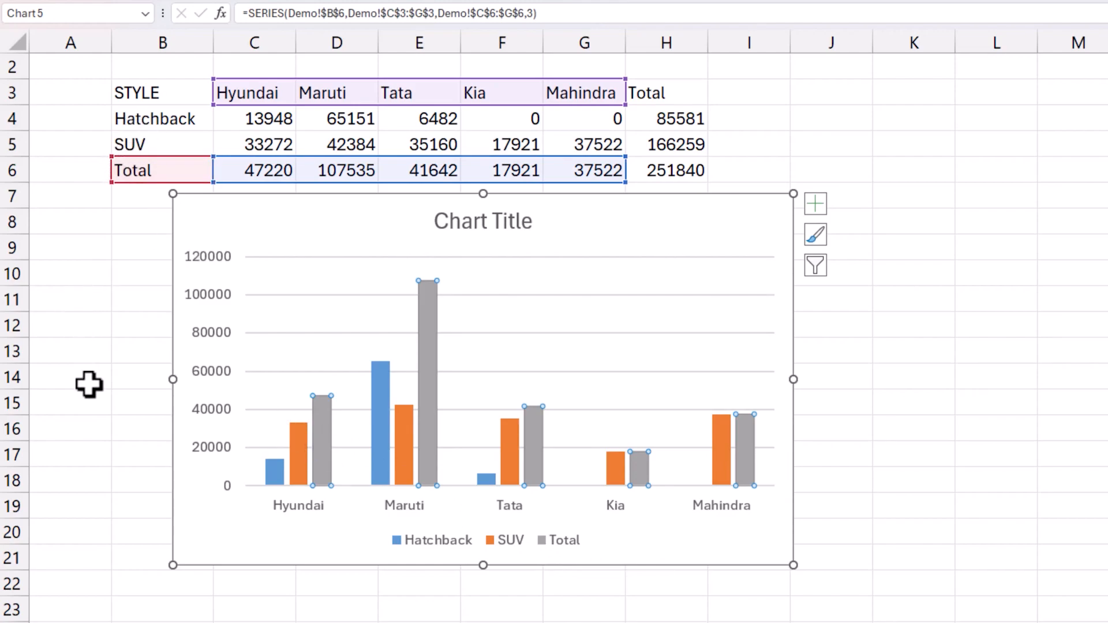
mouse_move(495, 453)
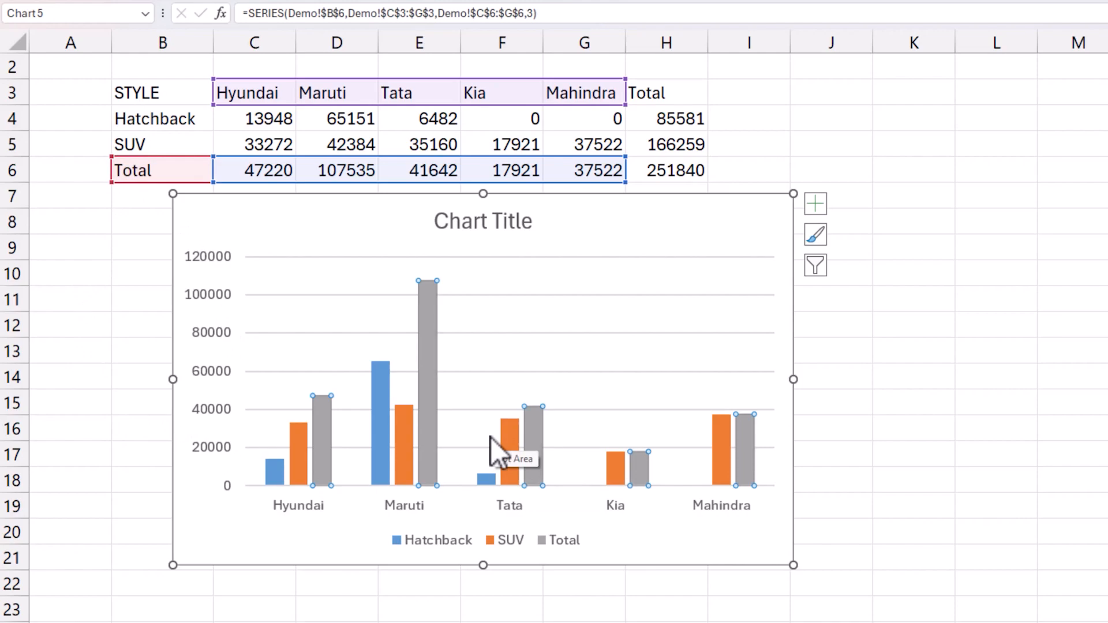
mouse_move(428, 346)
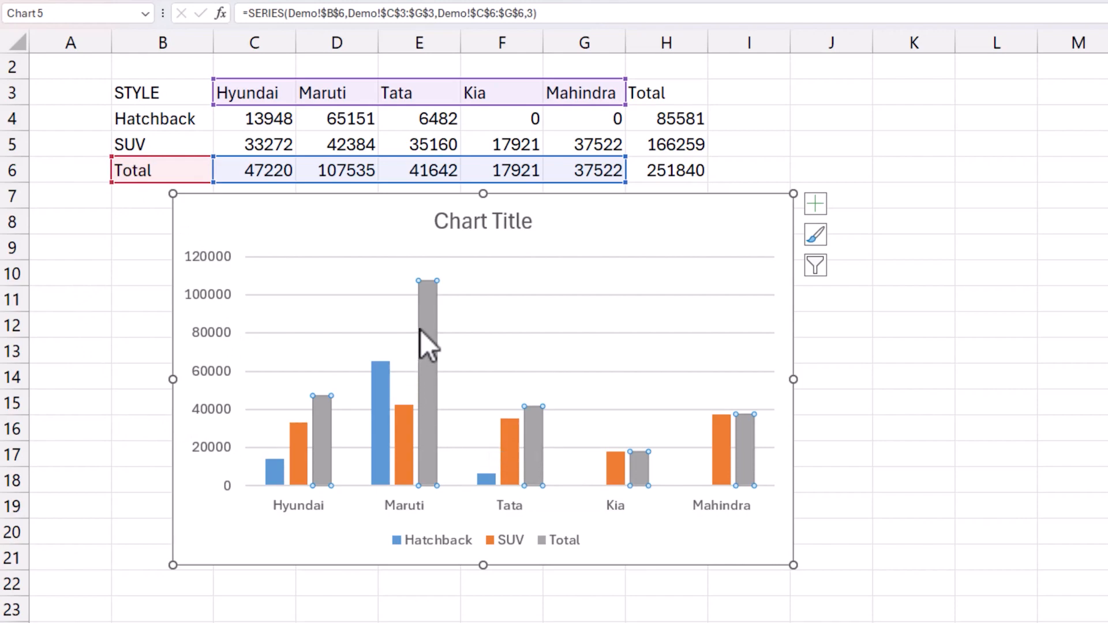
mouse_move(317, 514)
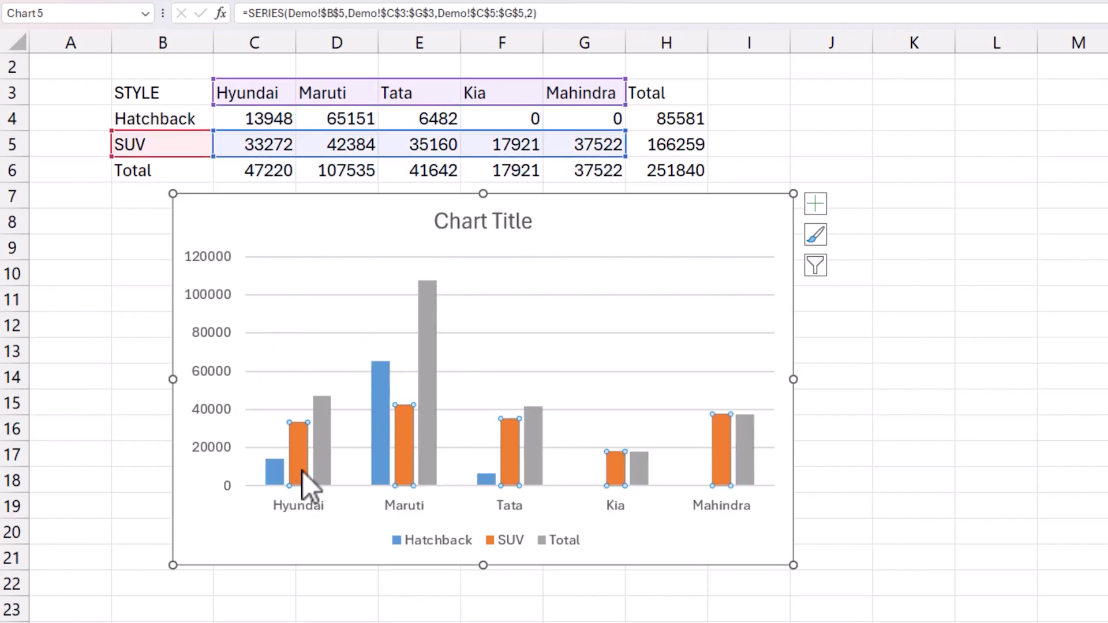
mouse_move(300, 459)
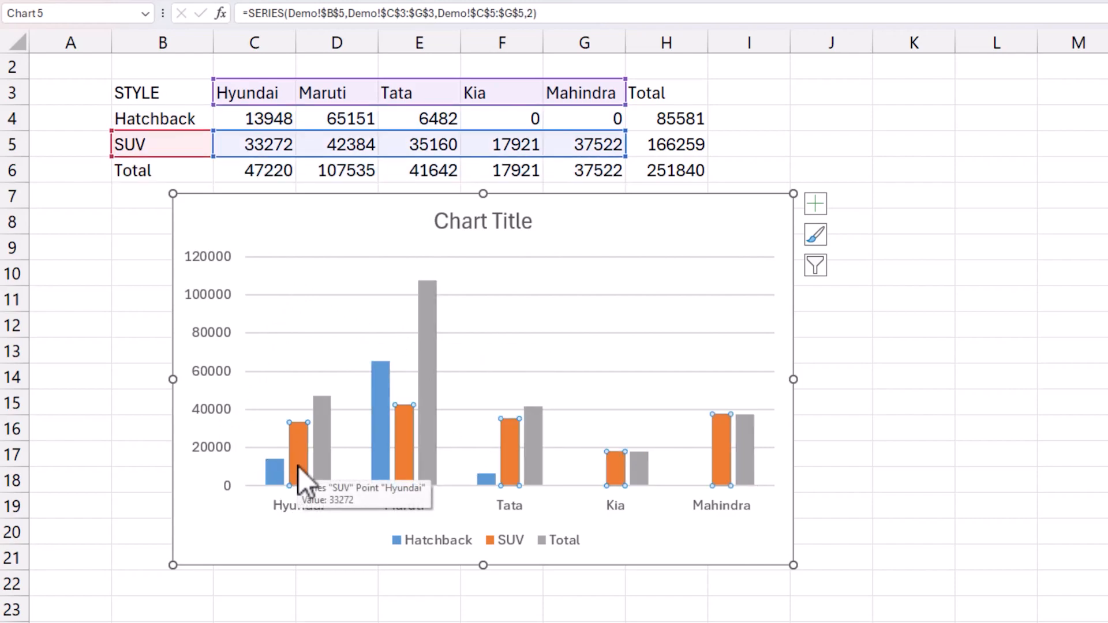
mouse_move(712, 385)
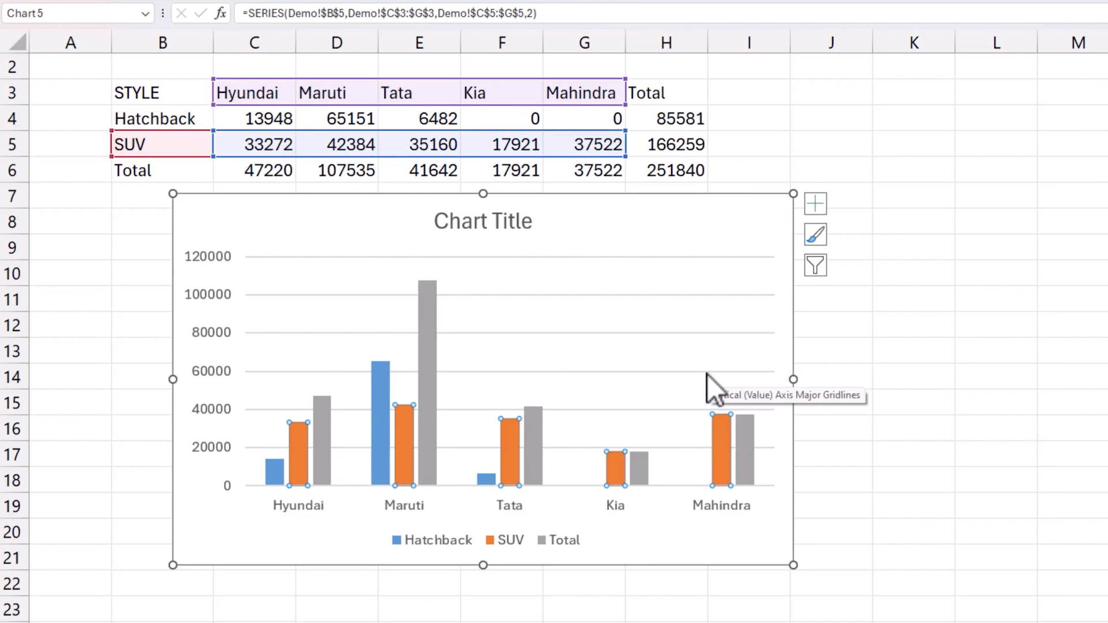
mouse_move(639, 338)
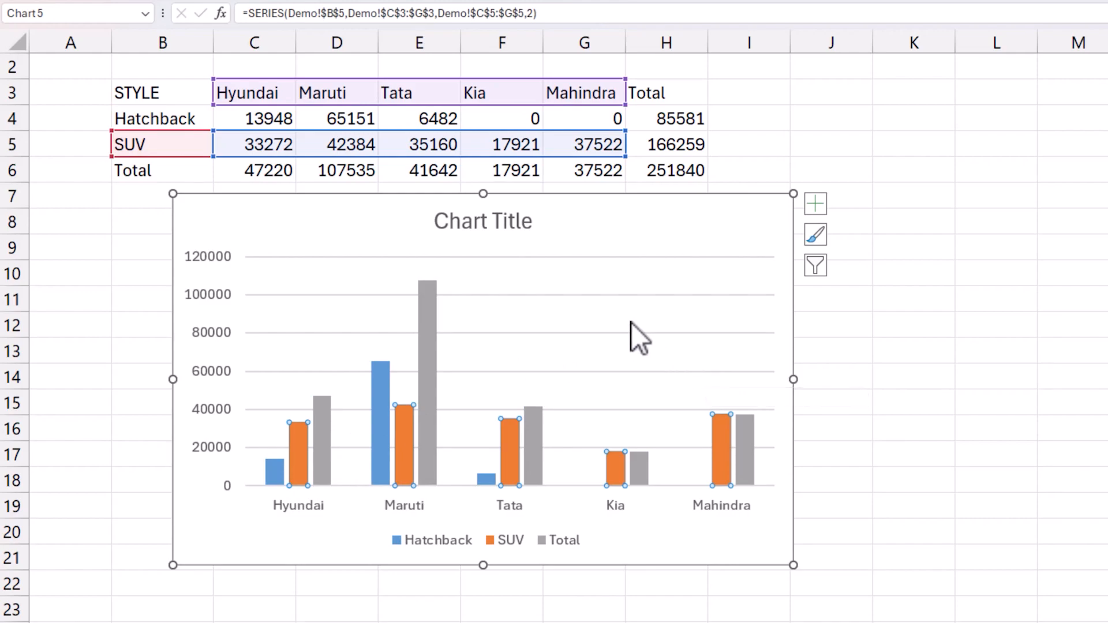
- Change the chart to a combo with Total as clustered columns and SUV on a secondary axis
right_click(636, 336)
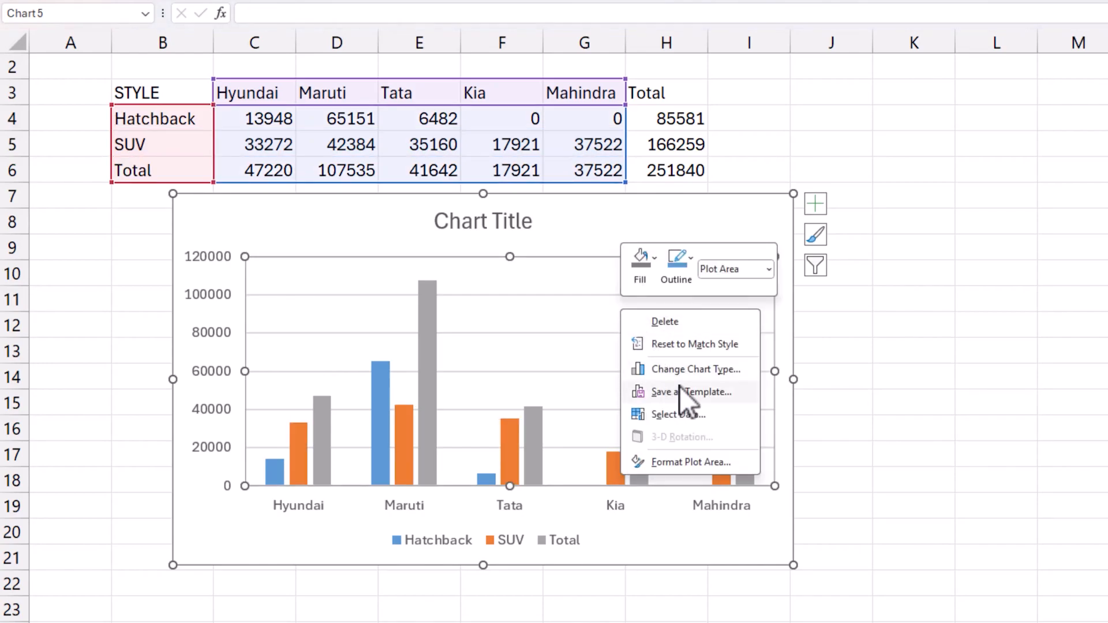
click(693, 368)
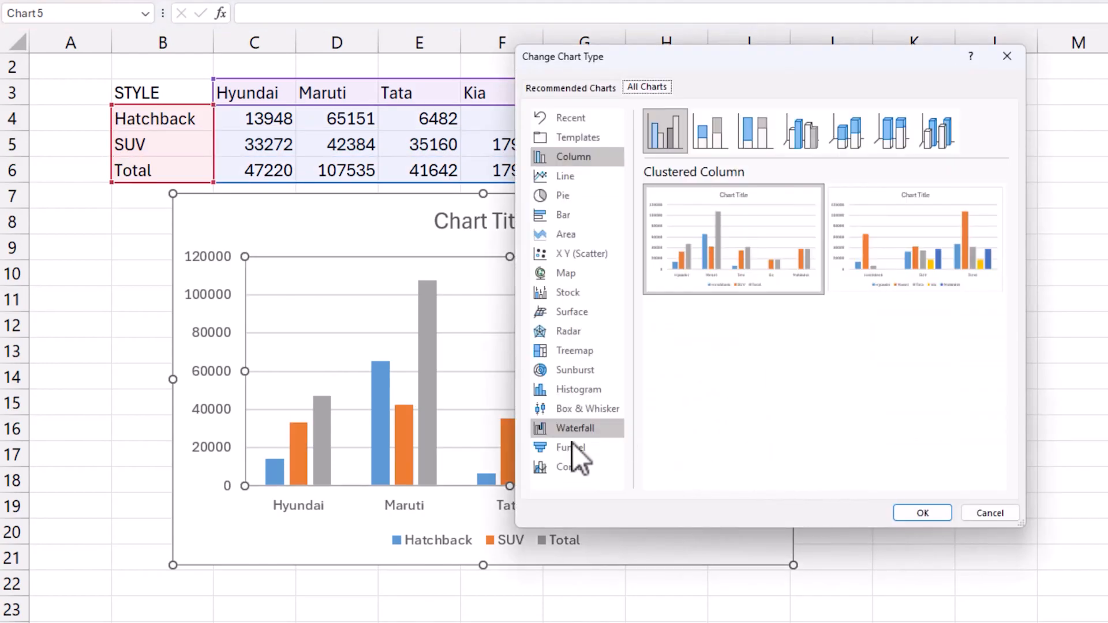
click(565, 466)
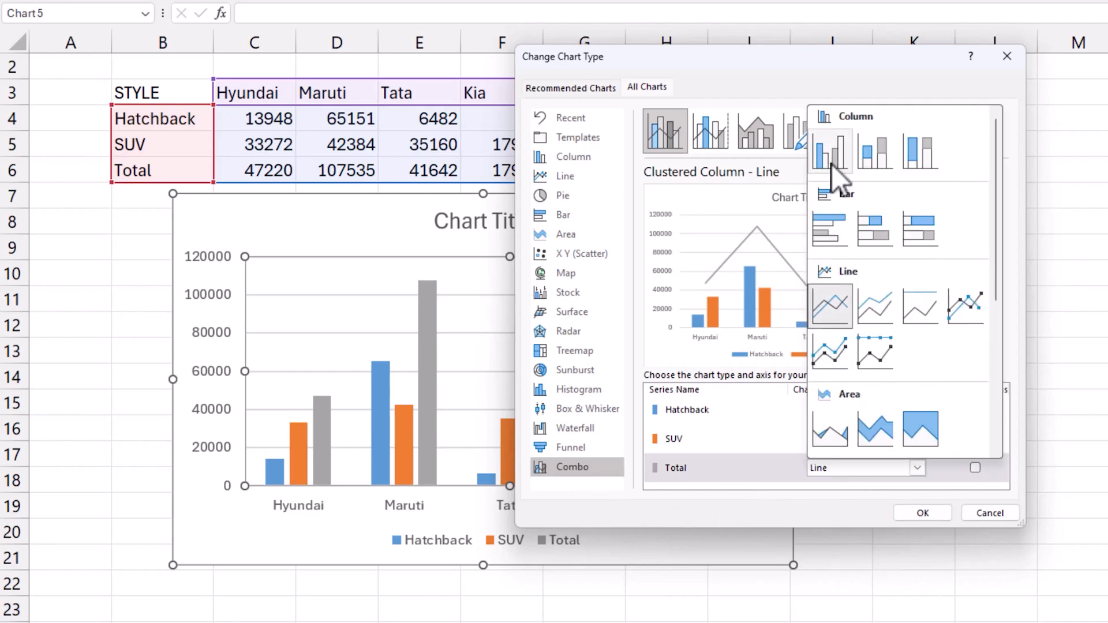
click(862, 468)
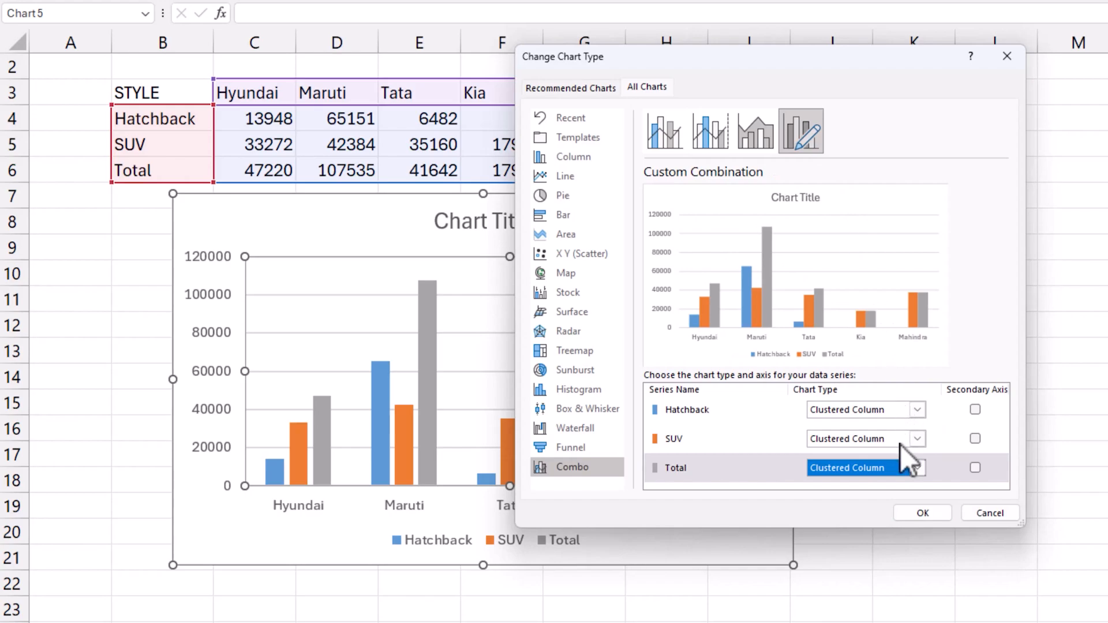
mouse_move(830, 456)
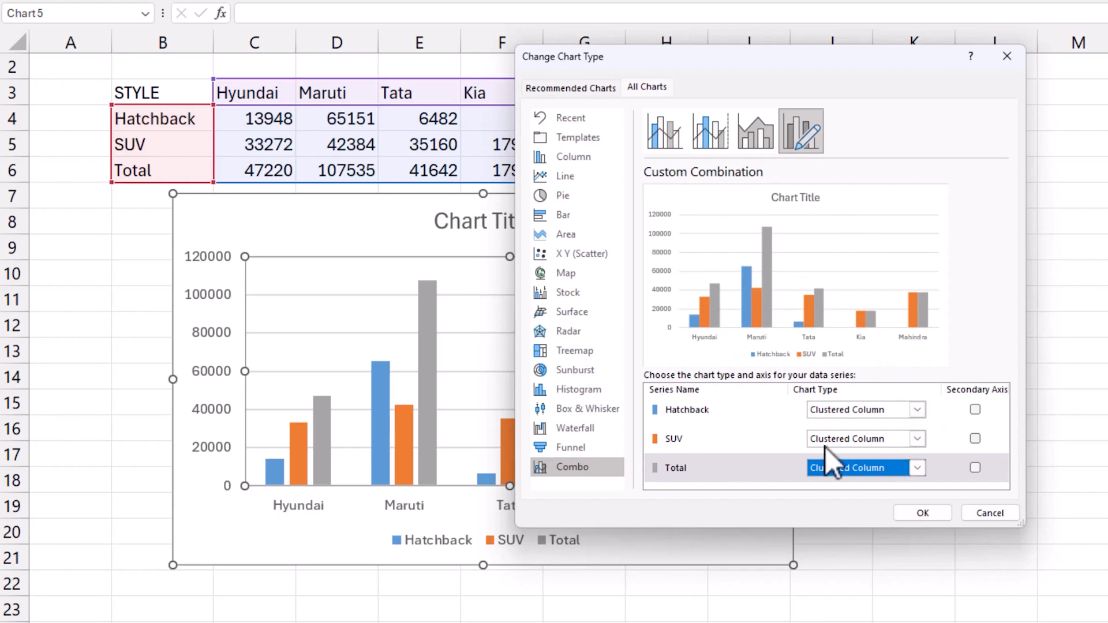
mouse_move(876, 491)
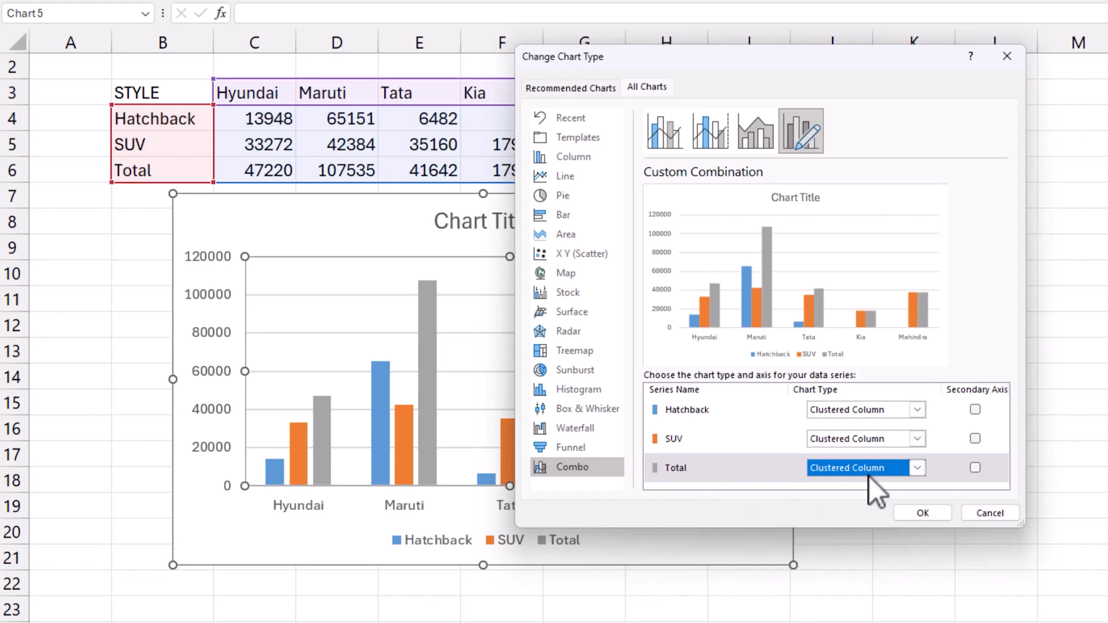
click(975, 438)
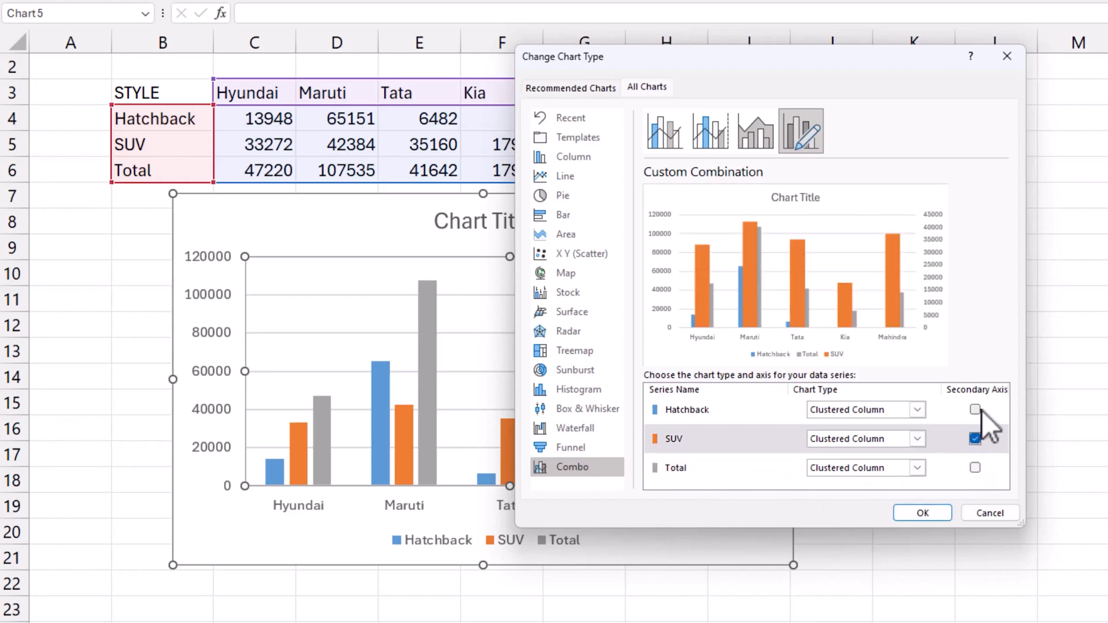
click(921, 512)
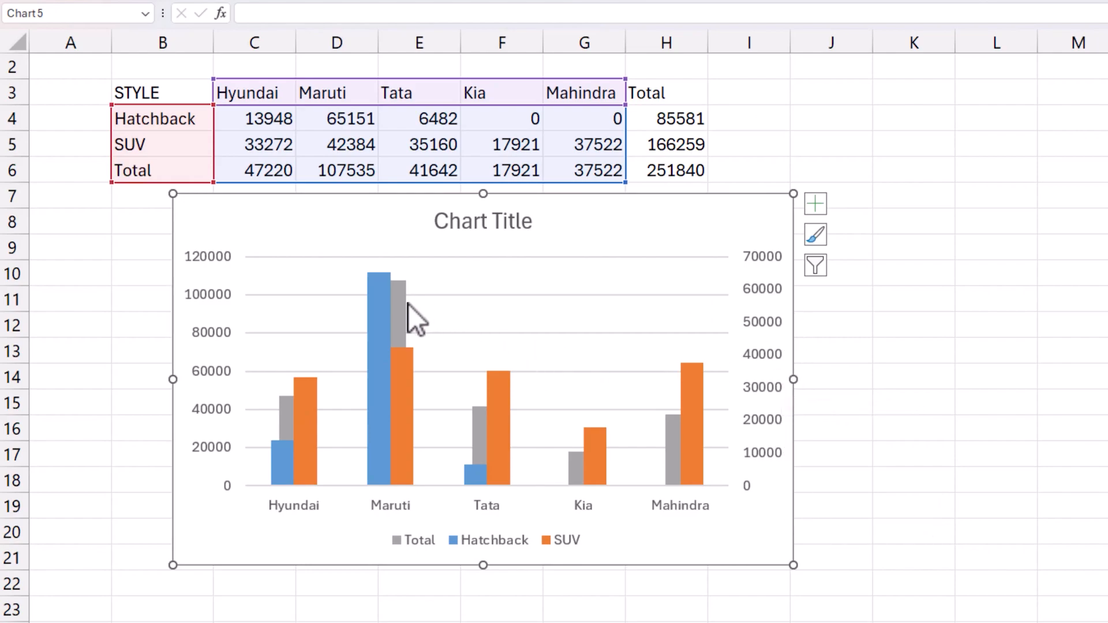
mouse_move(402, 304)
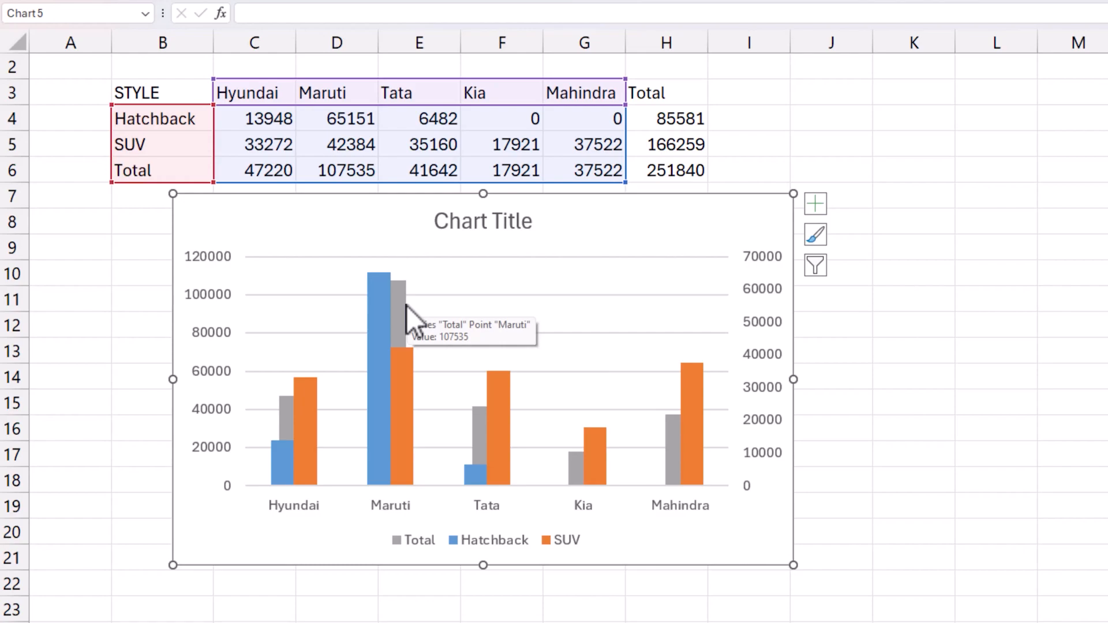
- Move the Total series to the top of the chart's data source order
right_click(437, 318)
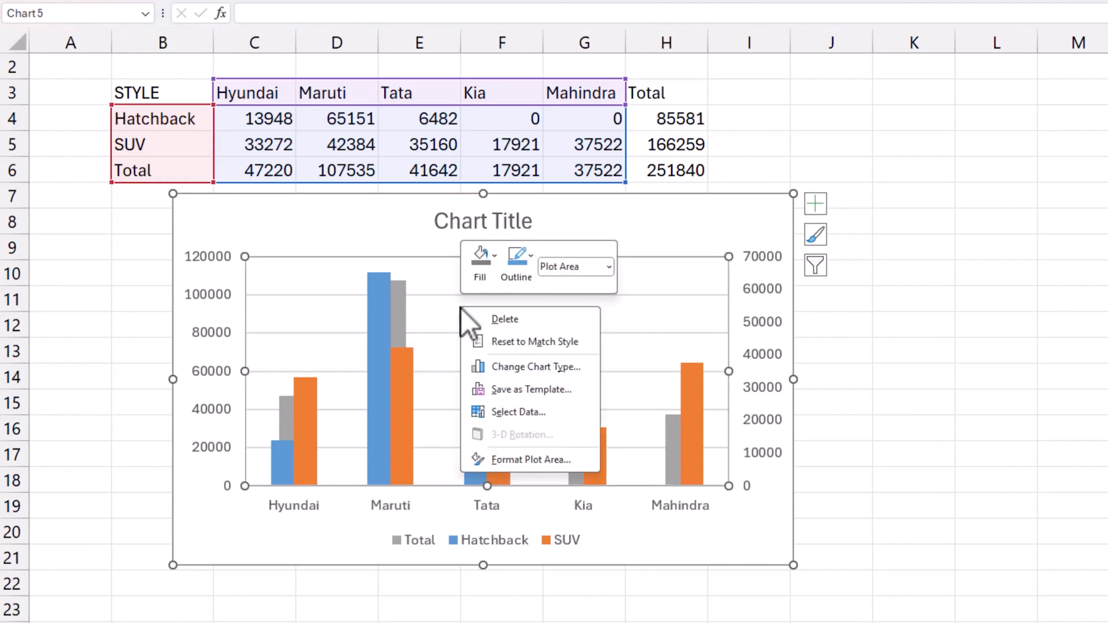
click(518, 412)
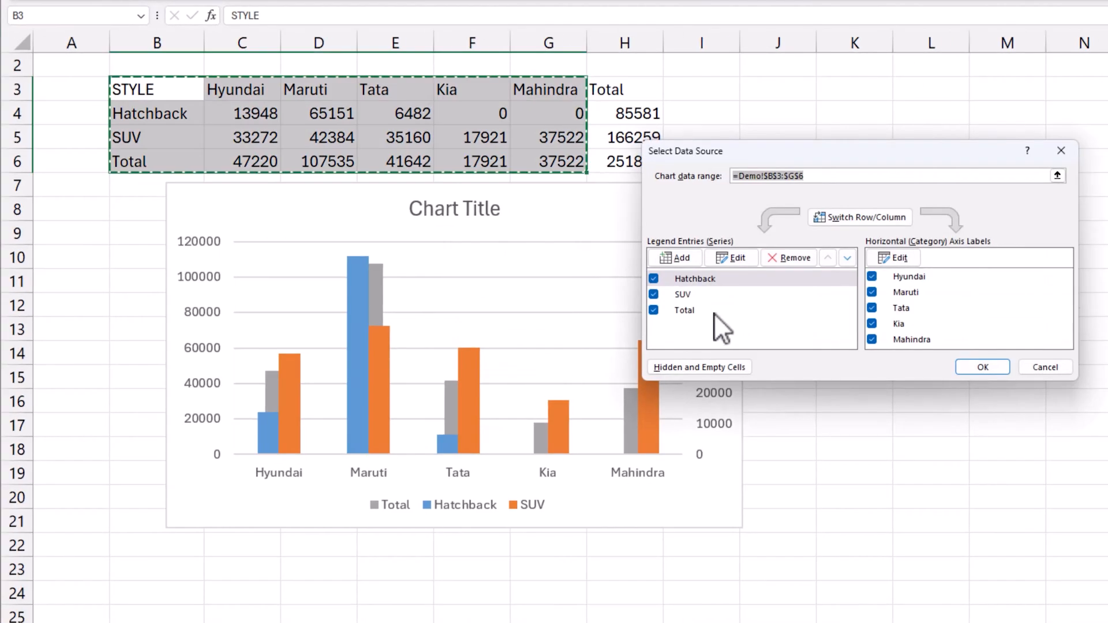
click(682, 310)
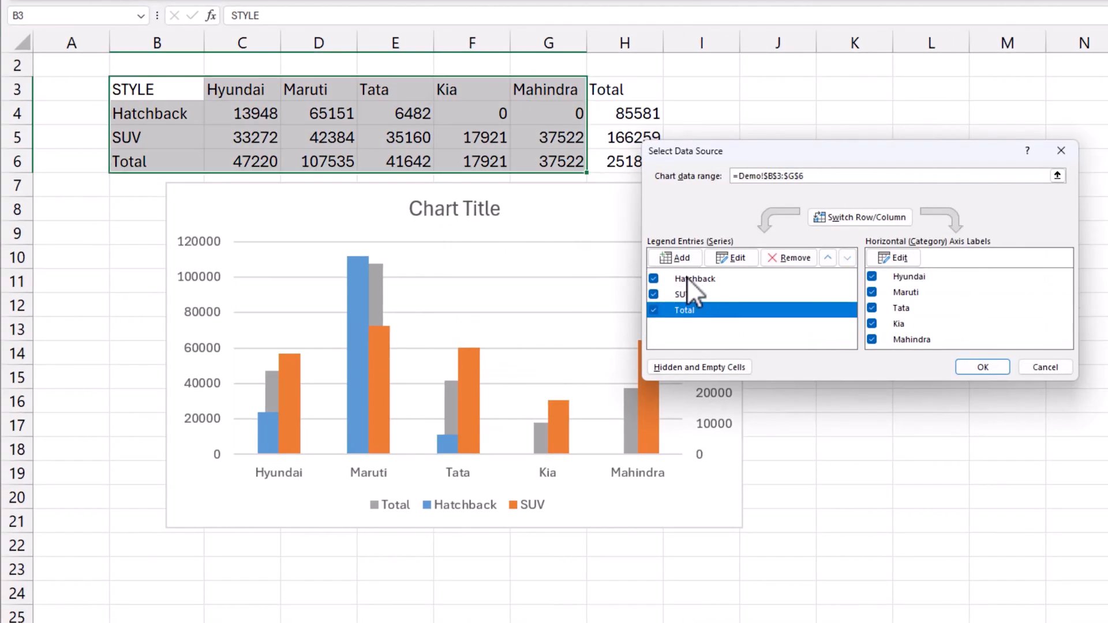
click(846, 257)
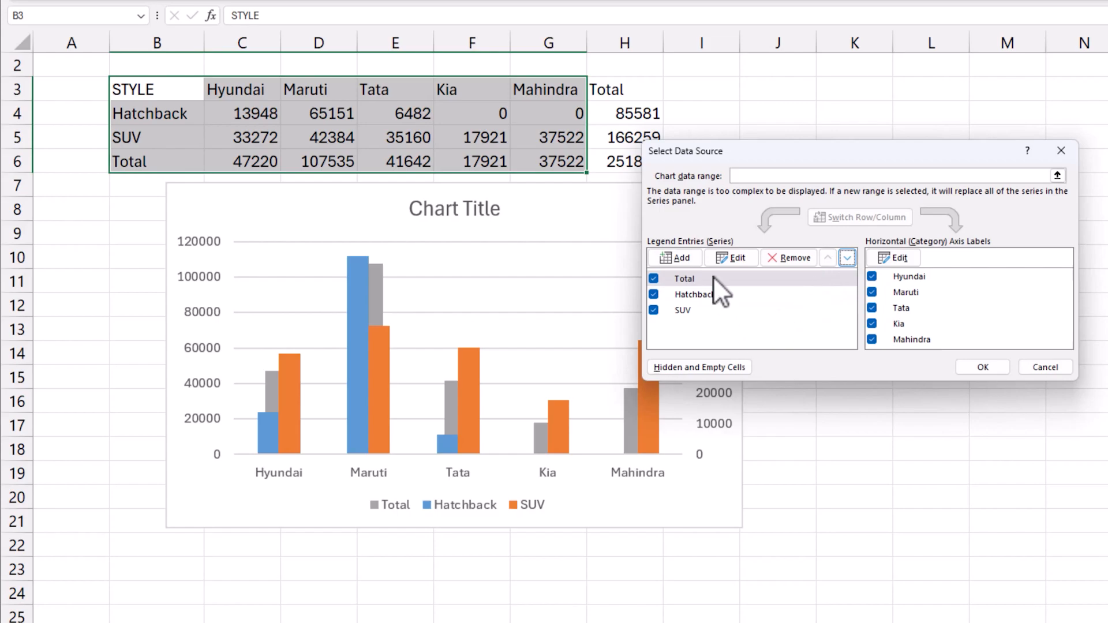
mouse_move(671, 337)
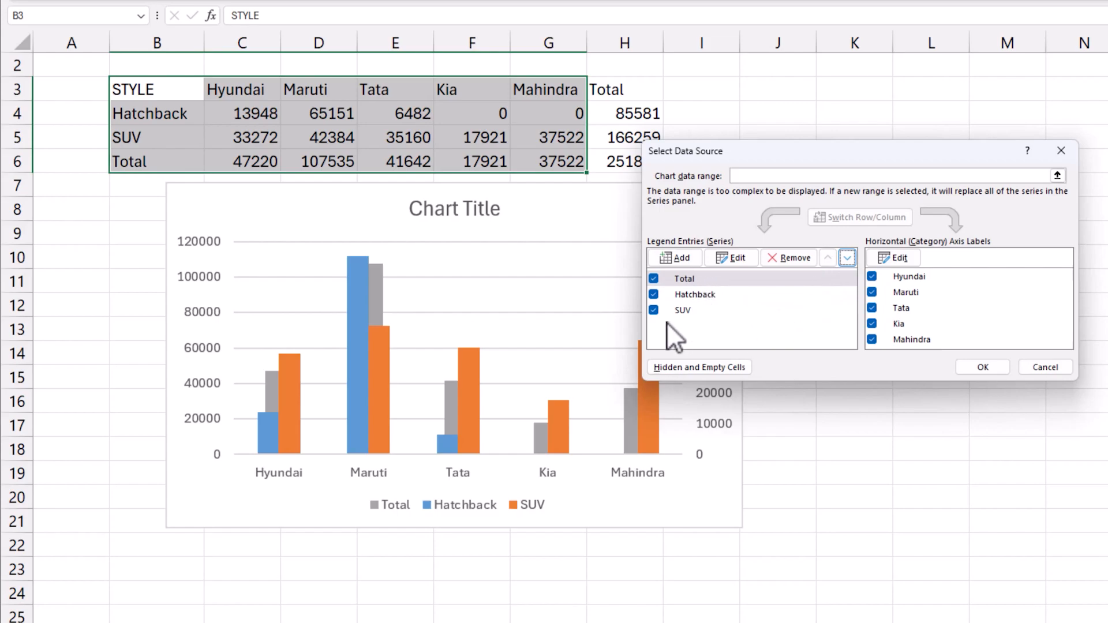
mouse_move(501, 325)
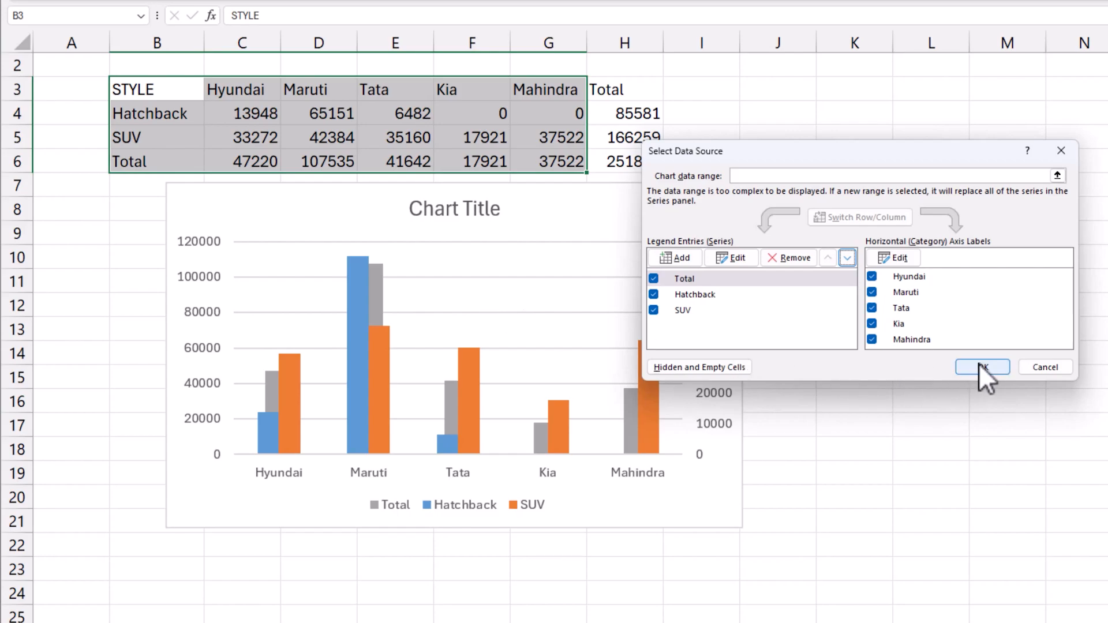
click(981, 367)
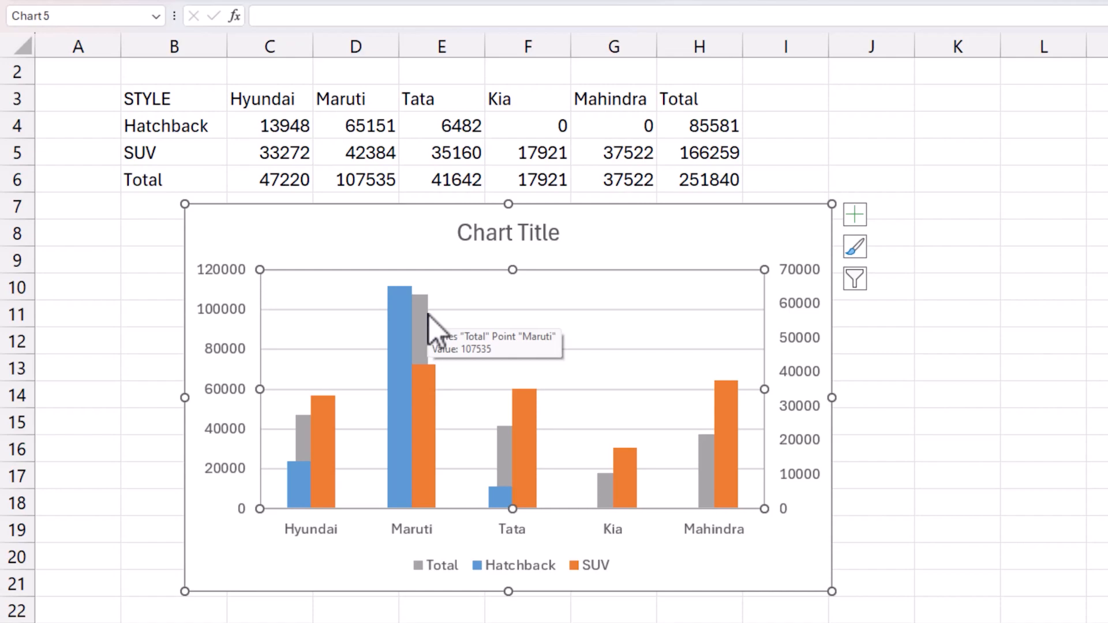
mouse_move(498, 547)
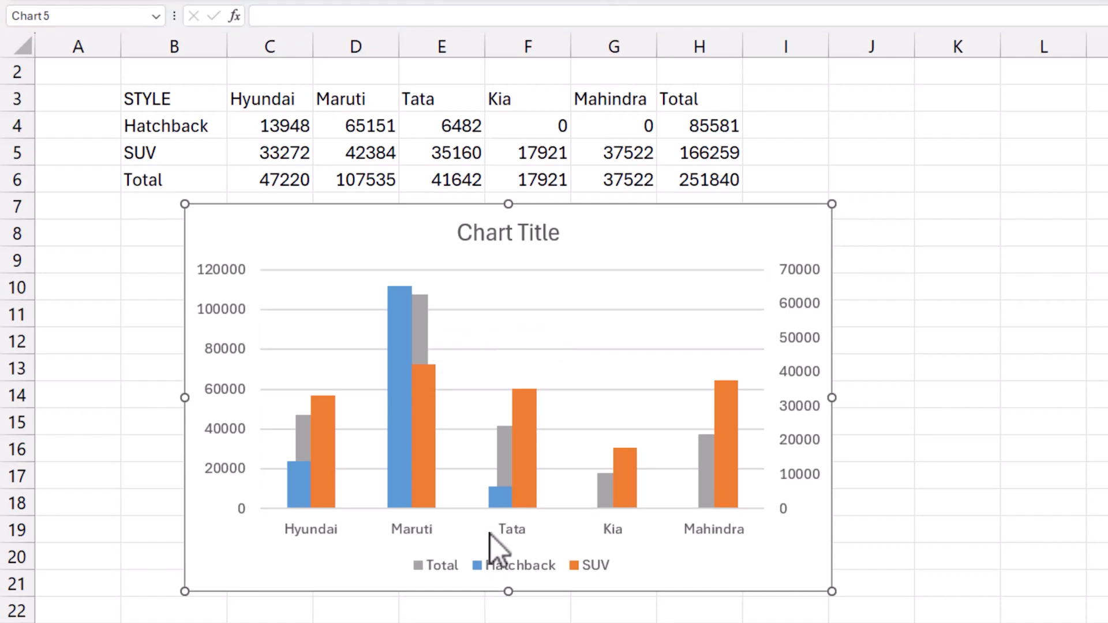
mouse_move(424, 332)
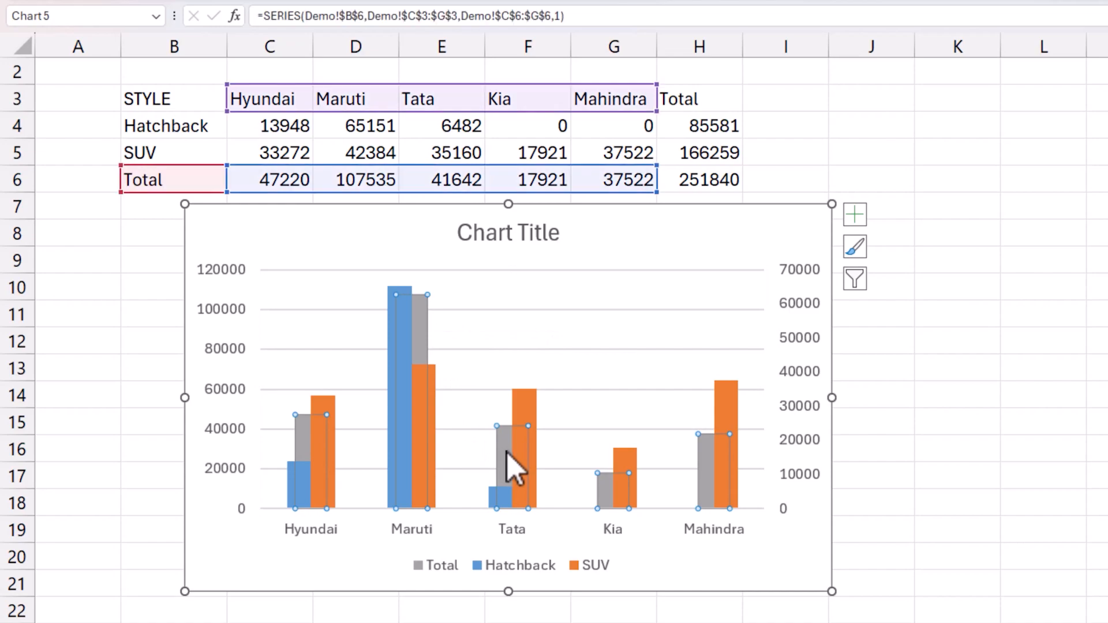
mouse_move(314, 364)
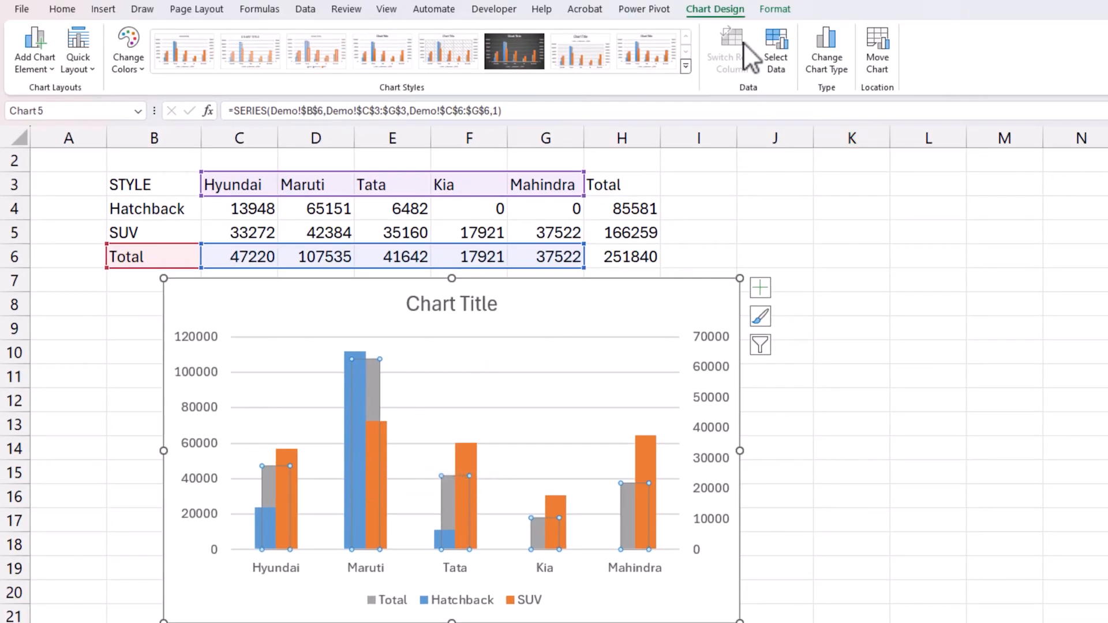
- Set the Total series gap width to 50%
click(774, 9)
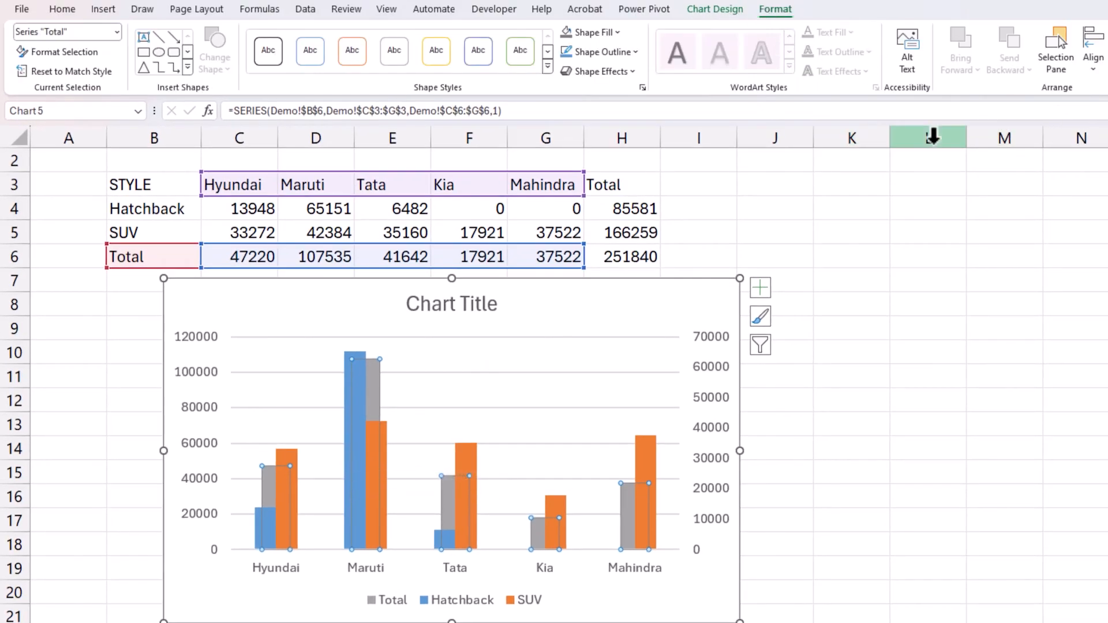
click(662, 278)
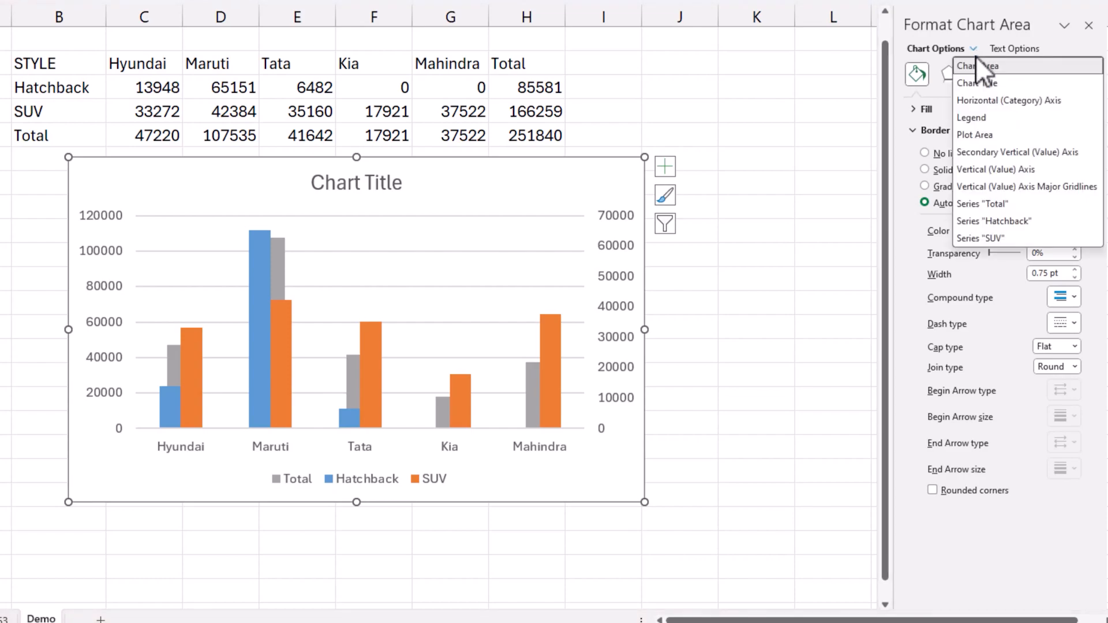
mouse_move(982, 204)
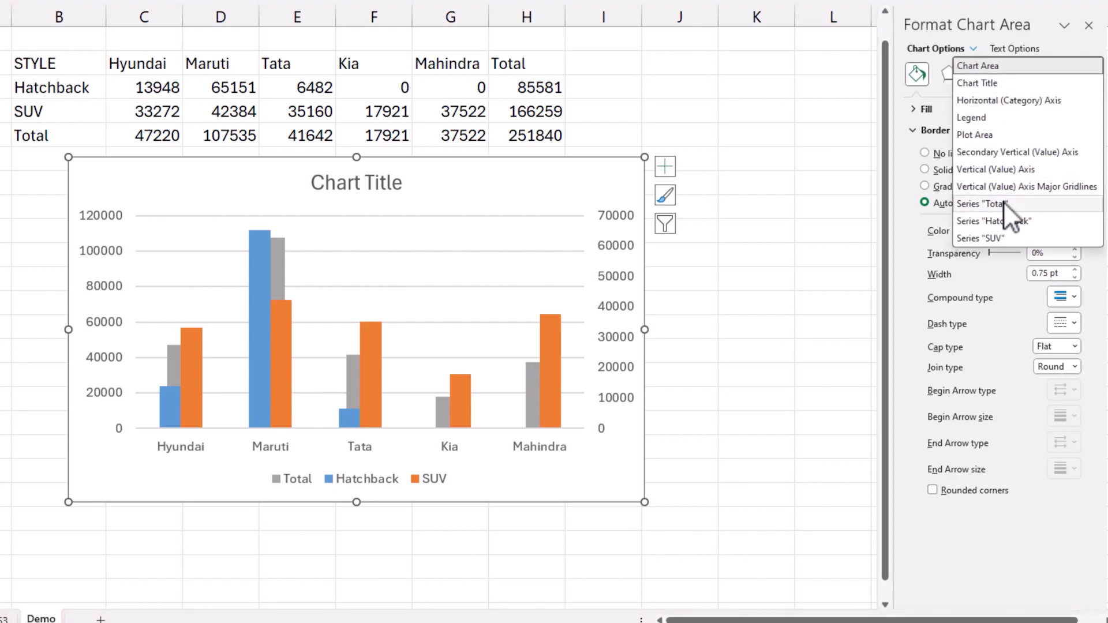
click(981, 203)
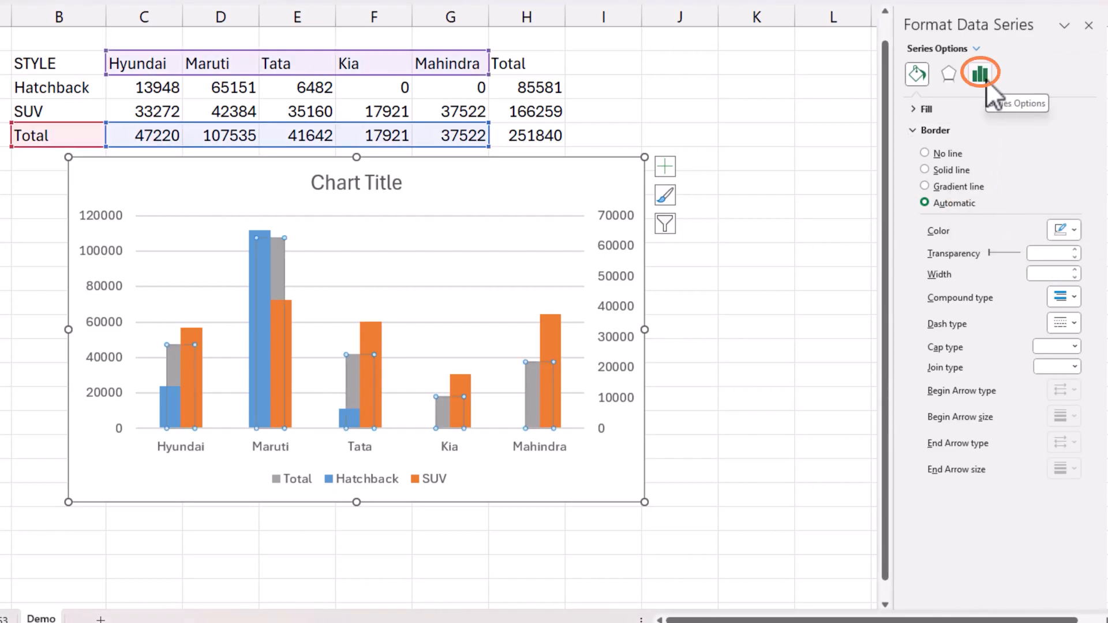
click(979, 73)
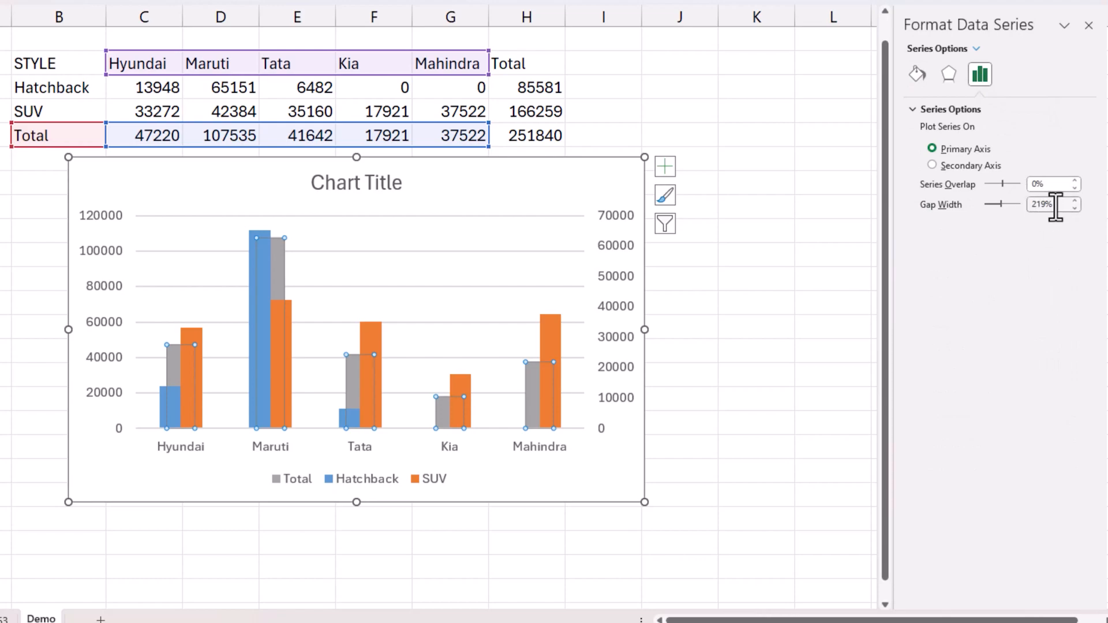
triple_click(1048, 204)
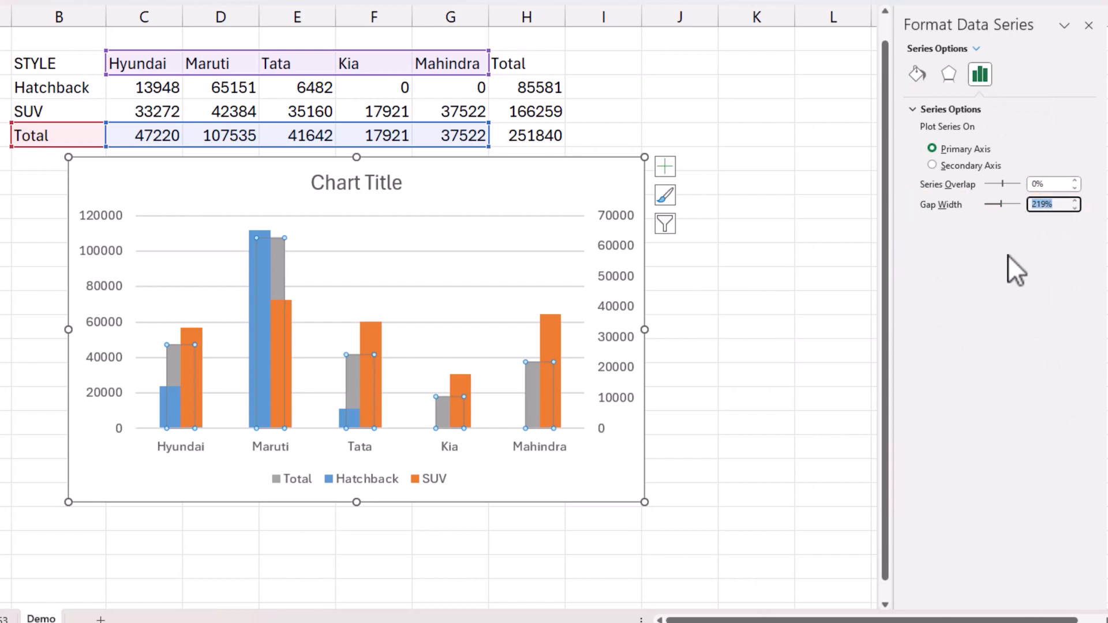
text(50%)
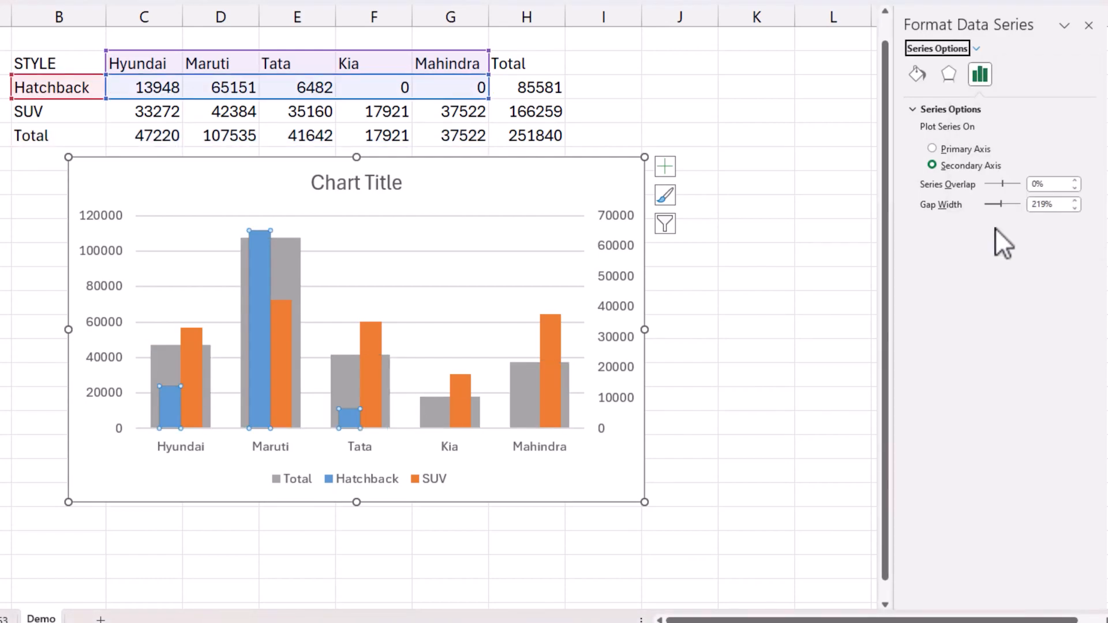
mouse_move(982, 67)
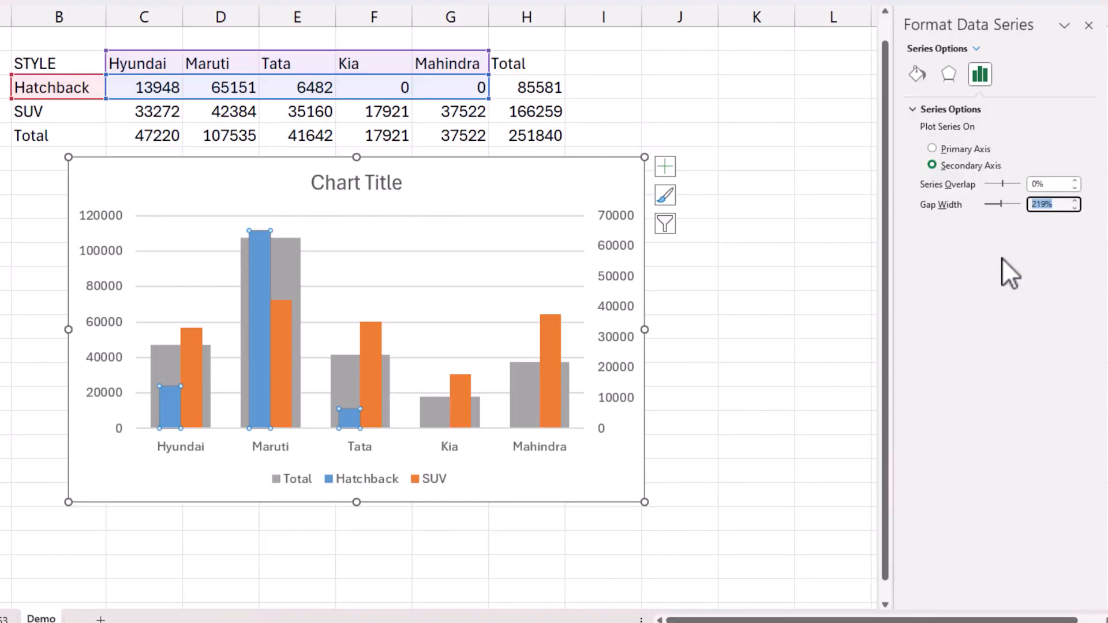
- Set the Hatchback series gap width to 100%
text(100%)
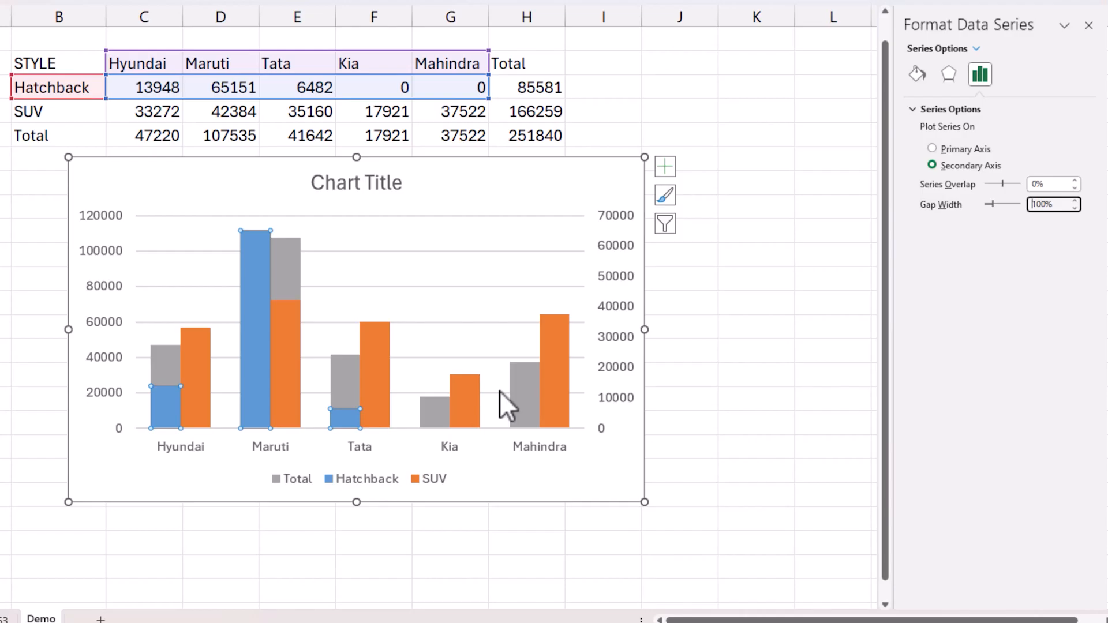
click(282, 255)
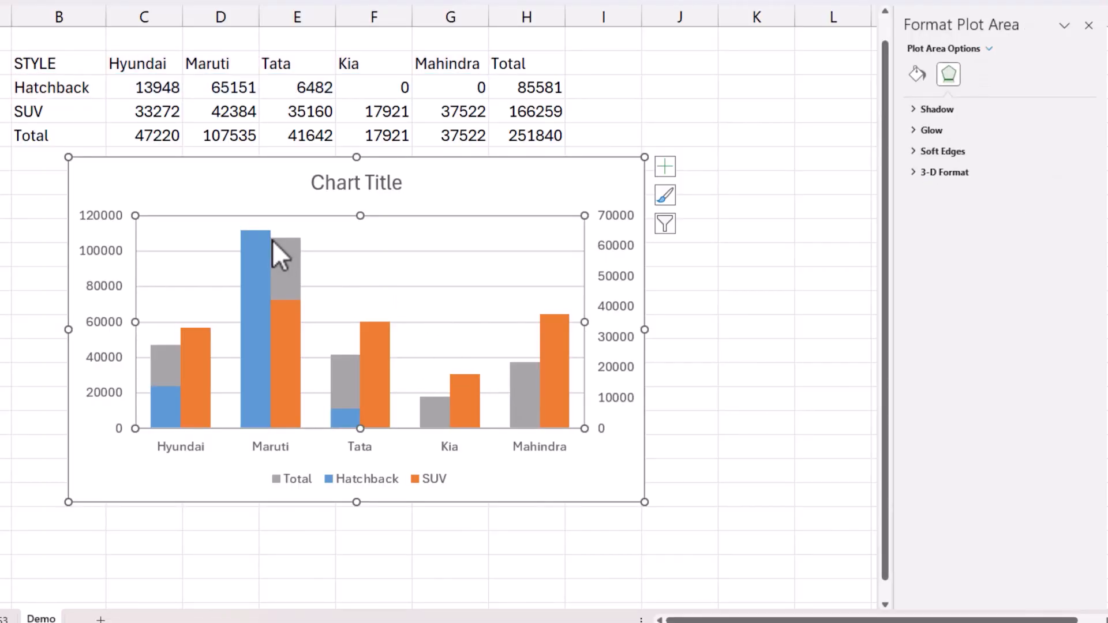
mouse_move(223, 371)
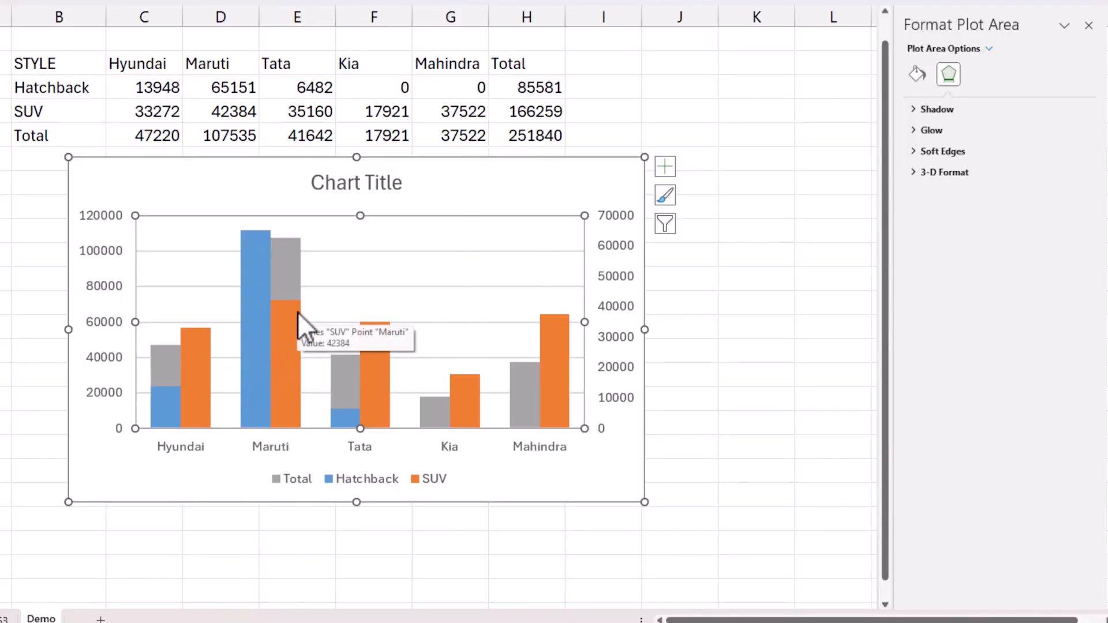
mouse_move(632, 364)
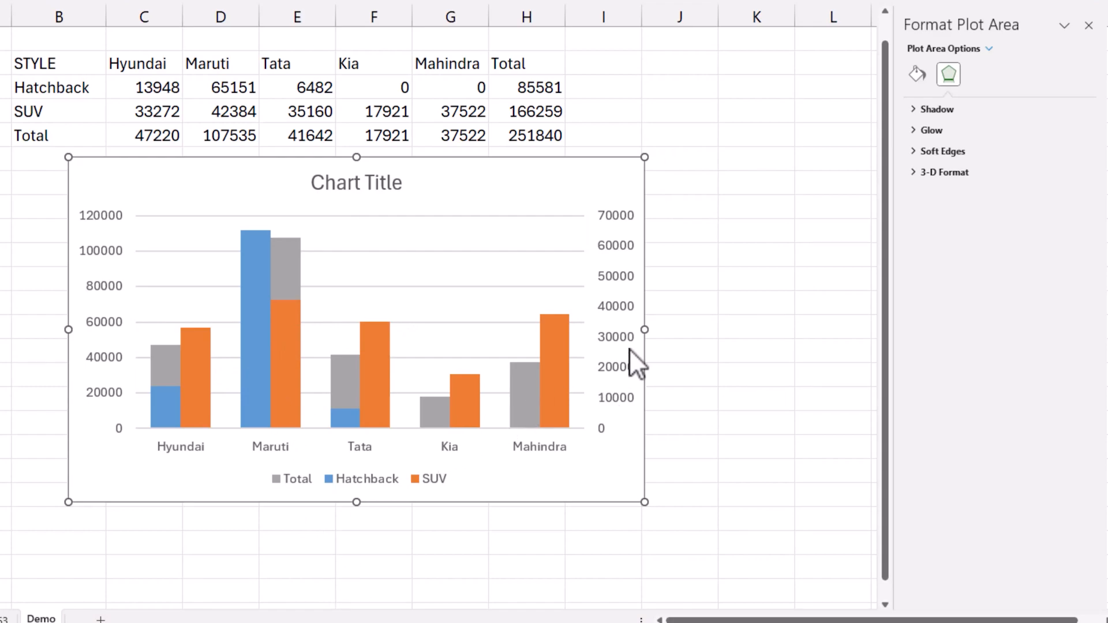
- Select the chart's secondary value axis
click(615, 318)
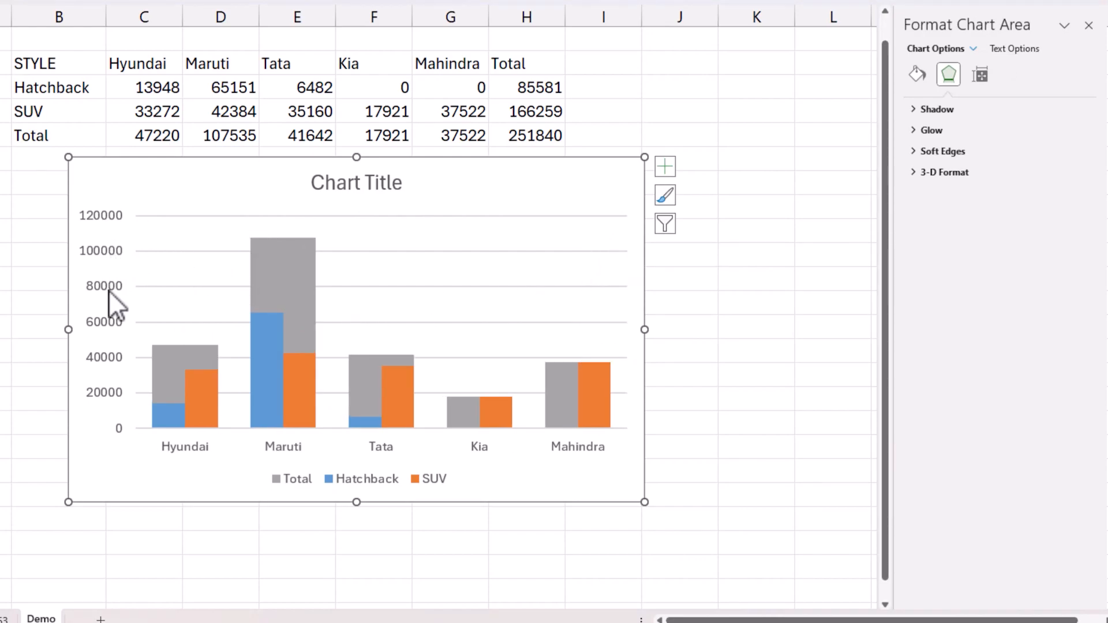
mouse_move(113, 321)
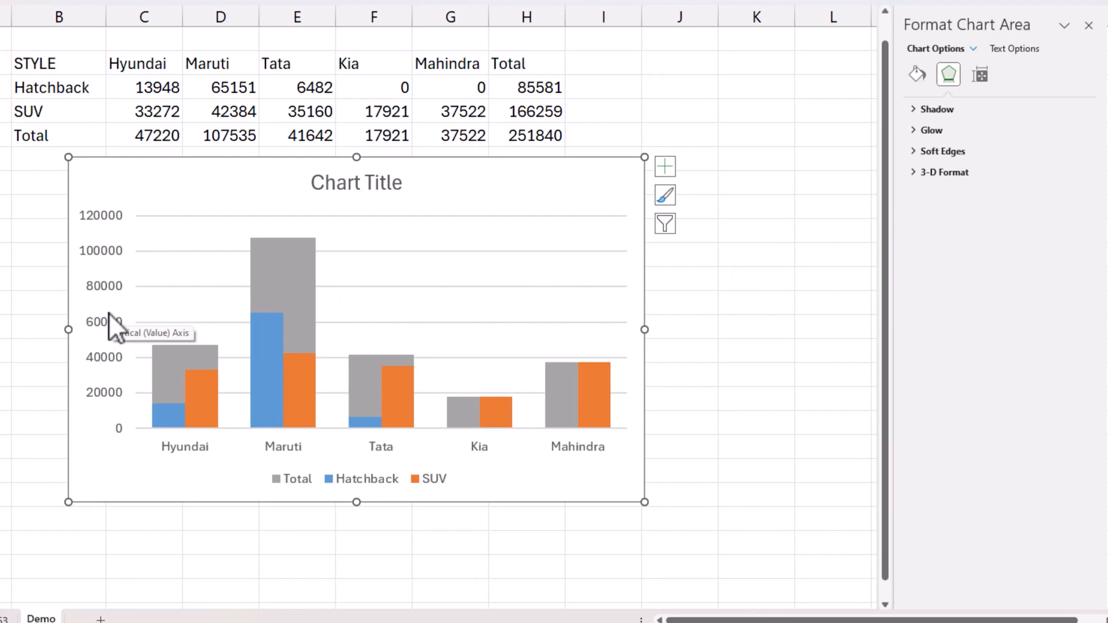
mouse_move(334, 274)
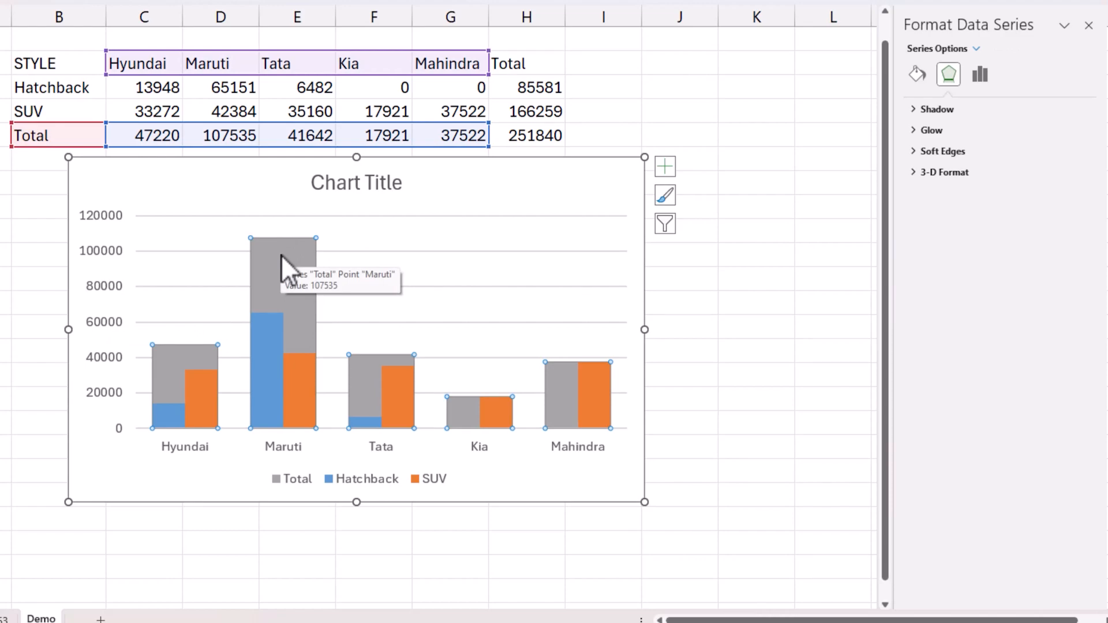
mouse_move(131, 272)
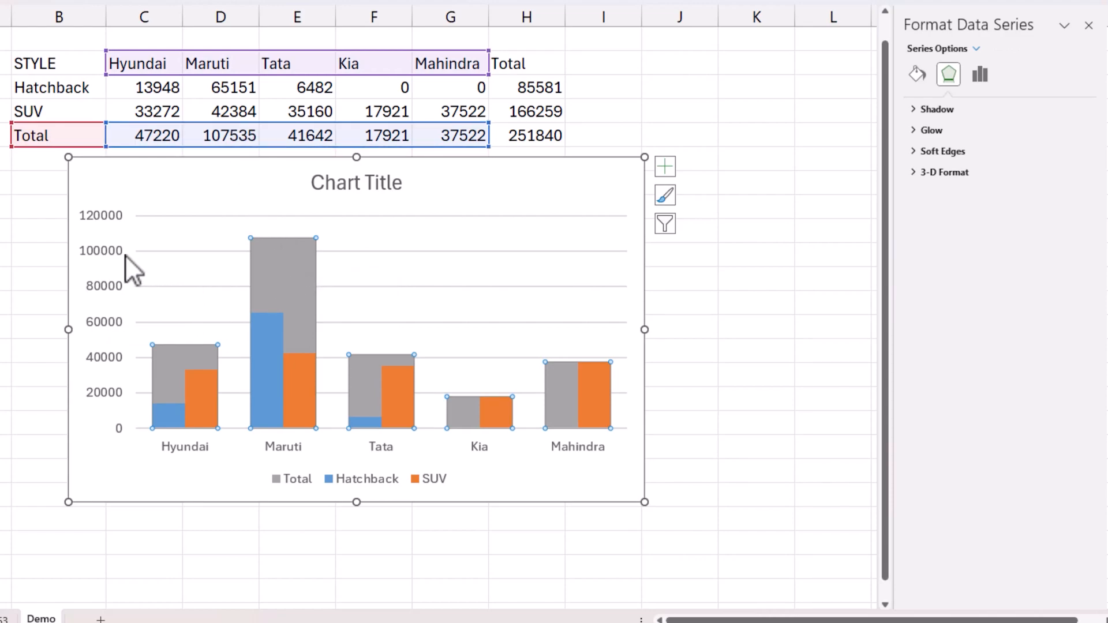
mouse_move(252, 258)
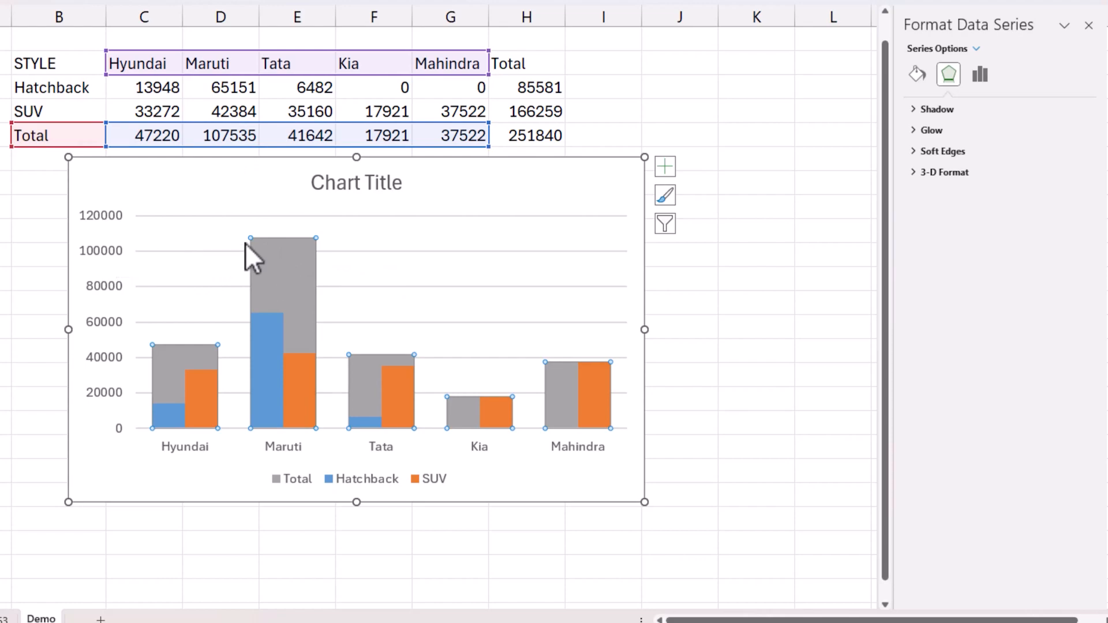
mouse_move(293, 272)
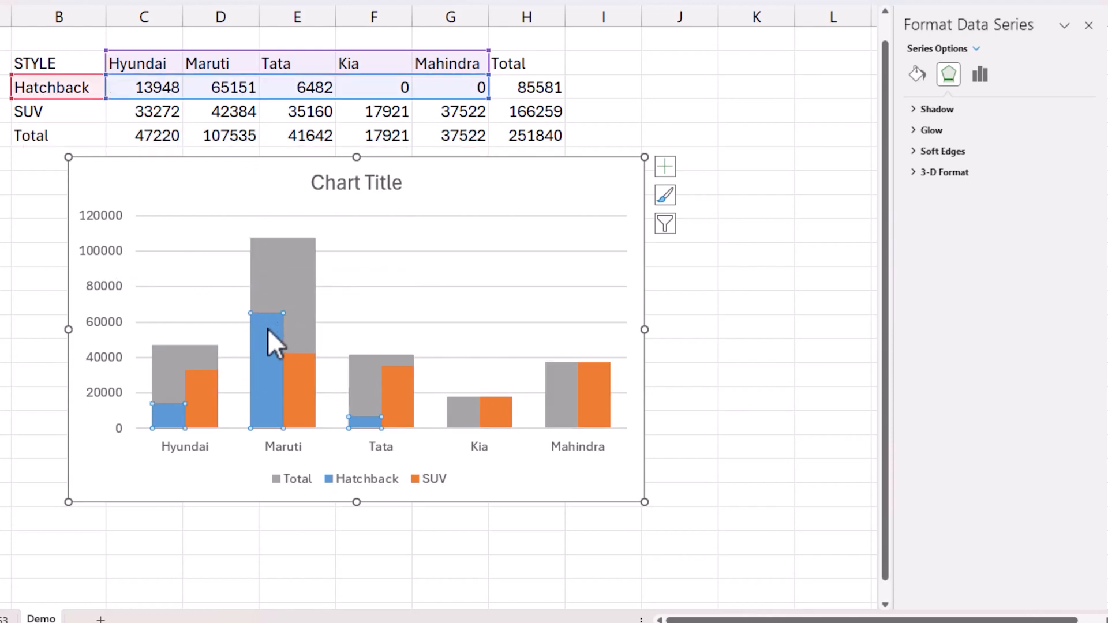
mouse_move(276, 434)
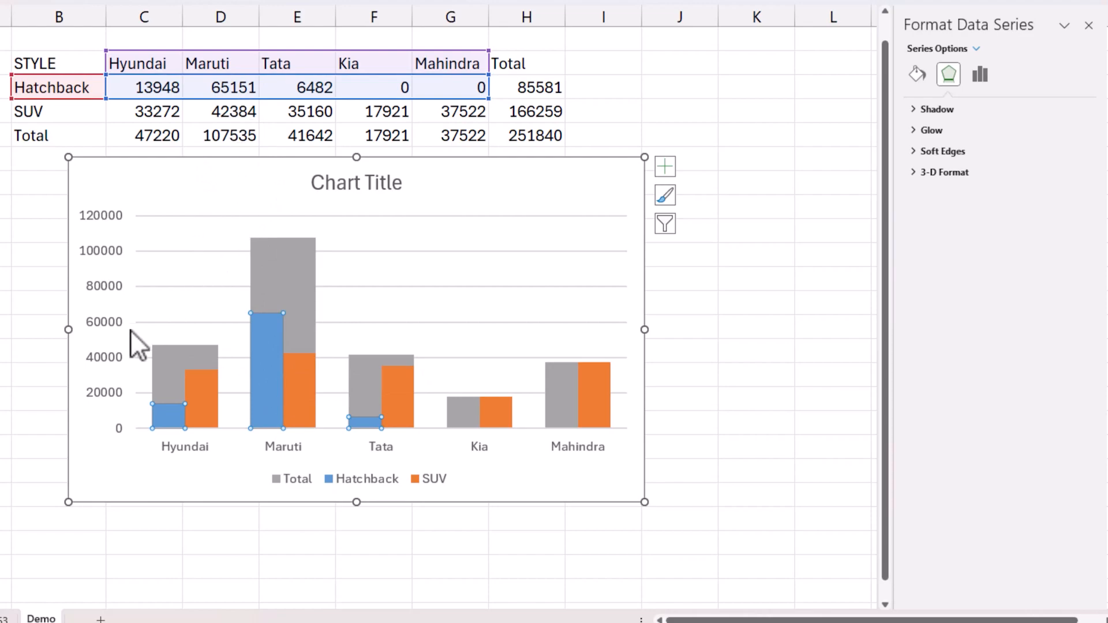
mouse_move(280, 353)
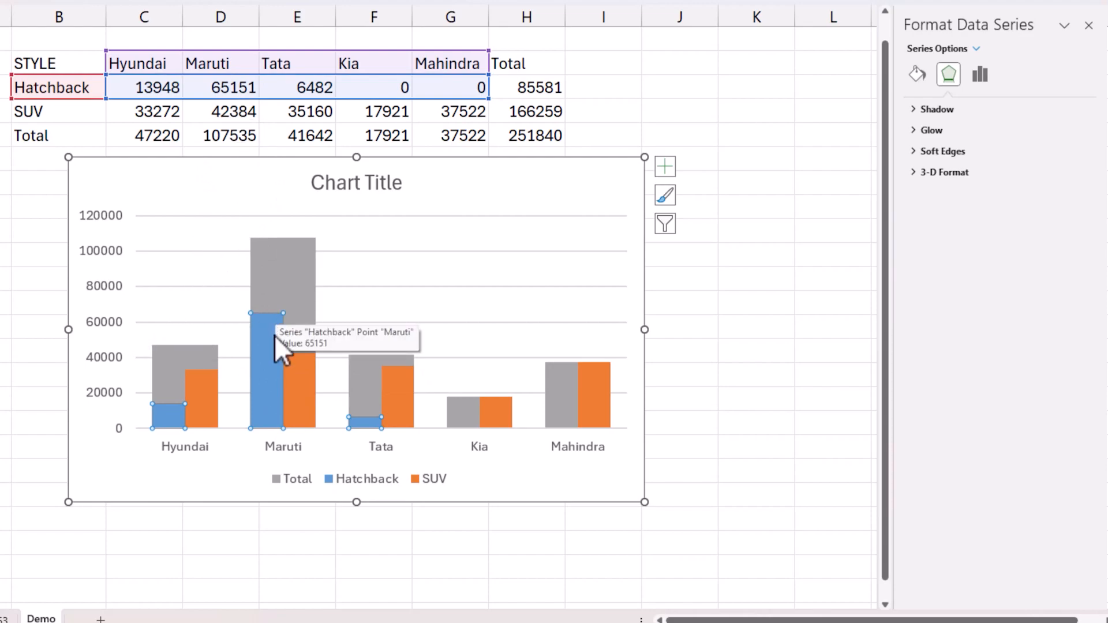
mouse_move(290, 346)
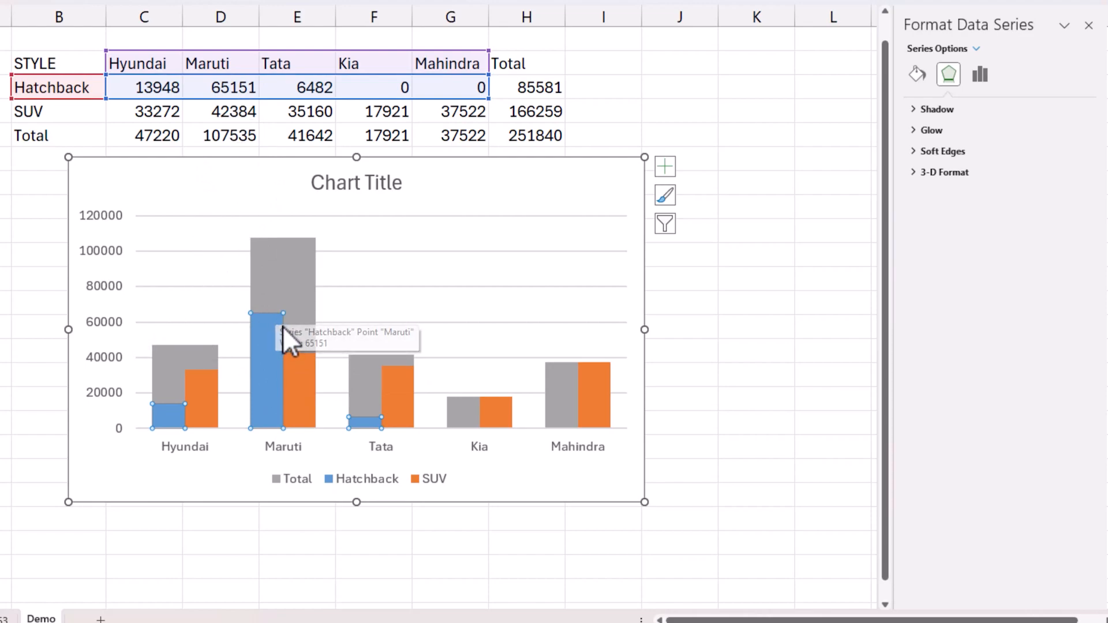
mouse_move(293, 293)
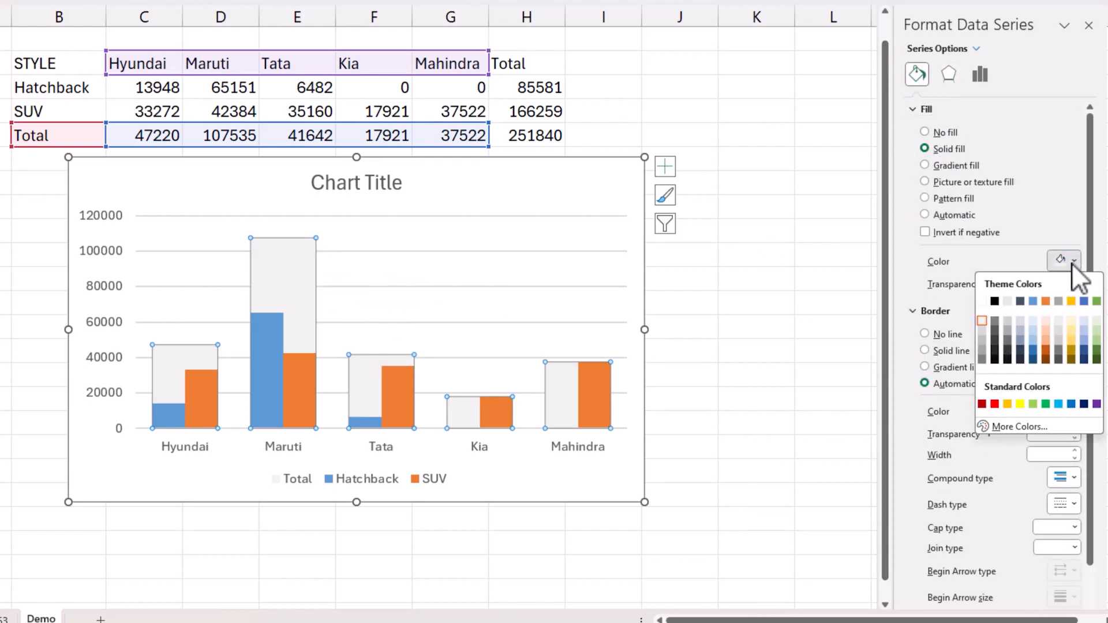
- Fill the Total columns pale gray and add data labels showing each total
click(994, 318)
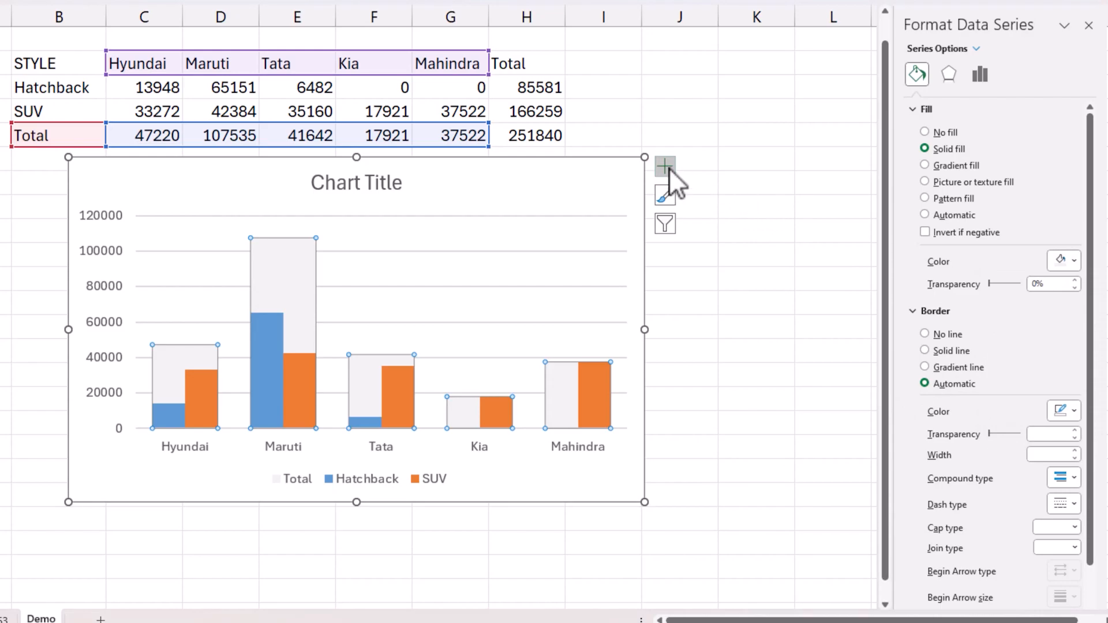
click(664, 166)
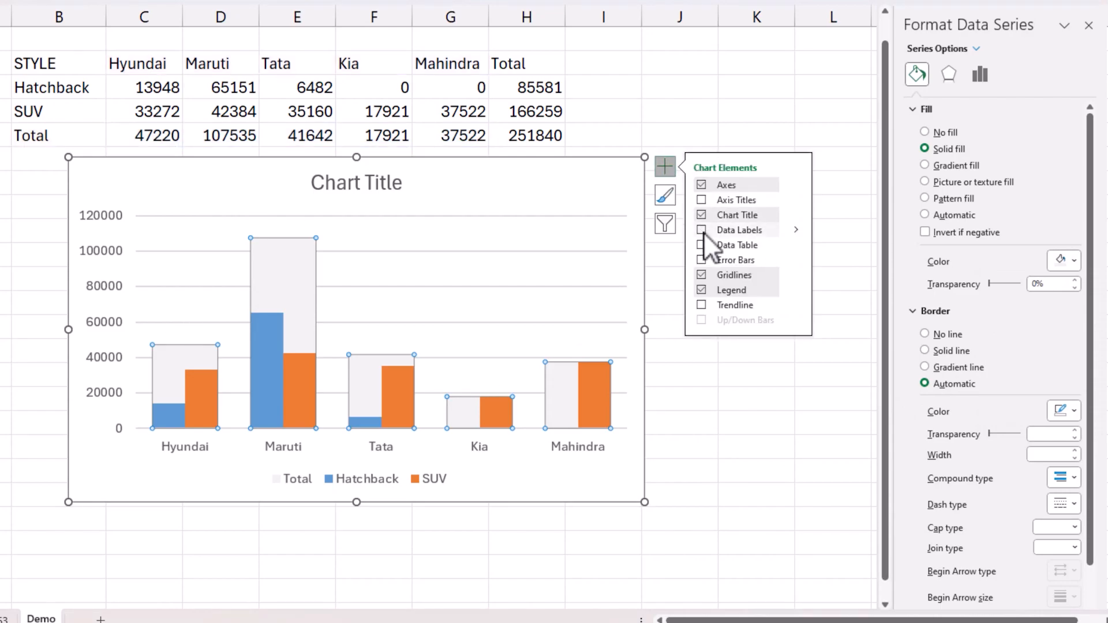
click(701, 230)
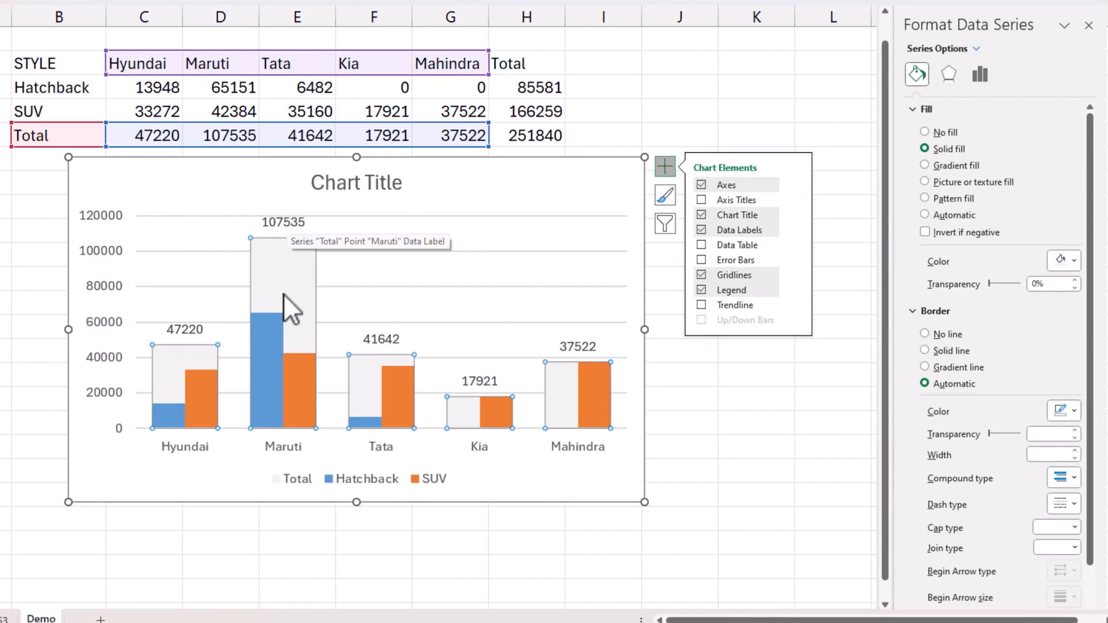
mouse_move(274, 353)
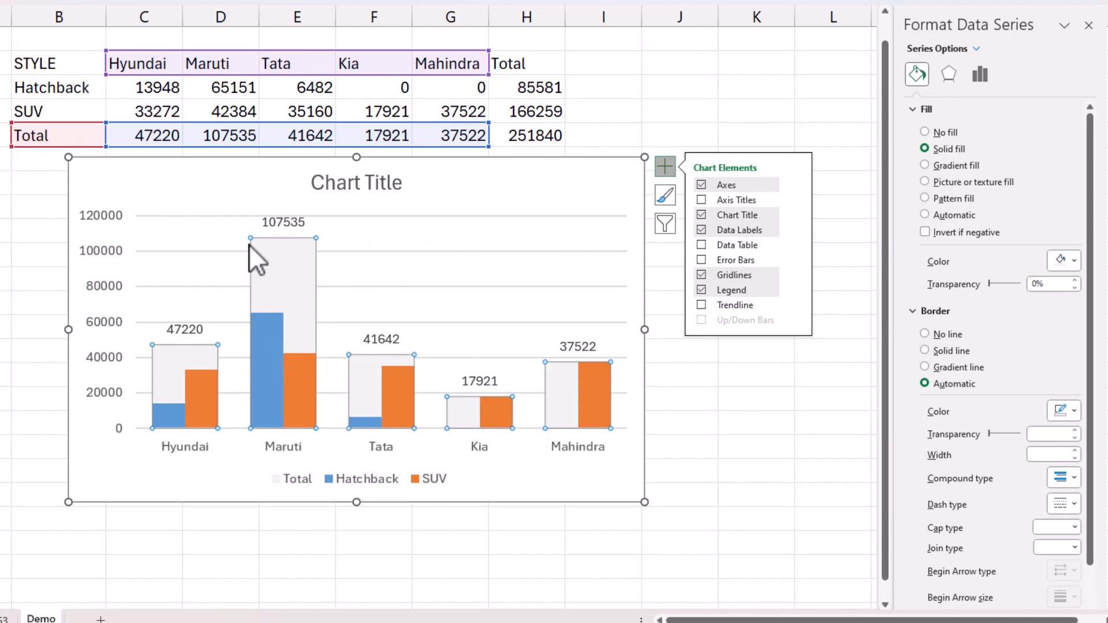
- Give the Hatchback columns a light peach fill
click(977, 48)
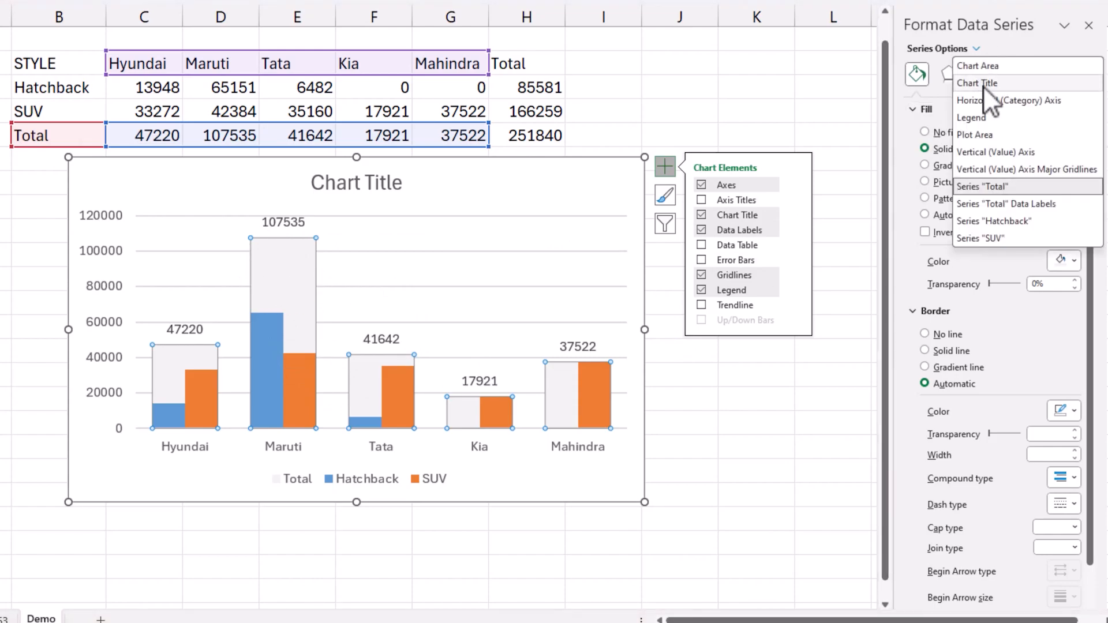
click(994, 221)
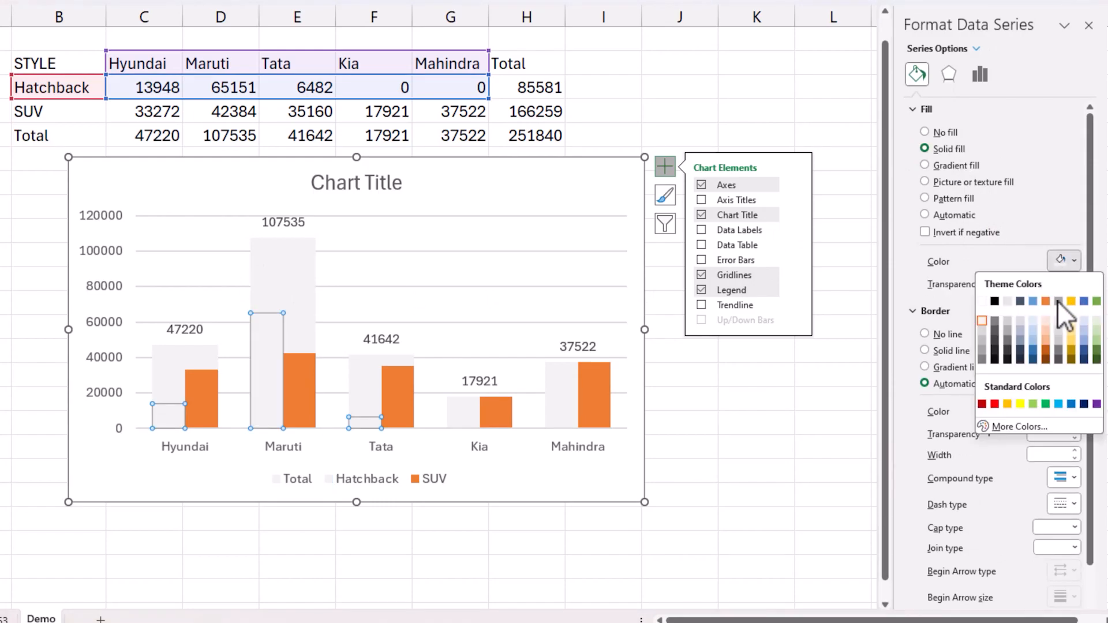
click(1057, 320)
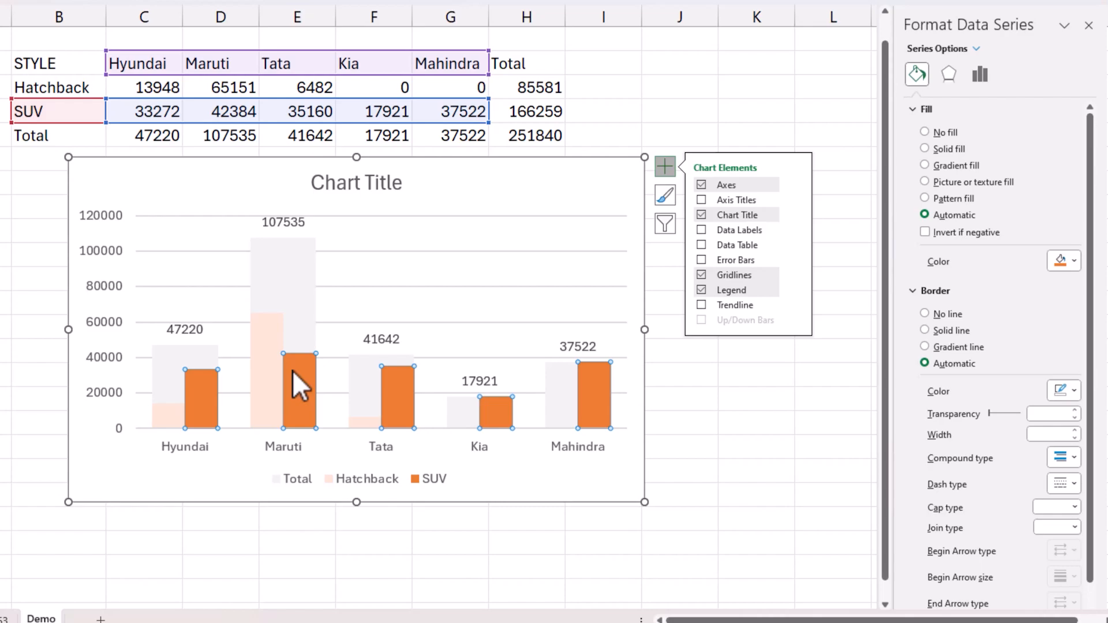
mouse_move(307, 381)
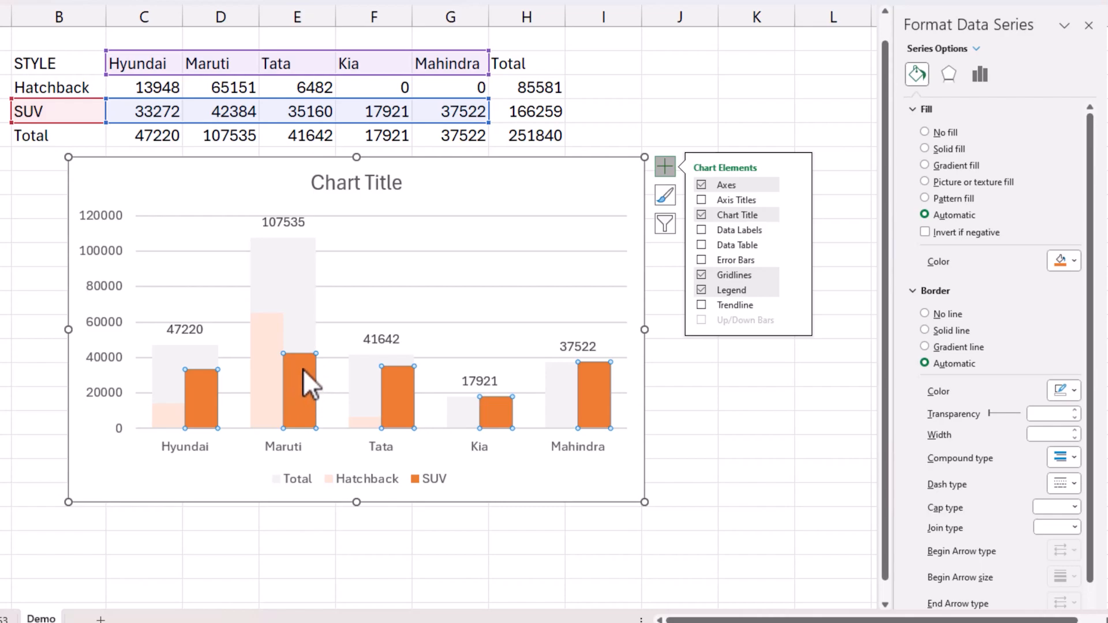
- Give the SUV columns a solid light green fill
click(924, 148)
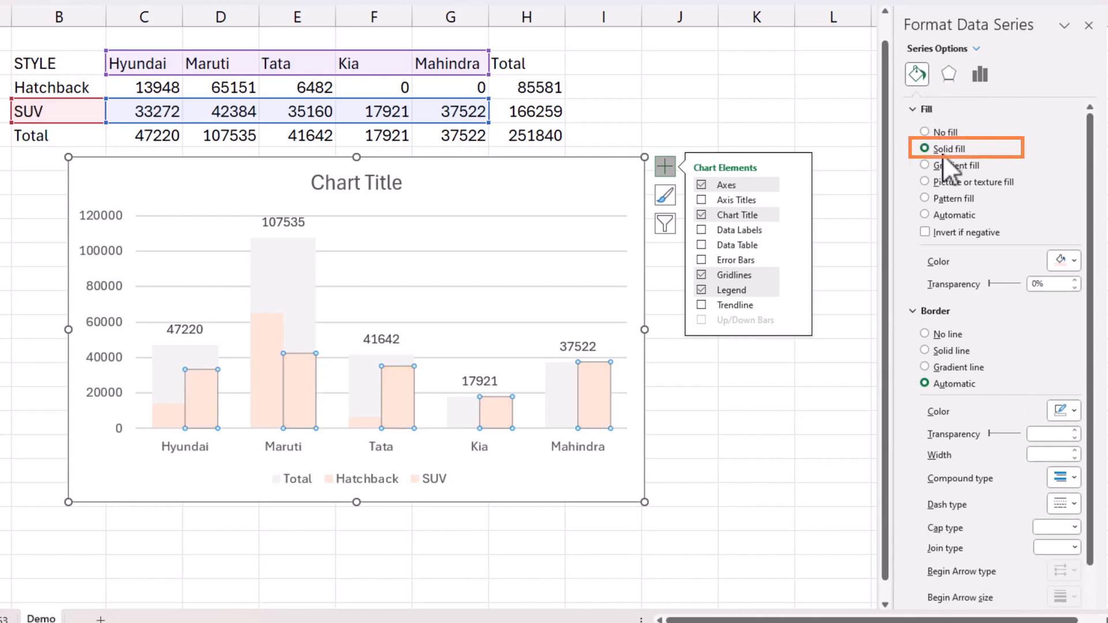
click(1059, 260)
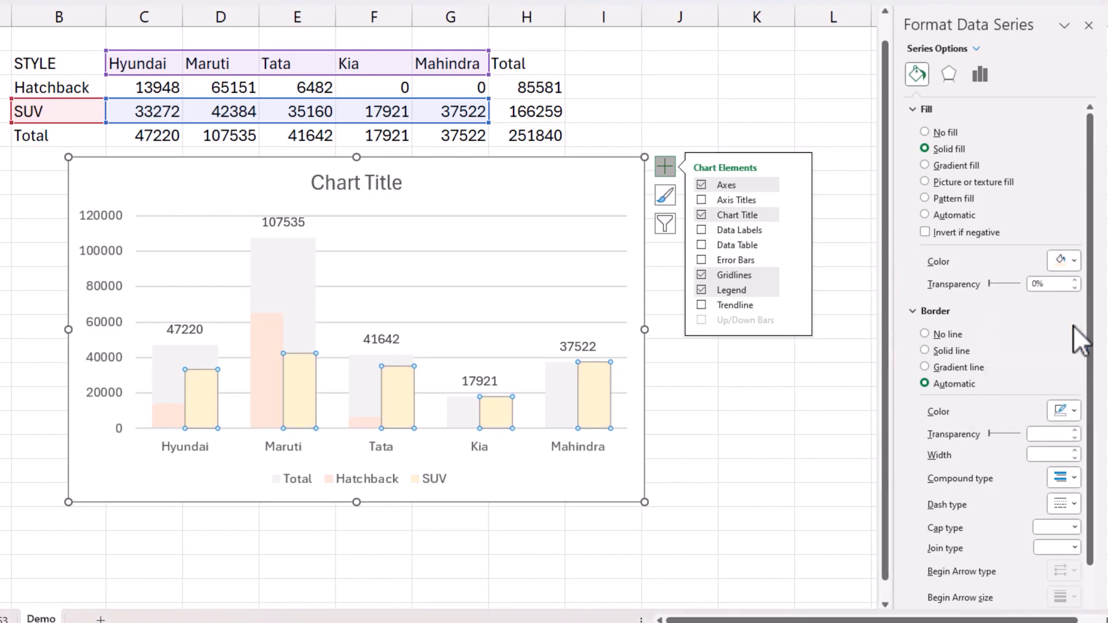
click(1071, 261)
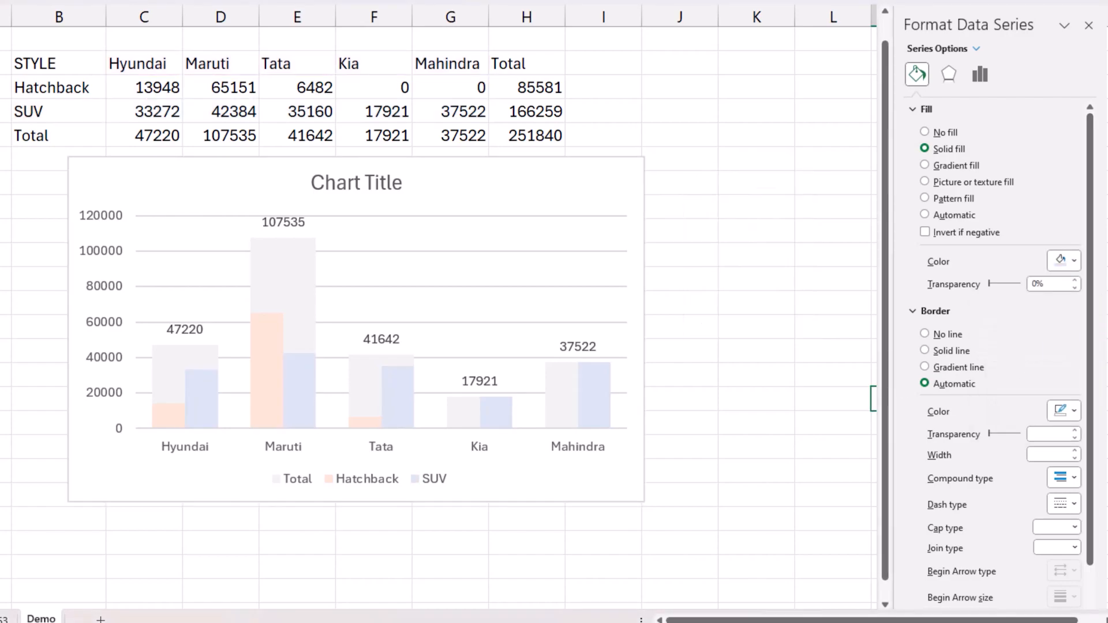
click(339, 314)
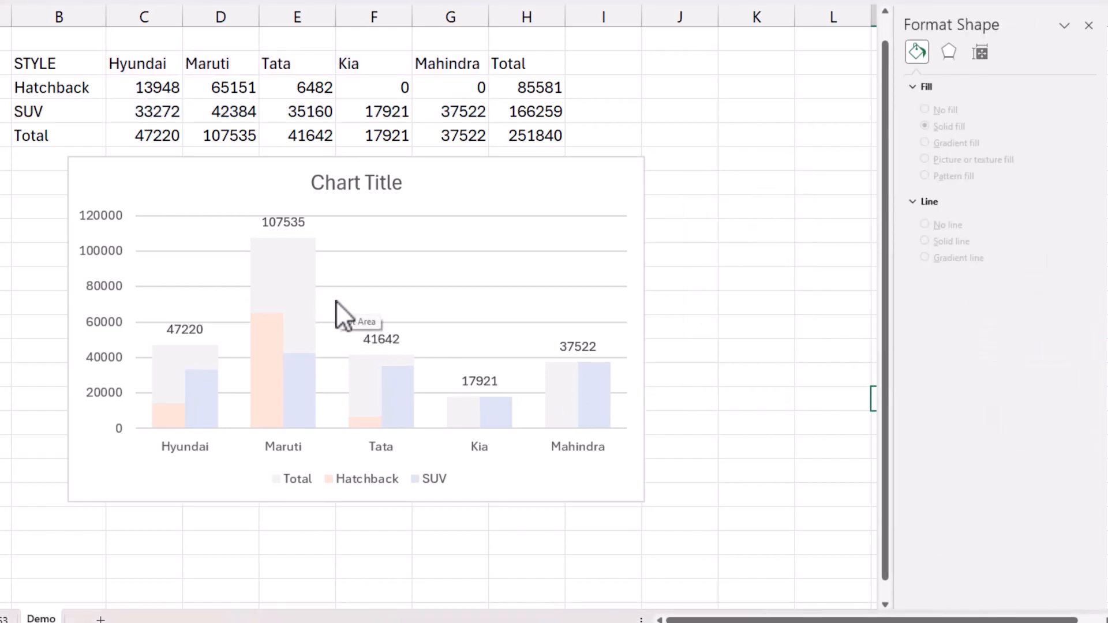
mouse_move(324, 311)
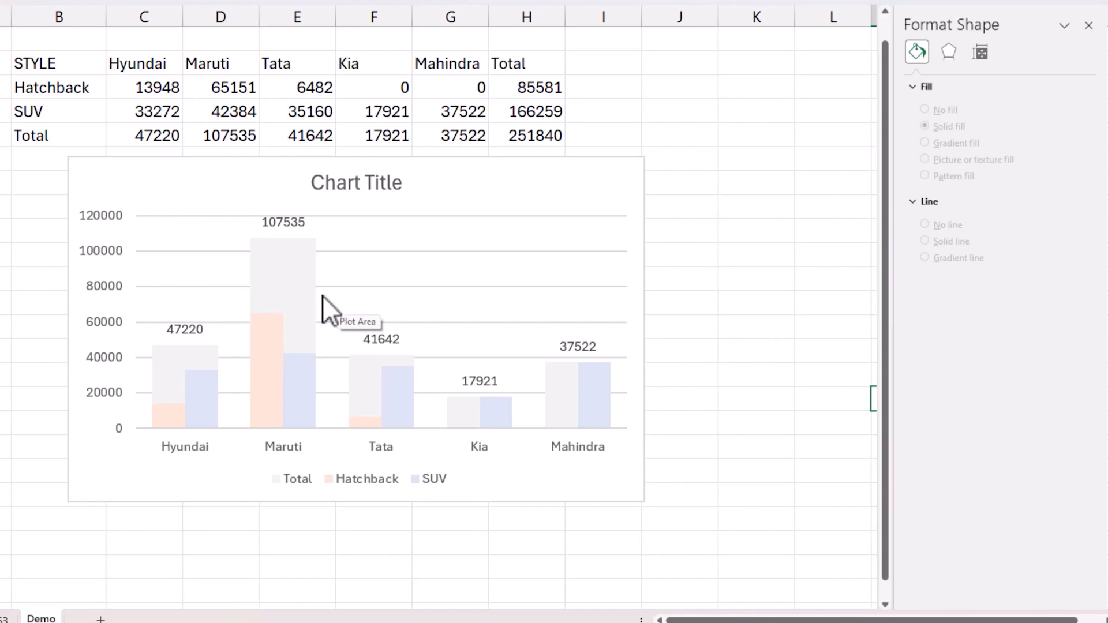
mouse_move(601, 421)
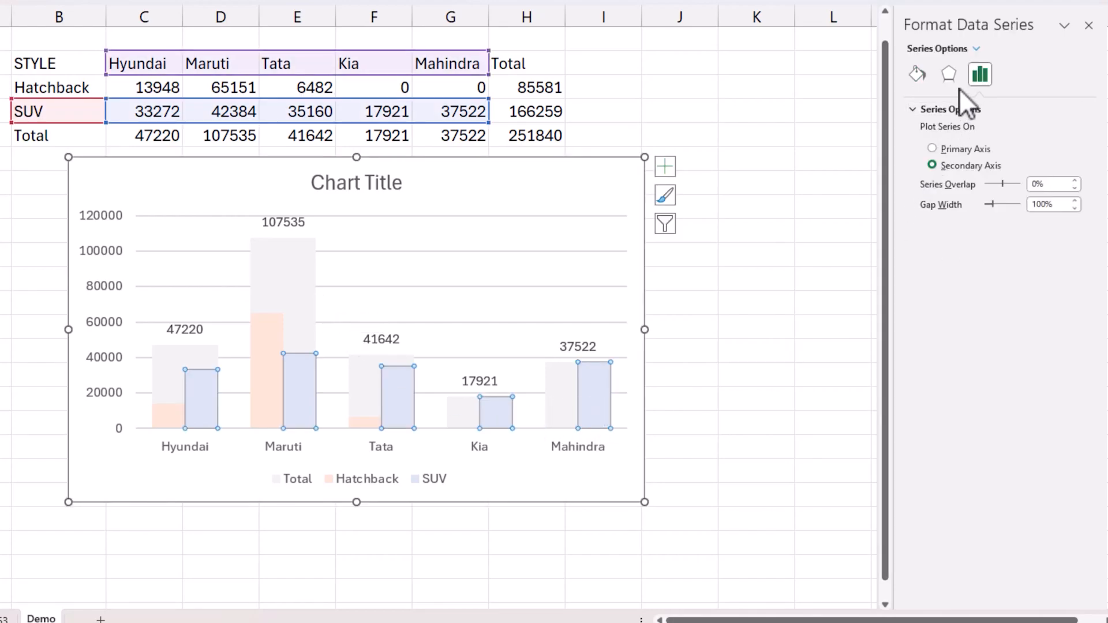
click(916, 75)
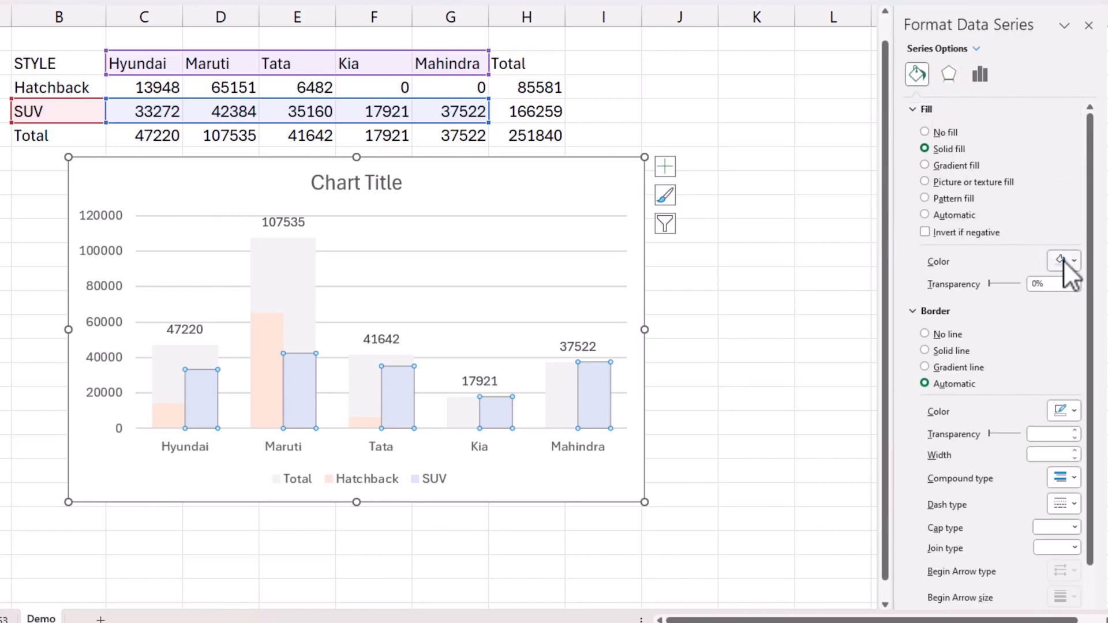
click(1073, 260)
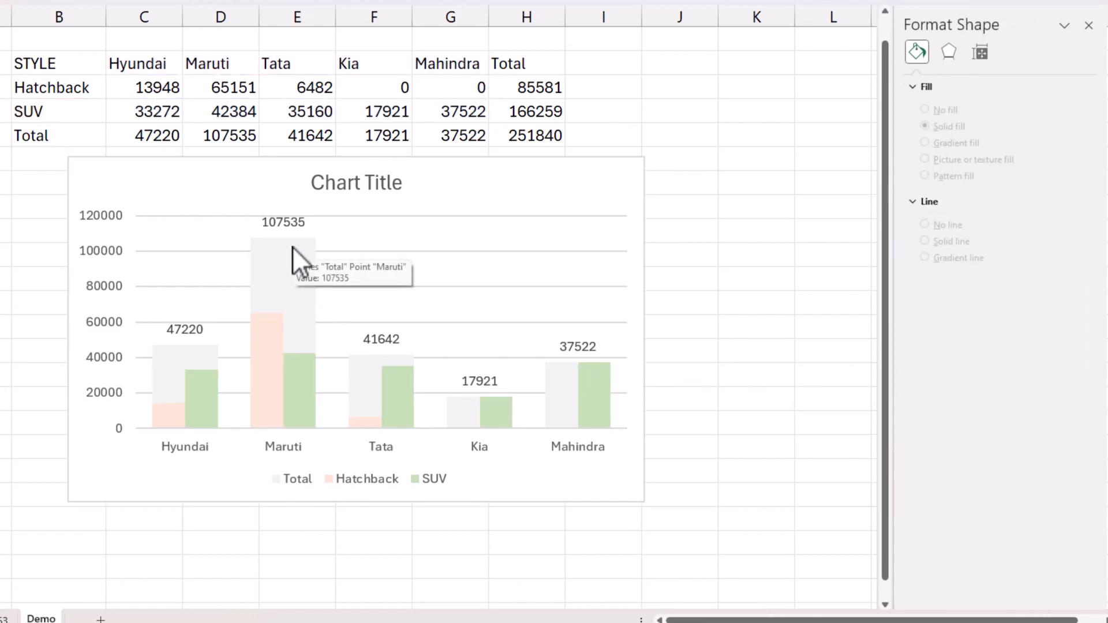
mouse_move(325, 465)
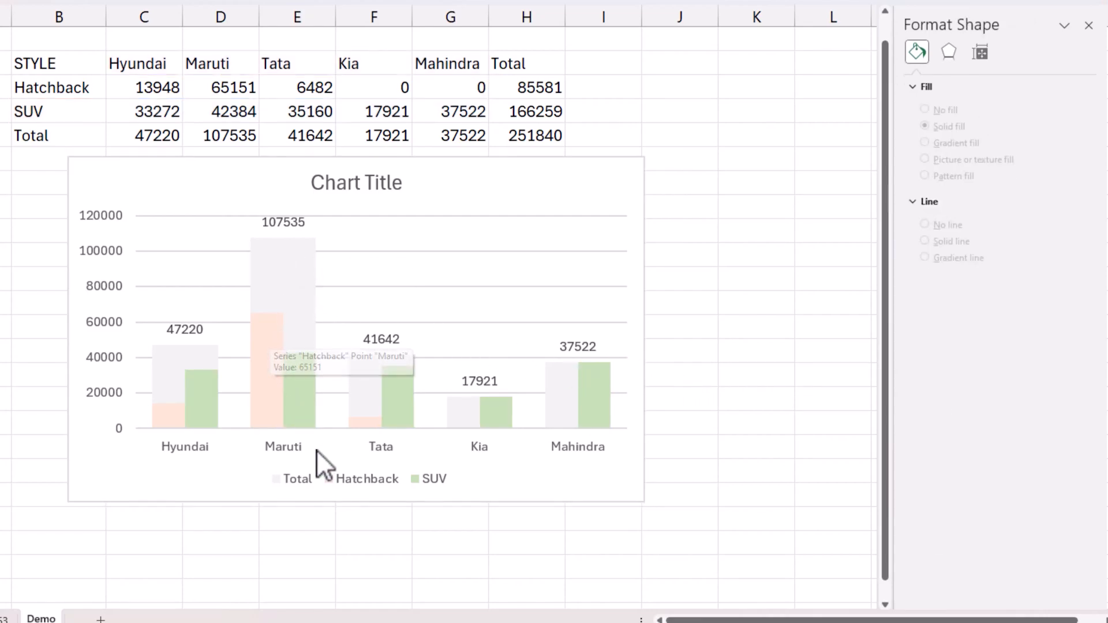
mouse_move(424, 494)
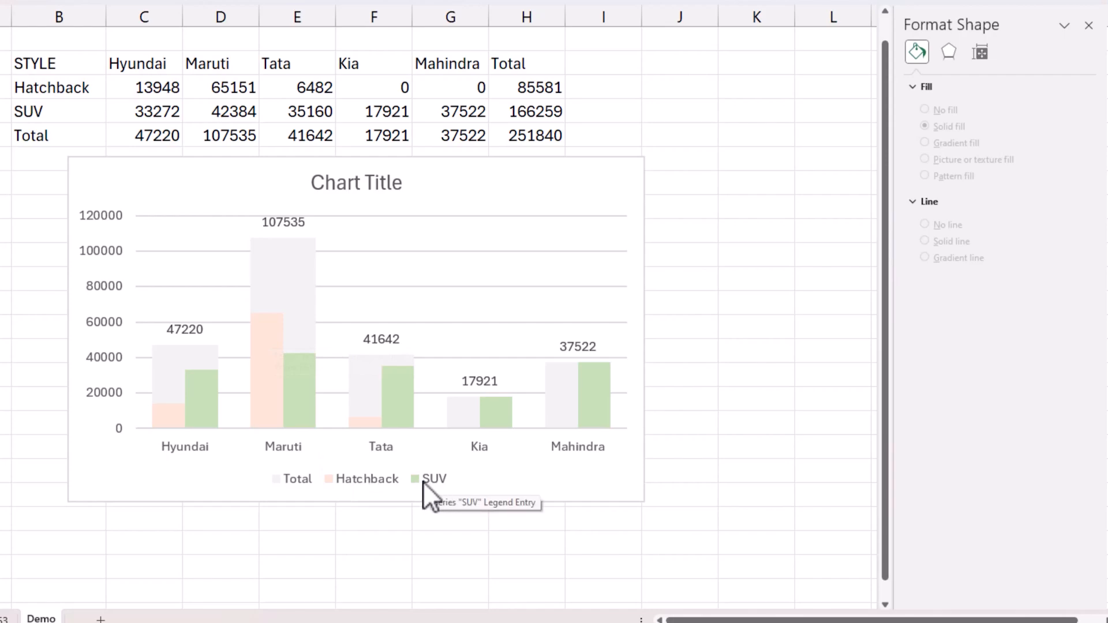
mouse_move(431, 541)
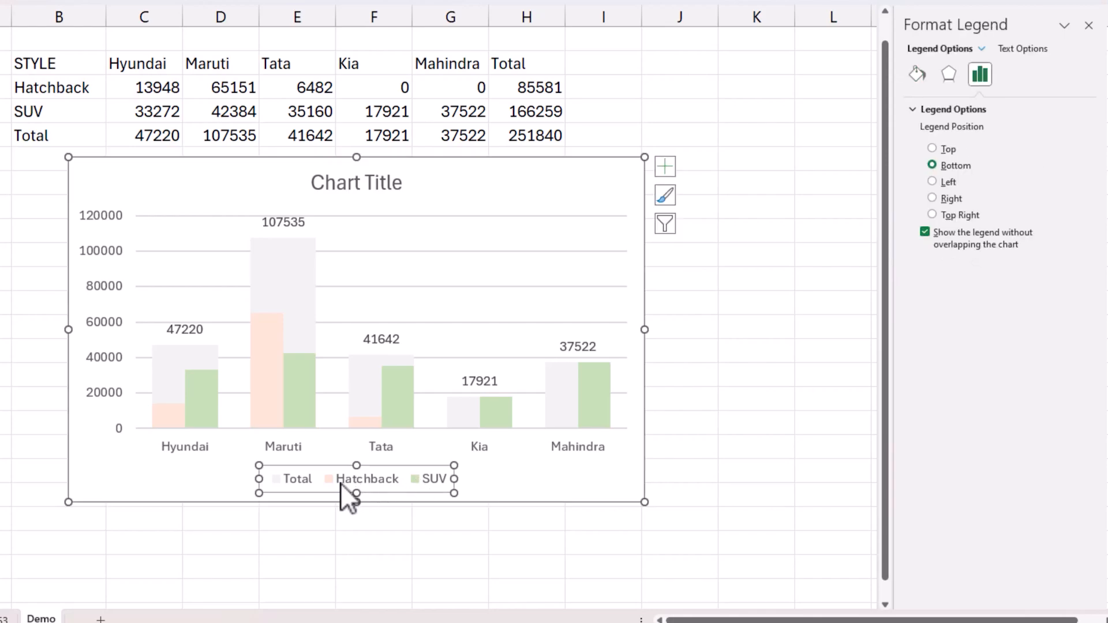
- Place the legend at top right and title the chart 'Sales by Mfr & Style'
click(932, 148)
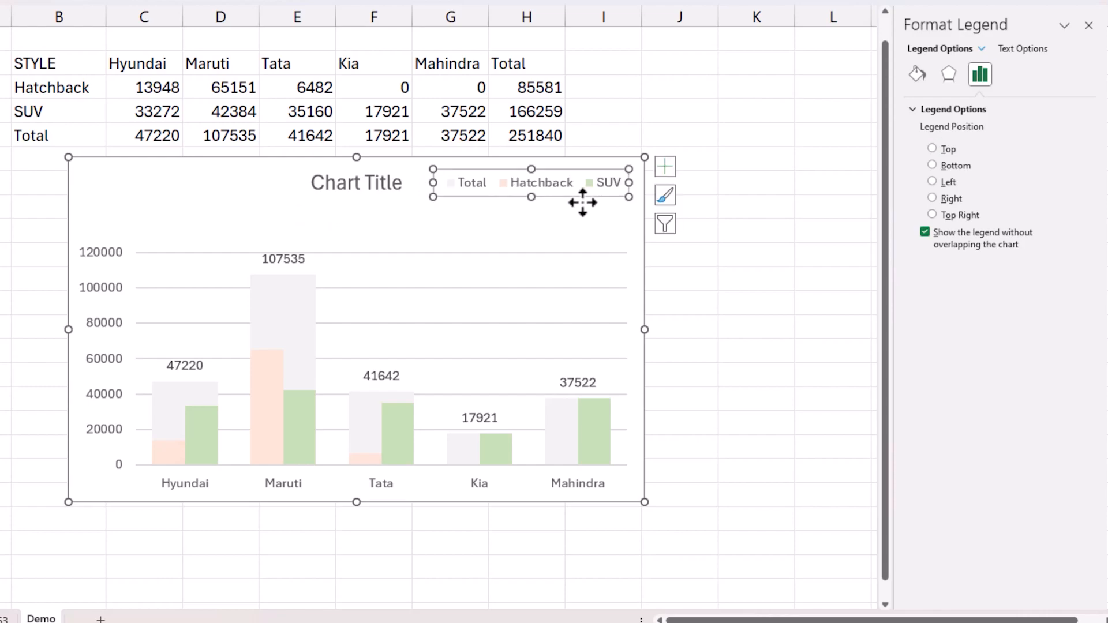
click(356, 183)
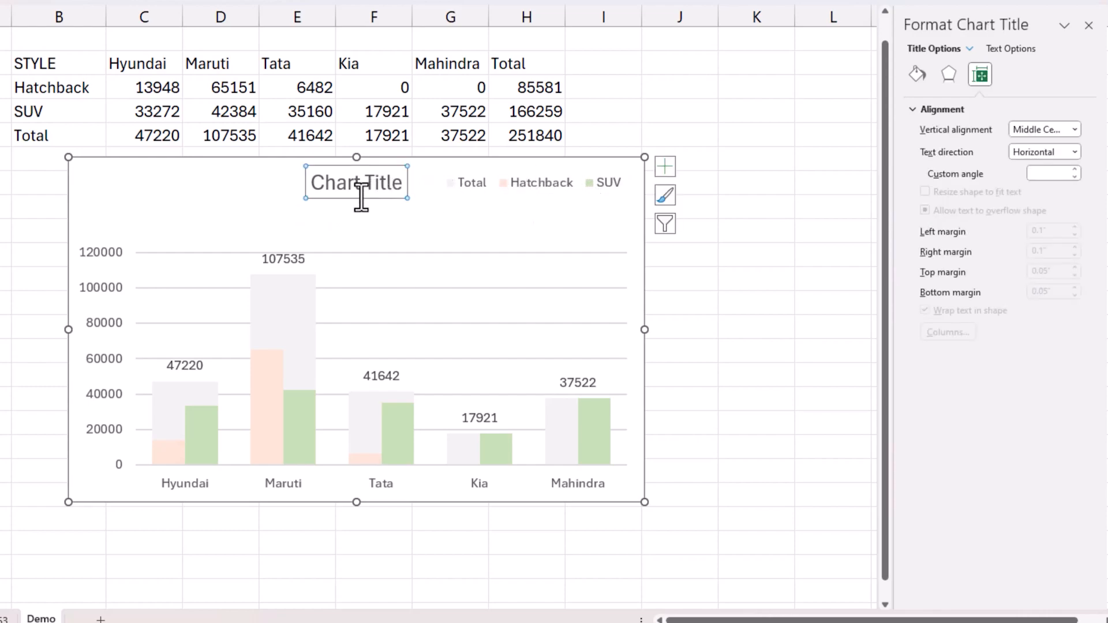
text(S)
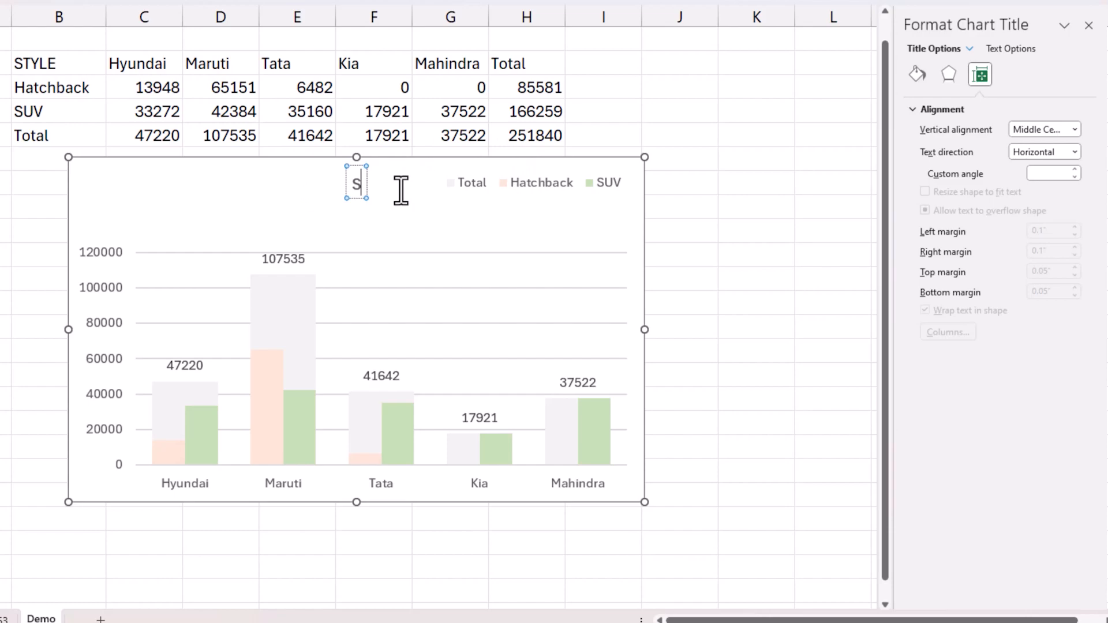
text(ales by)
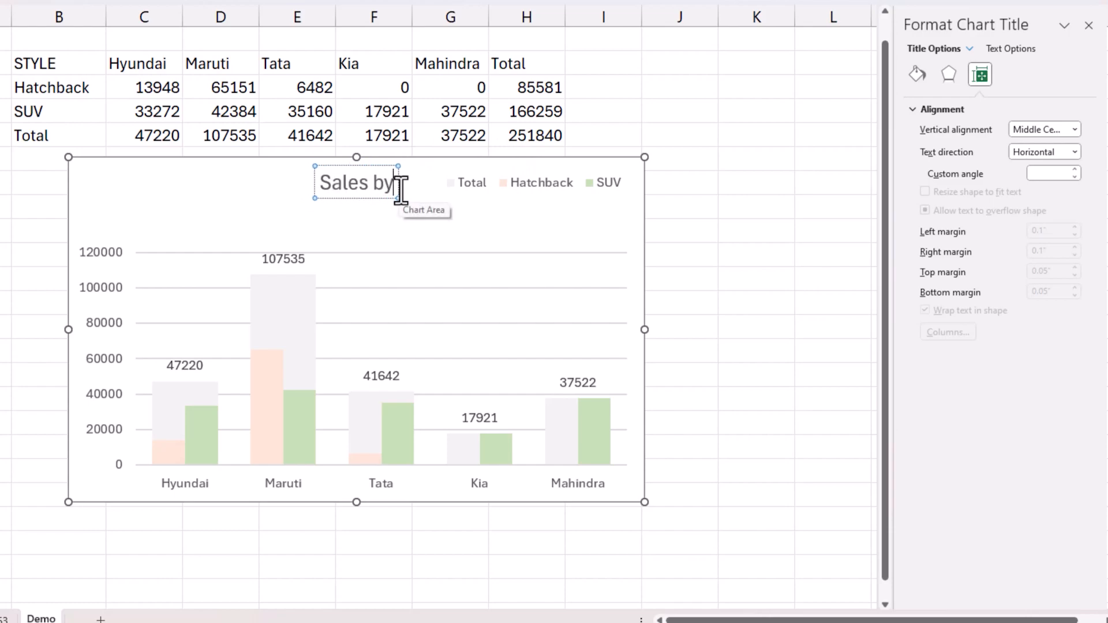
text(m)
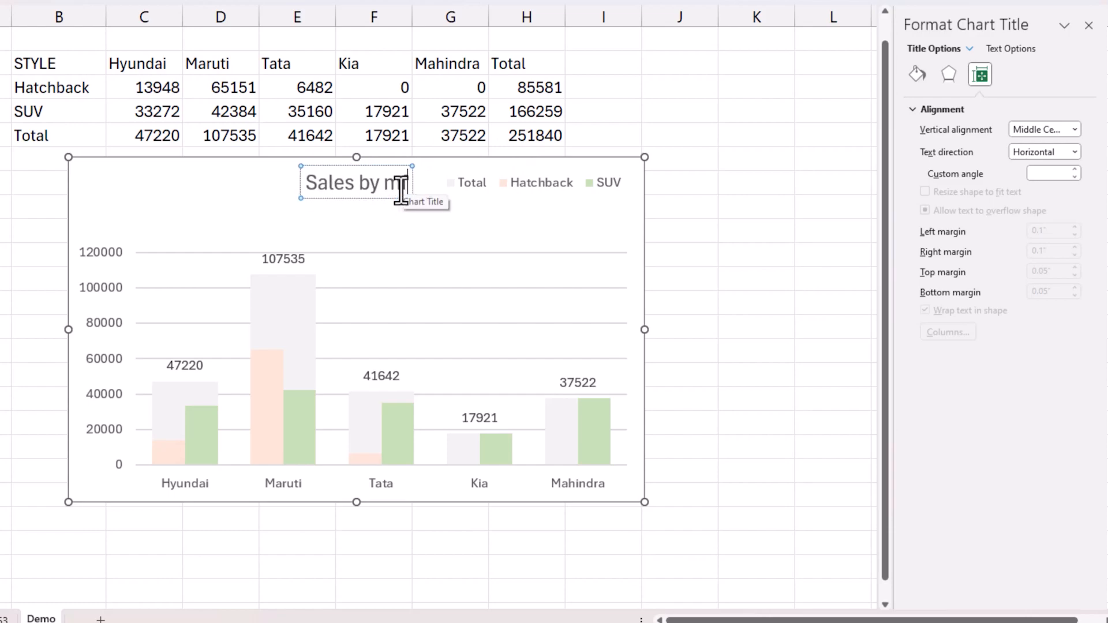
text(Mfr & Style)
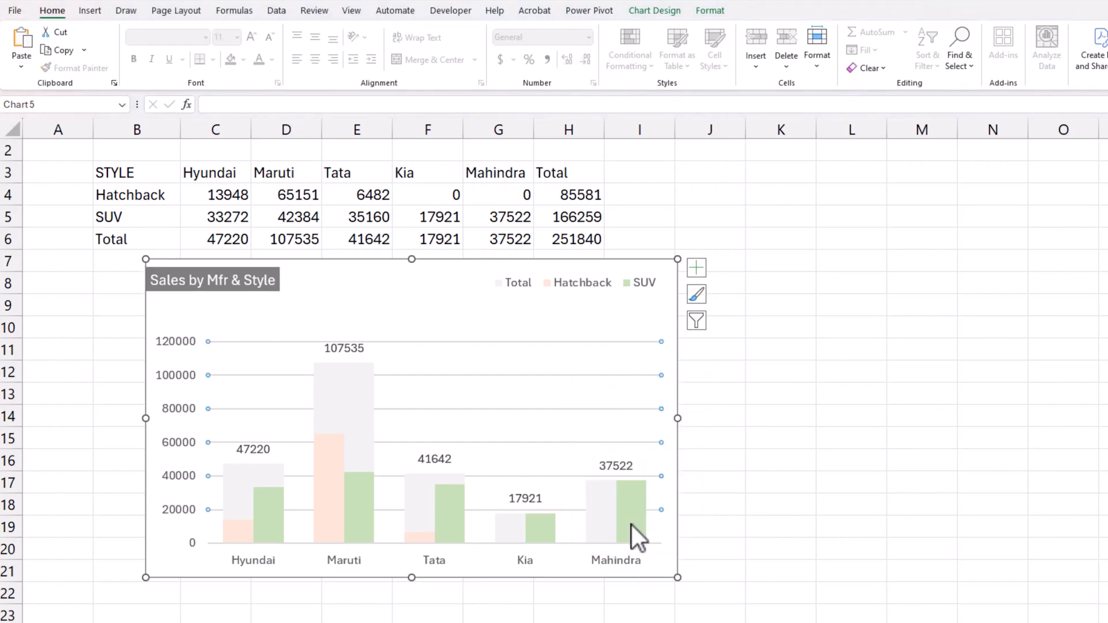
- Give the Sales by Mfr & Style chart area a solid border line with rounded corners
click(1064, 209)
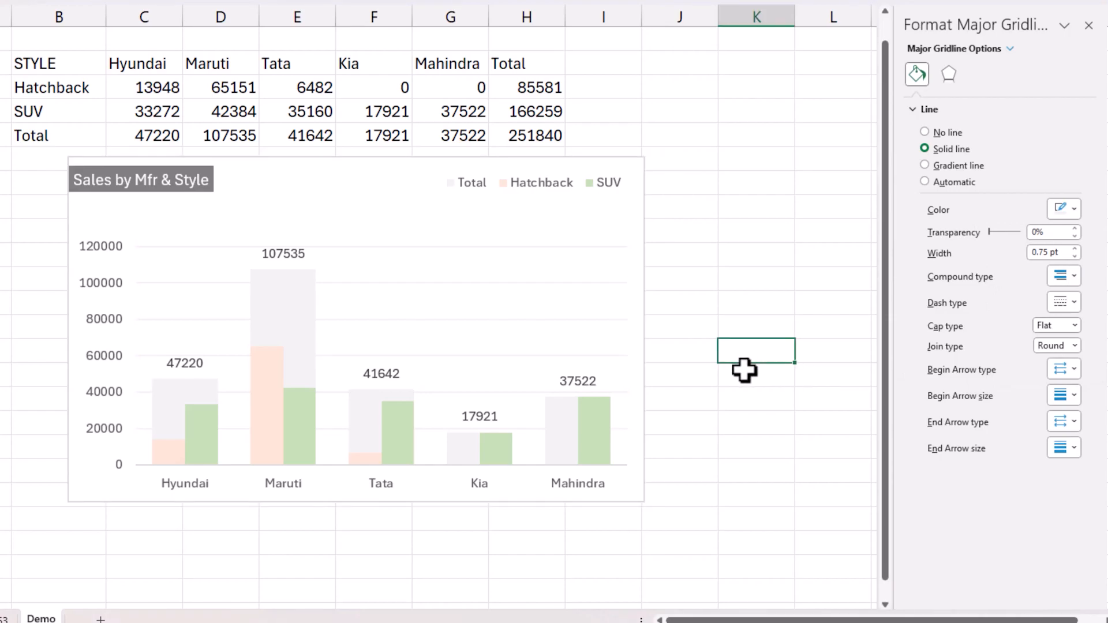
click(431, 177)
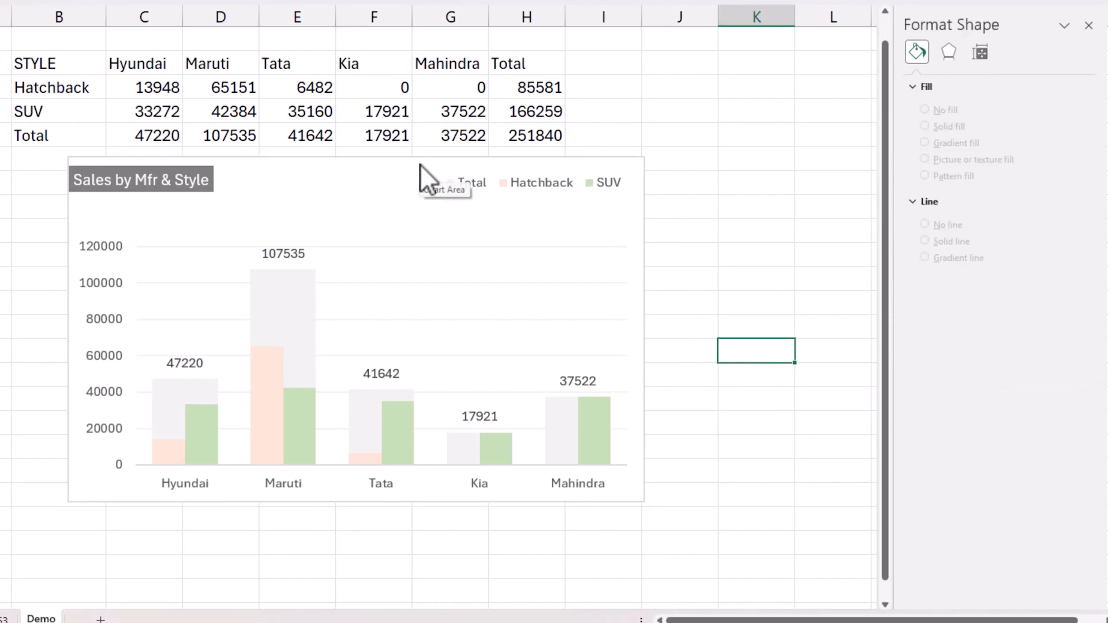
click(438, 180)
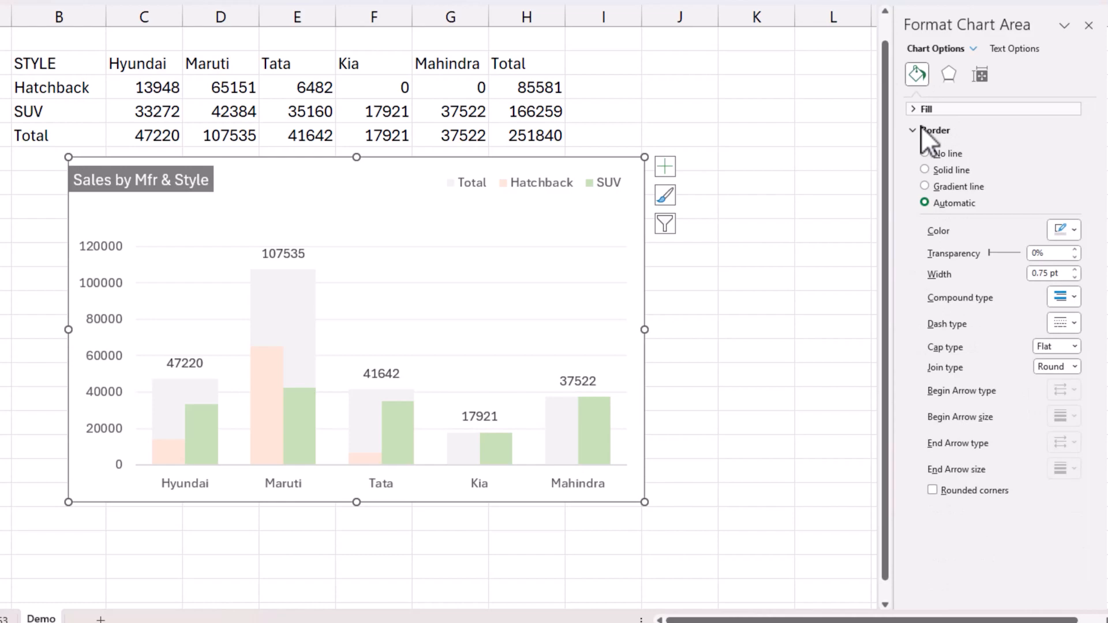
click(924, 170)
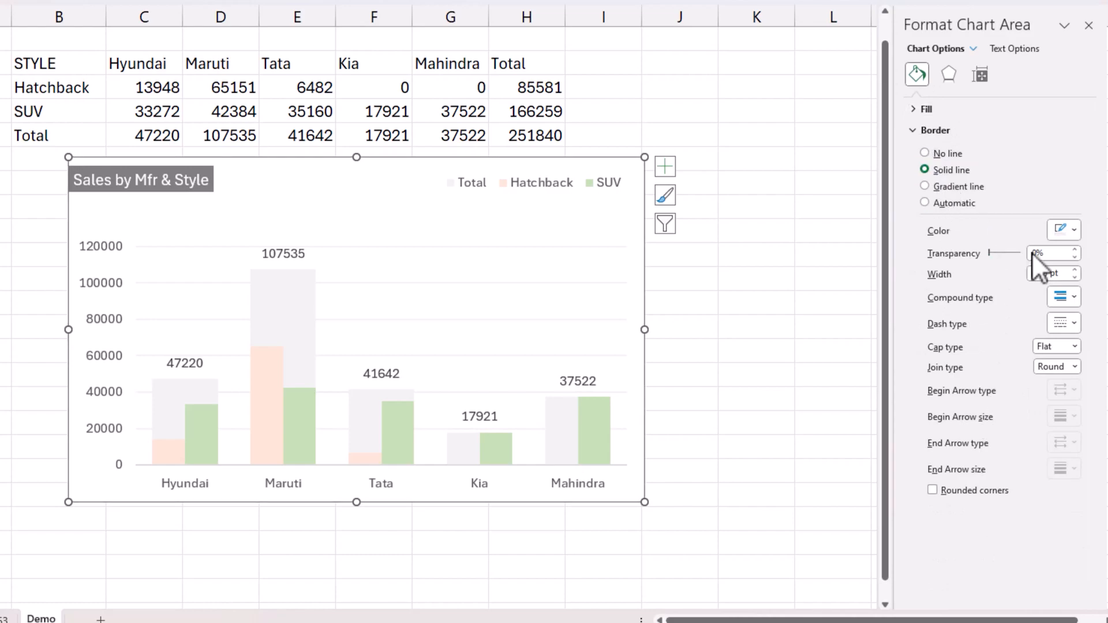
click(933, 491)
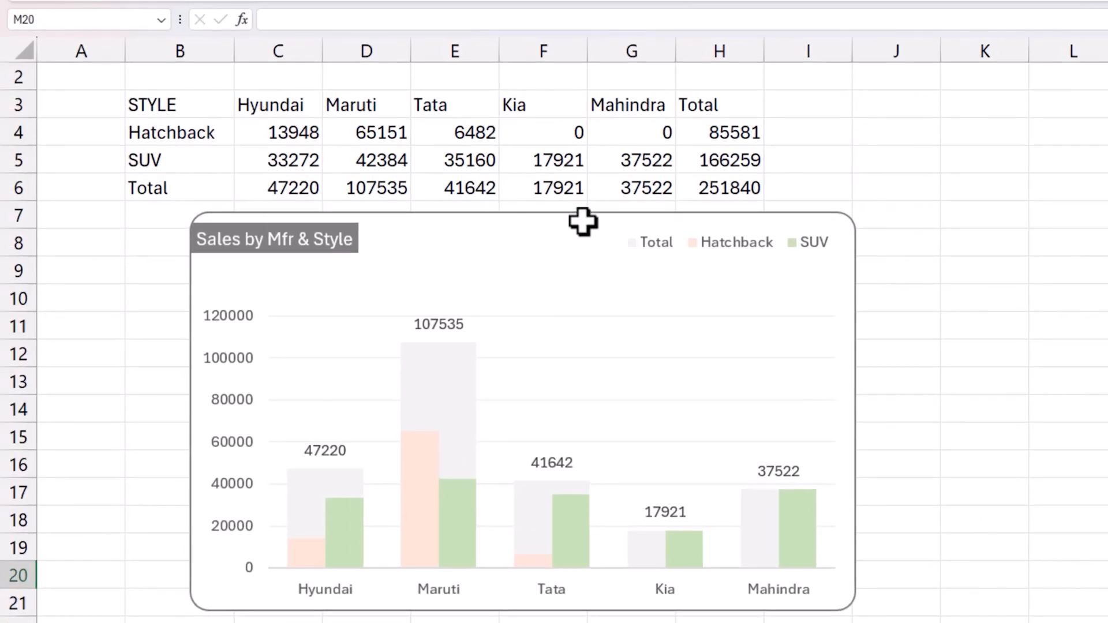
click(494, 353)
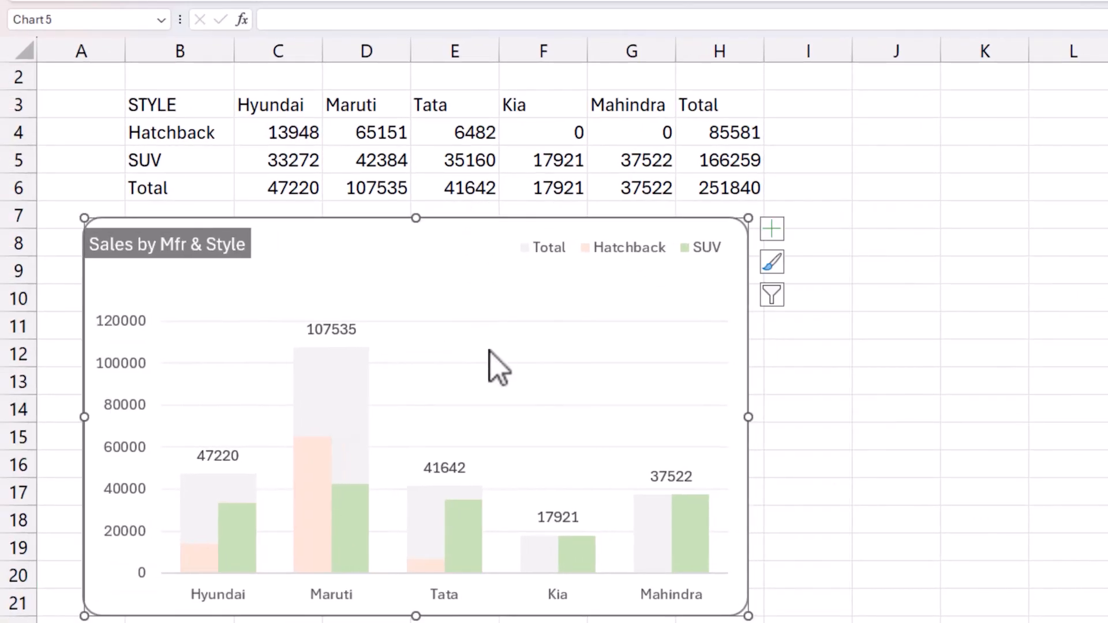
mouse_move(333, 343)
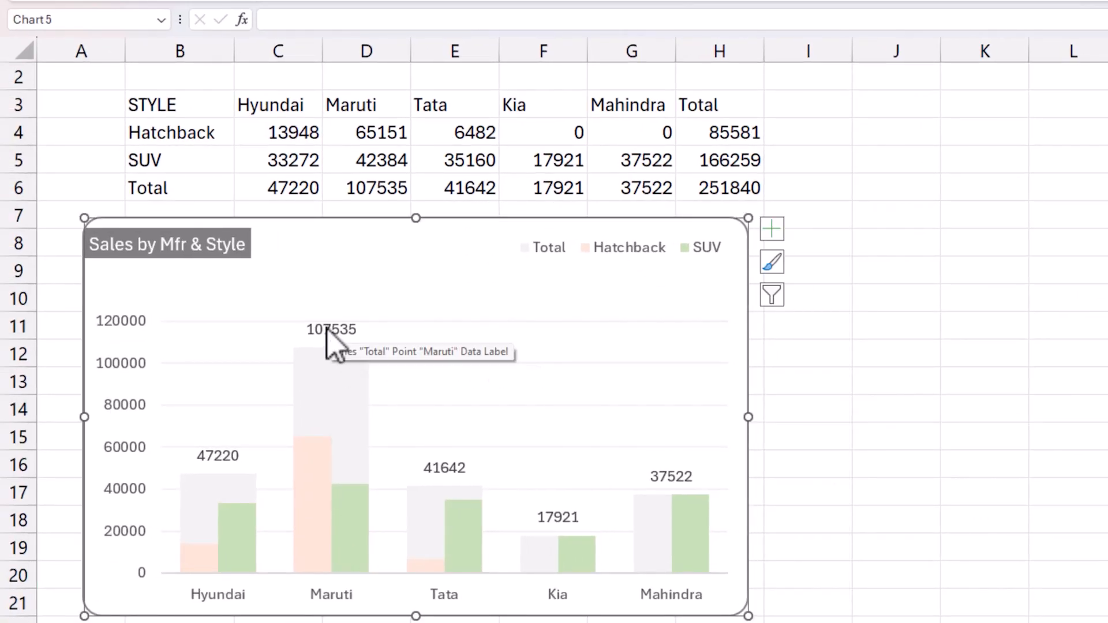
mouse_move(258, 558)
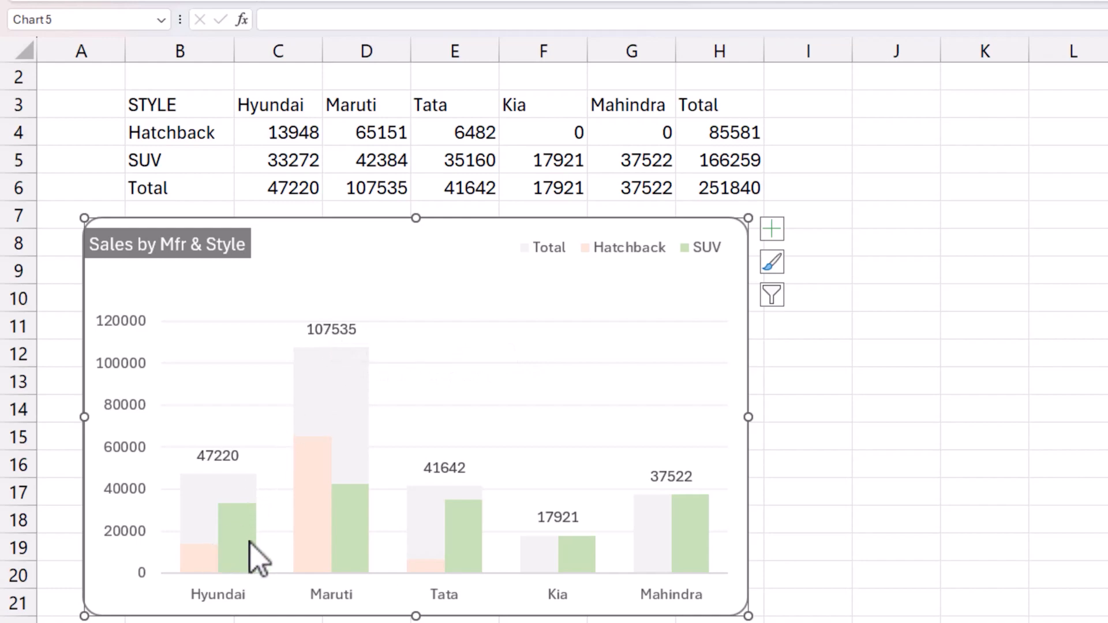
mouse_move(237, 572)
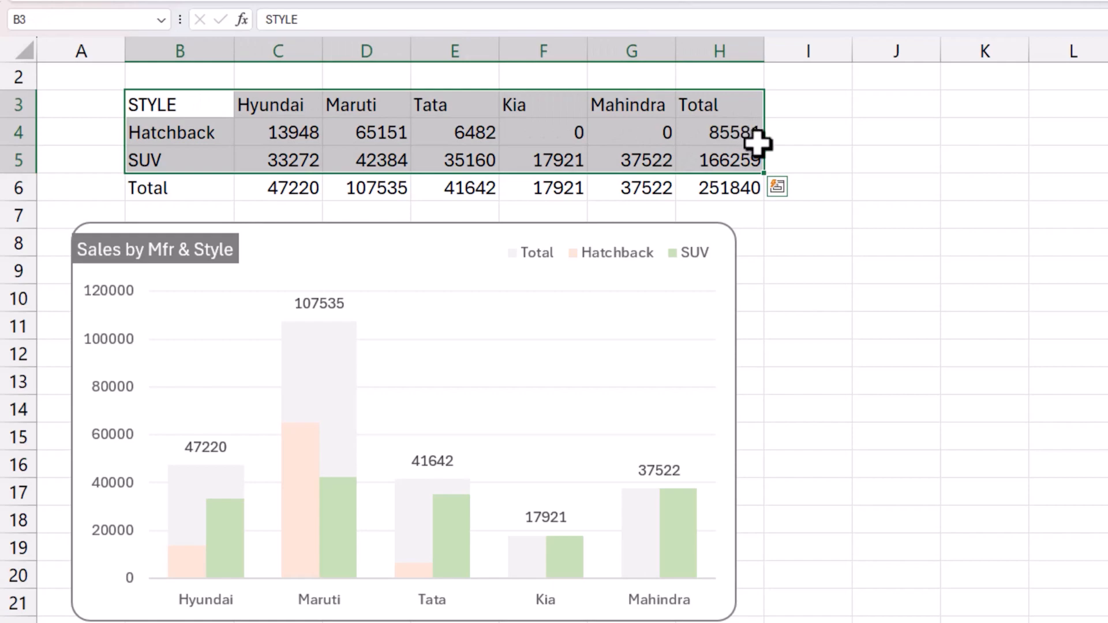
mouse_move(191, 138)
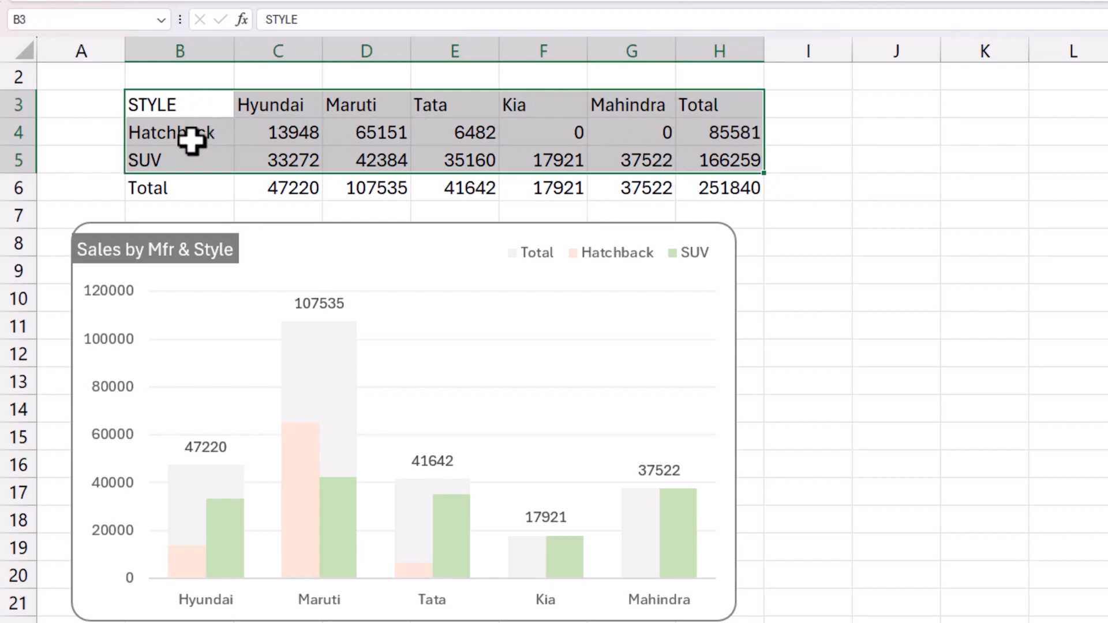
mouse_move(306, 138)
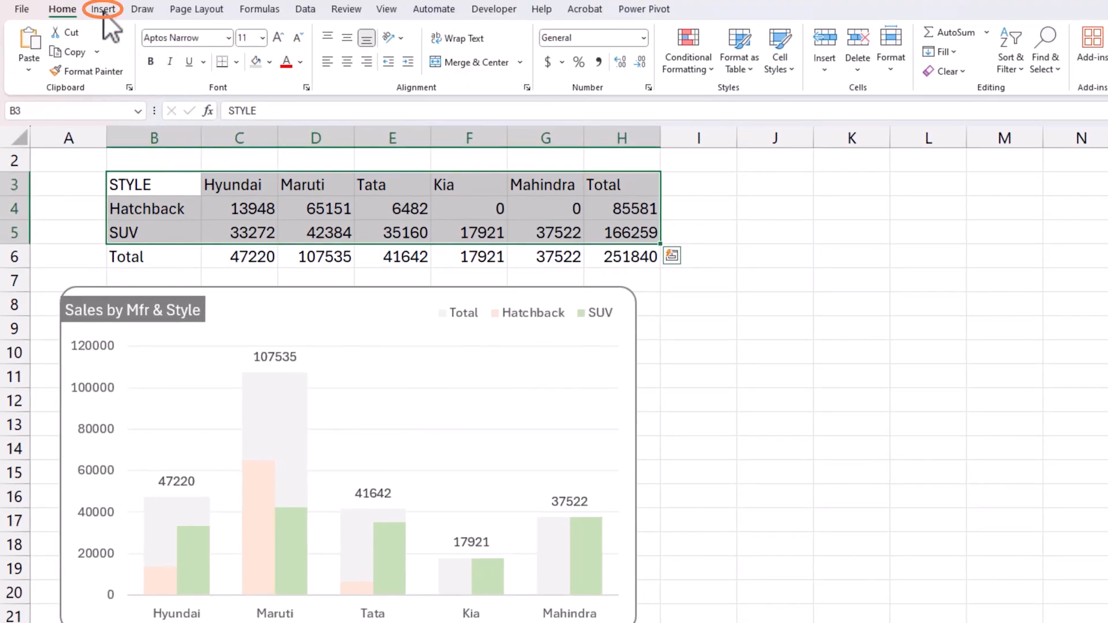
- Insert a 2-D Clustered Column chart of the Hatchback and SUV rows (B3:H5)
click(477, 32)
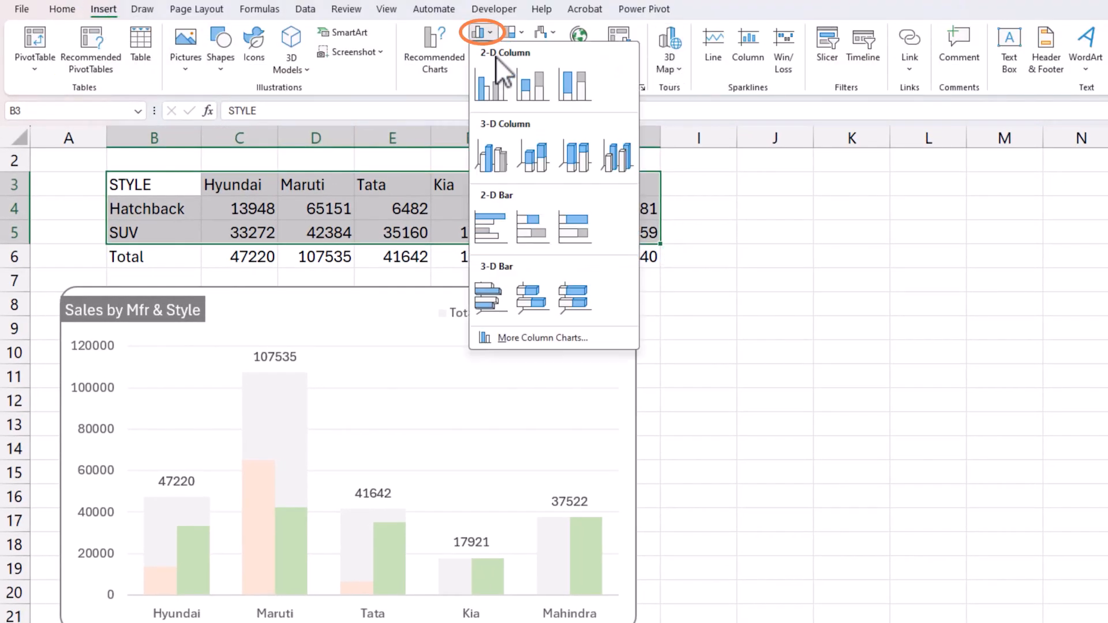
click(490, 81)
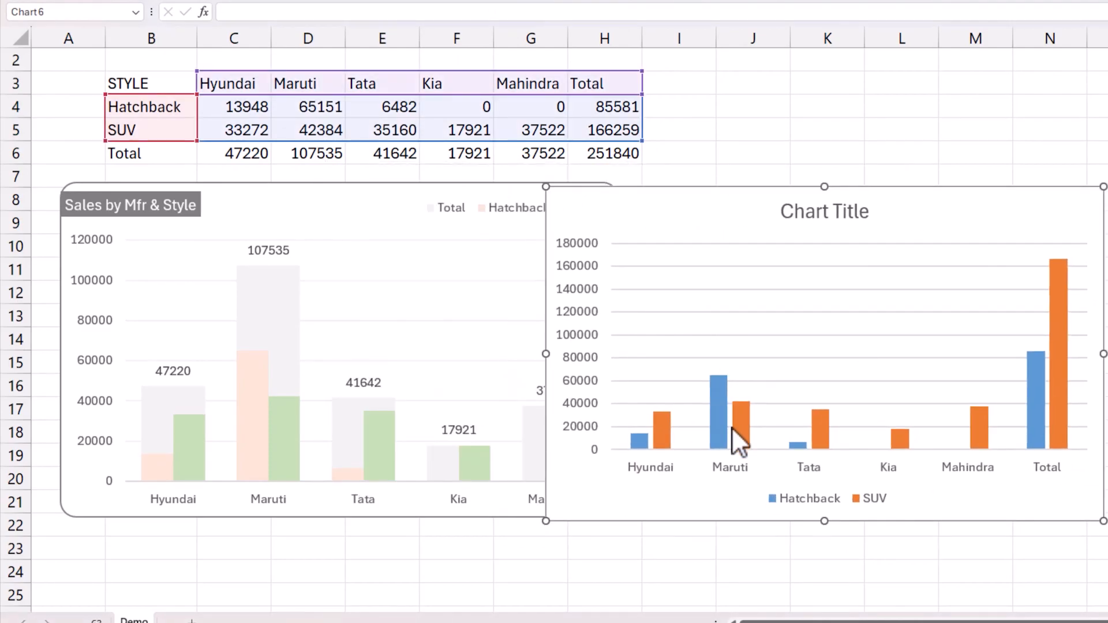
mouse_move(661, 487)
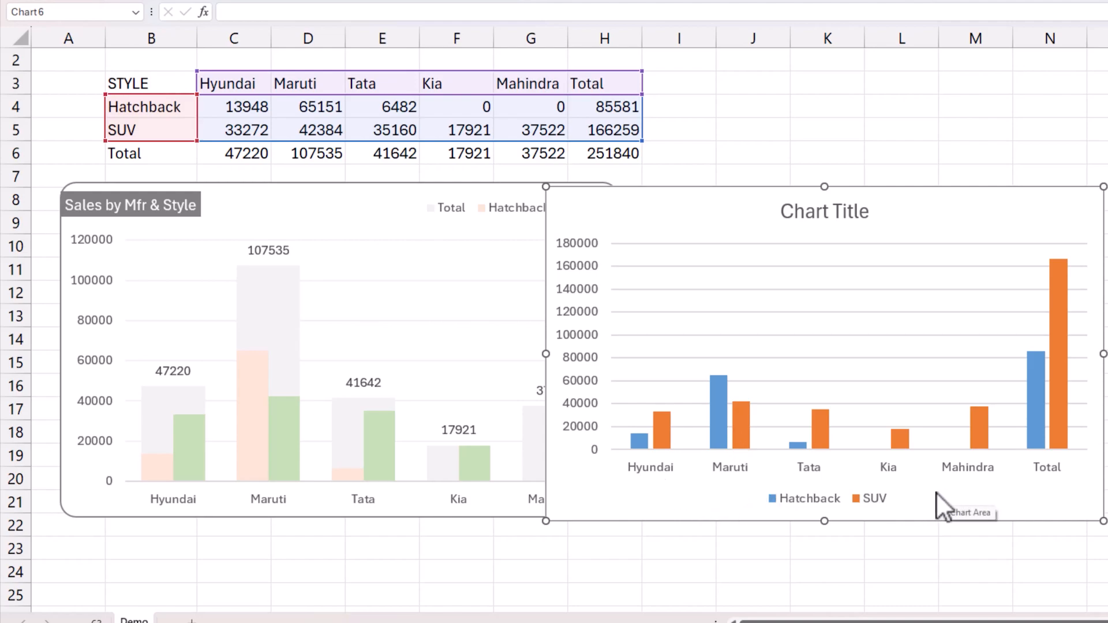
mouse_move(788, 498)
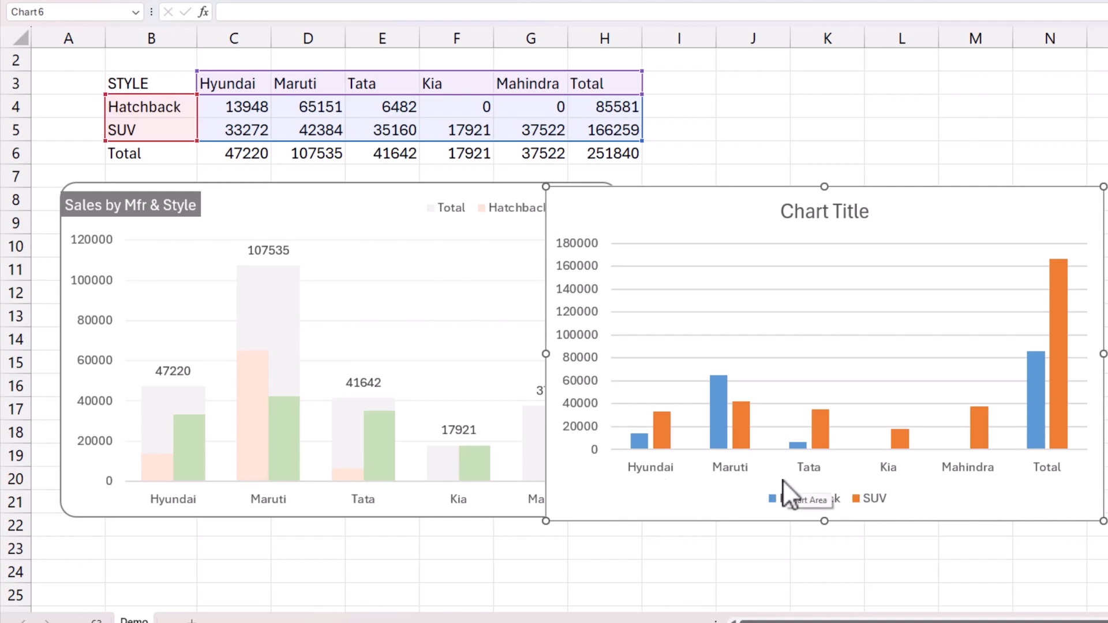
mouse_move(679, 201)
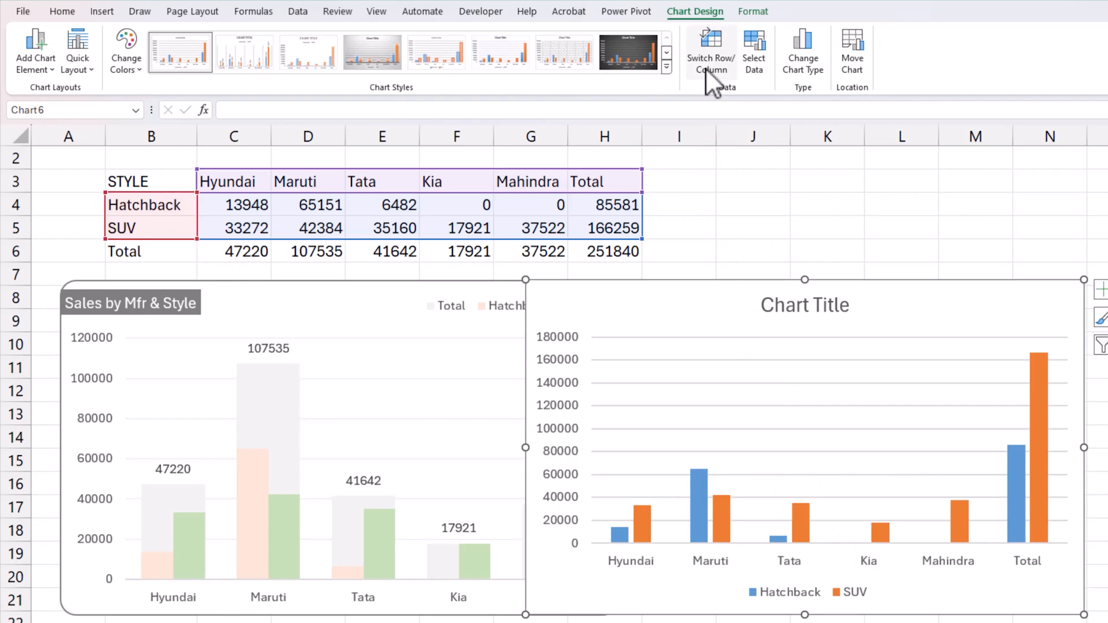
mouse_move(710, 51)
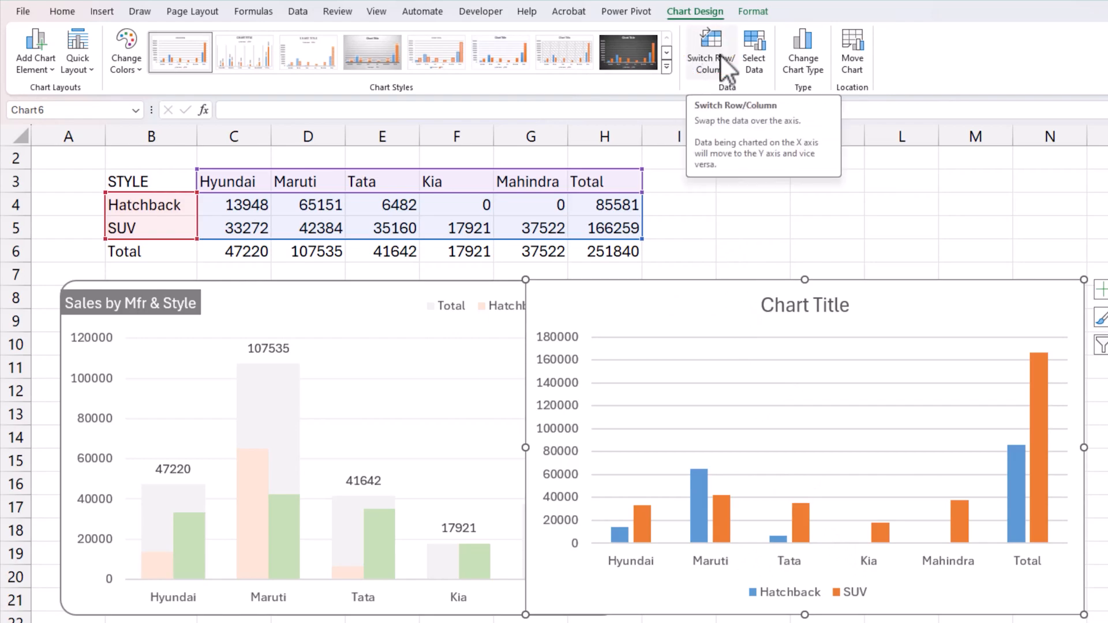
- Switch rows and columns so Hatchback and SUV become the category groups
click(710, 50)
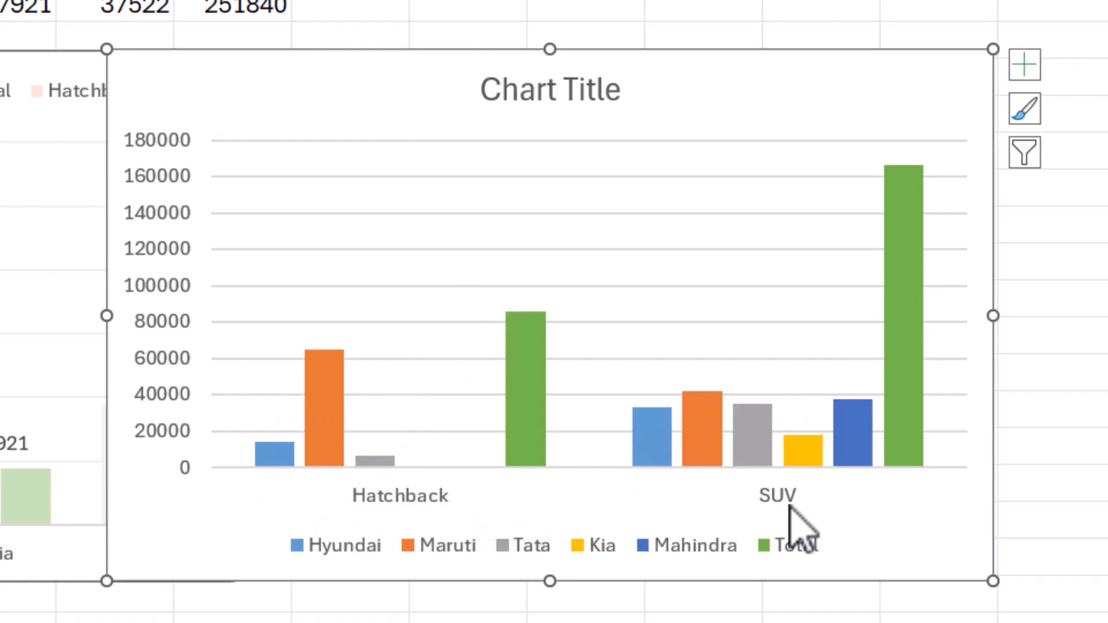
mouse_move(315, 576)
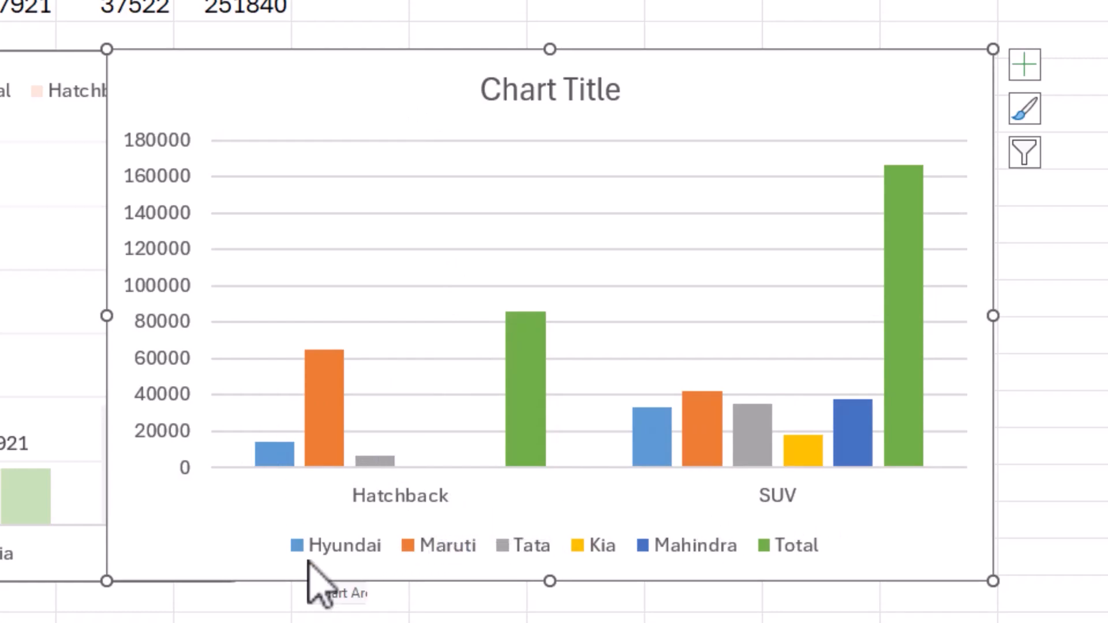
mouse_move(716, 583)
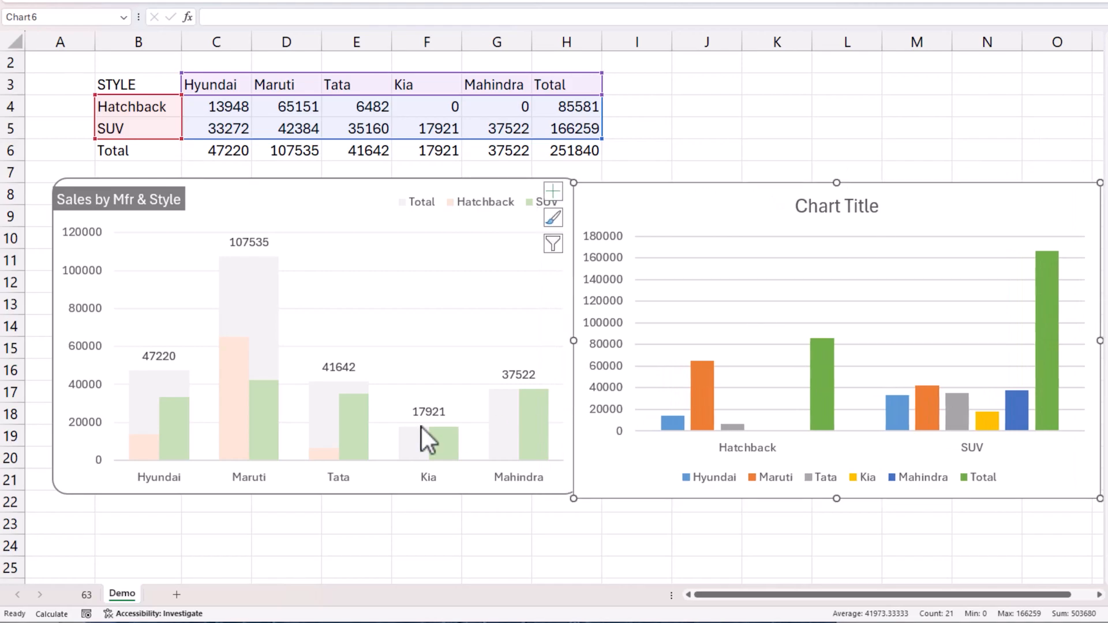
mouse_move(157, 459)
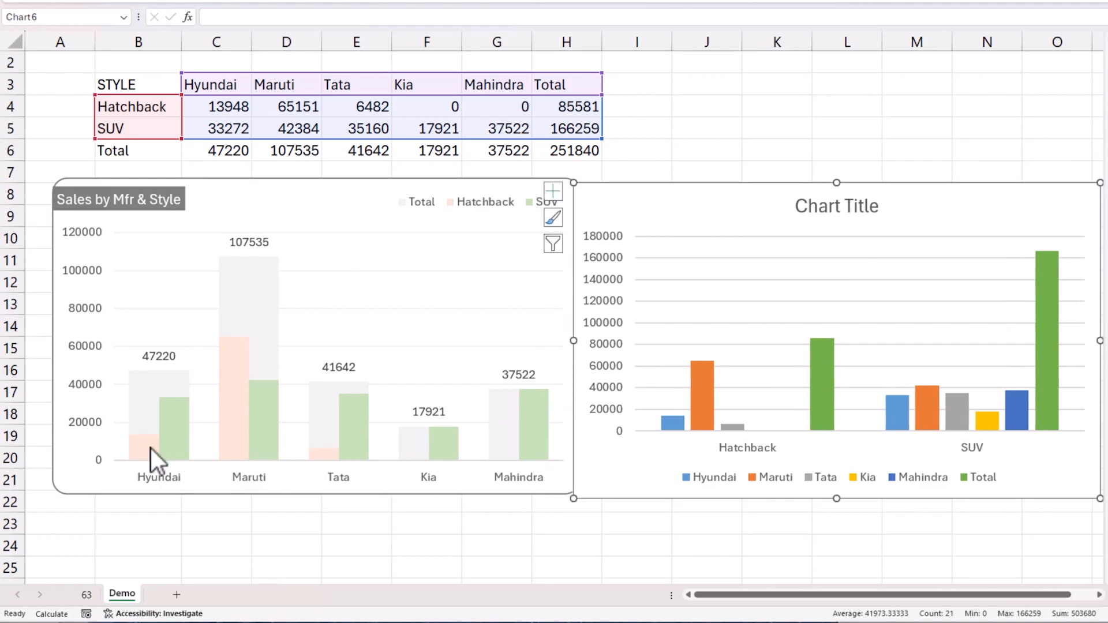
mouse_move(774, 462)
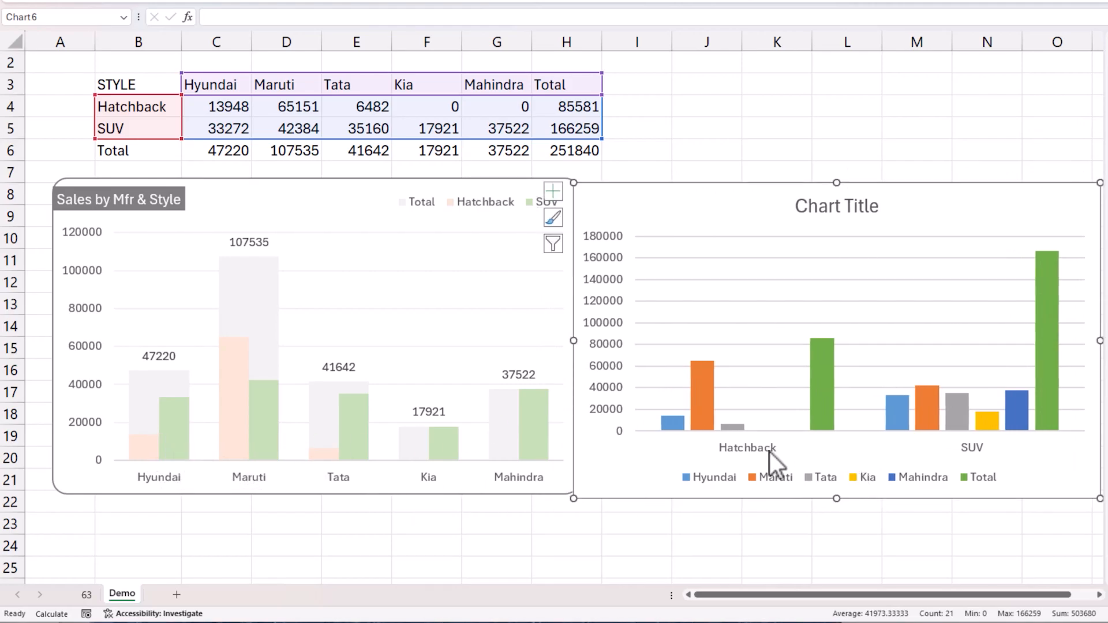
mouse_move(742, 495)
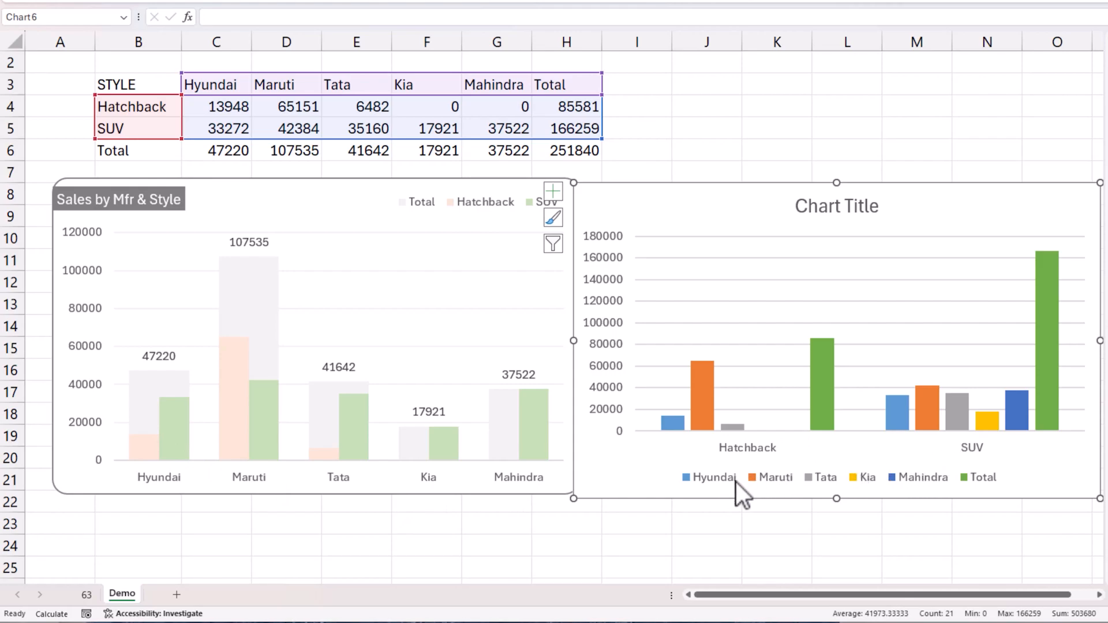
mouse_move(912, 497)
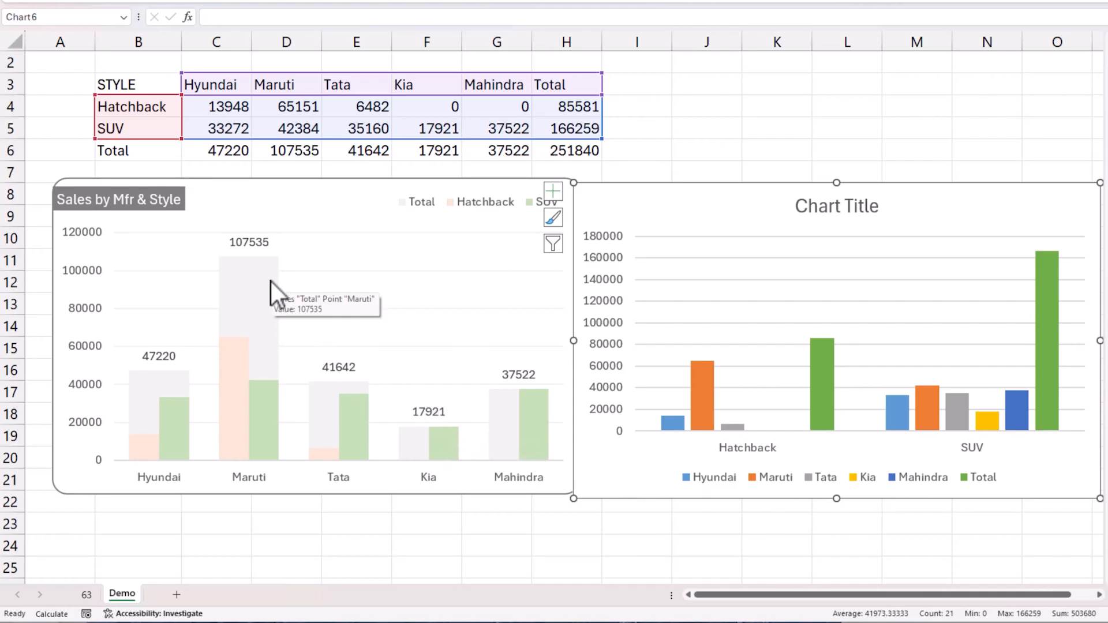
click(249, 282)
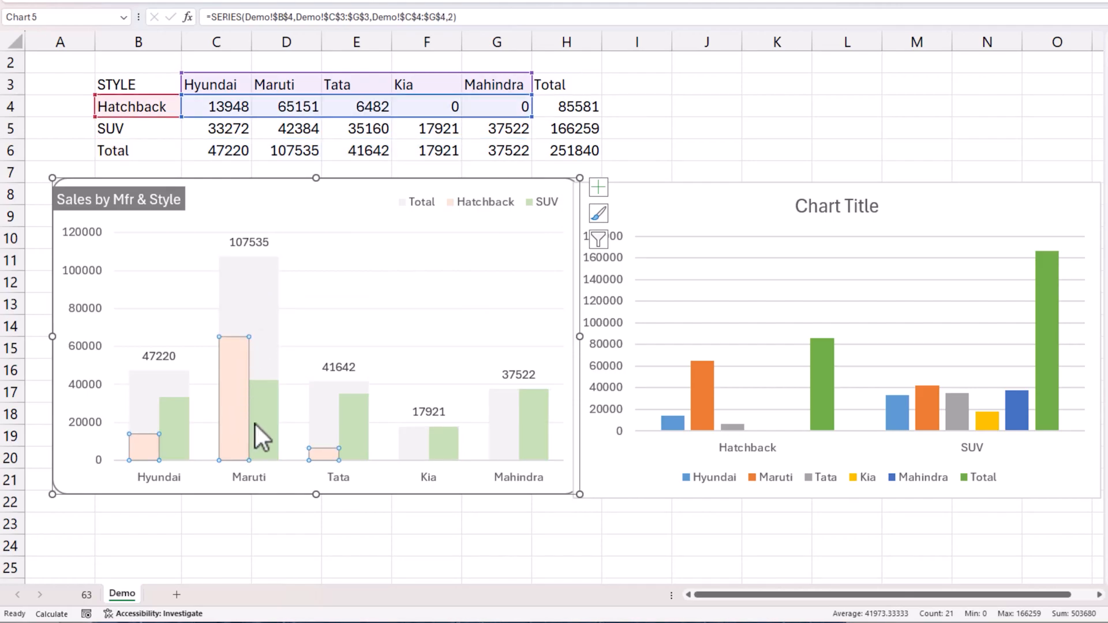
mouse_move(267, 420)
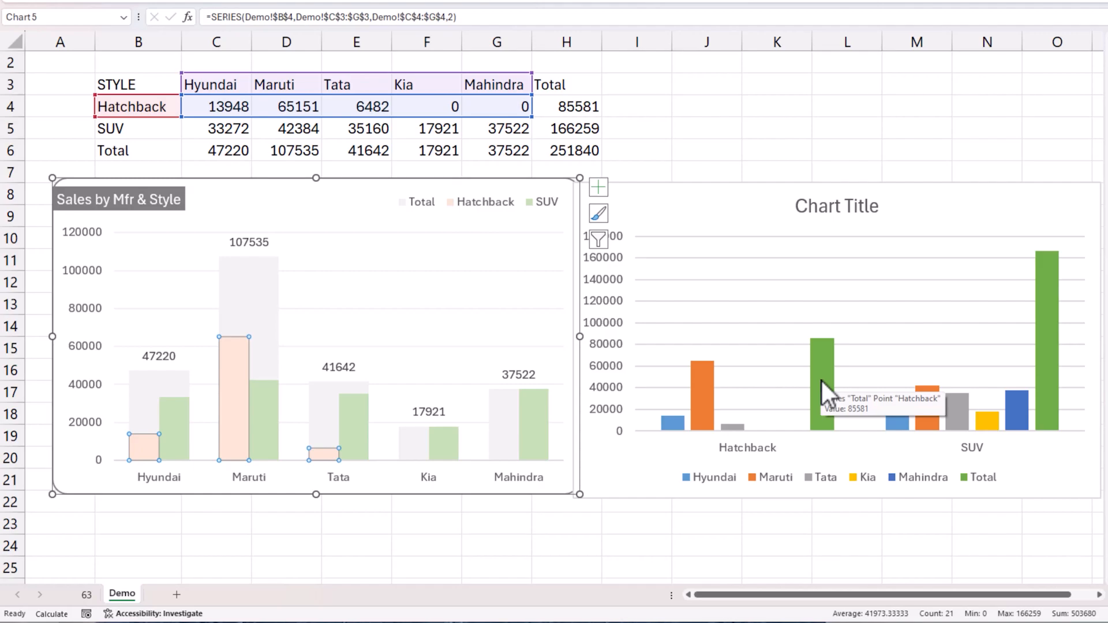
mouse_move(707, 392)
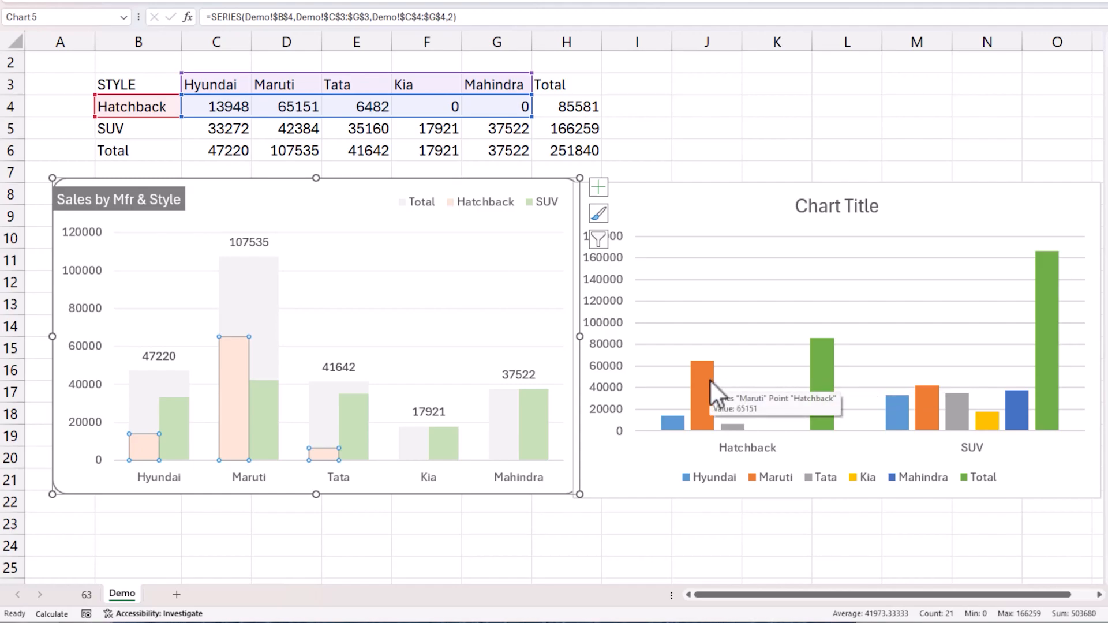
mouse_move(720, 394)
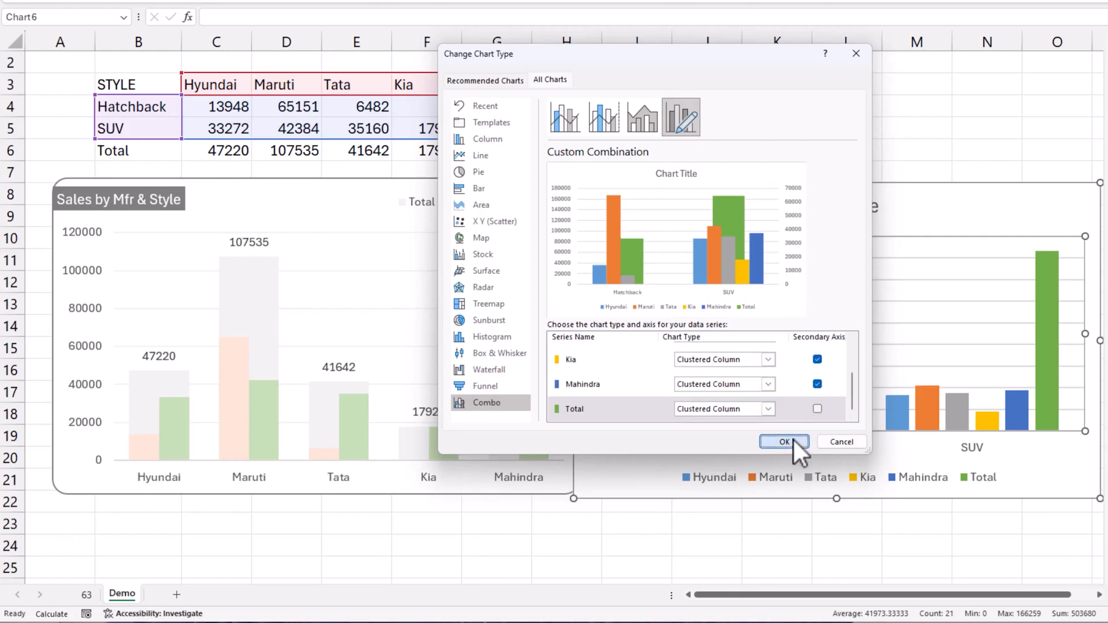
- Put manufacturer series on the secondary axis and move Total first in series order
click(783, 441)
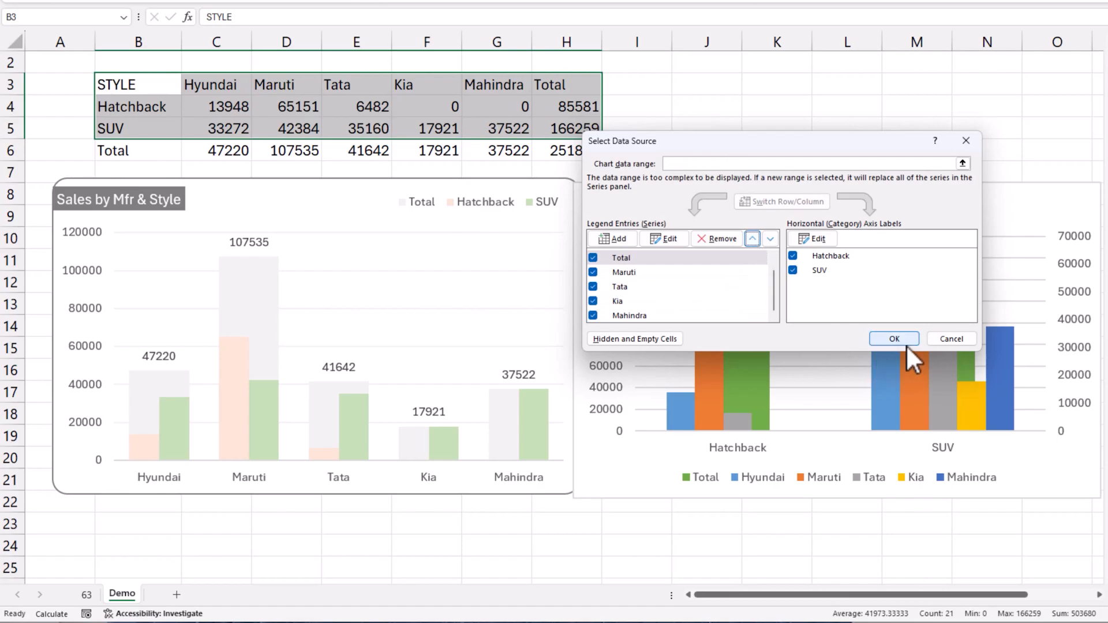
click(893, 339)
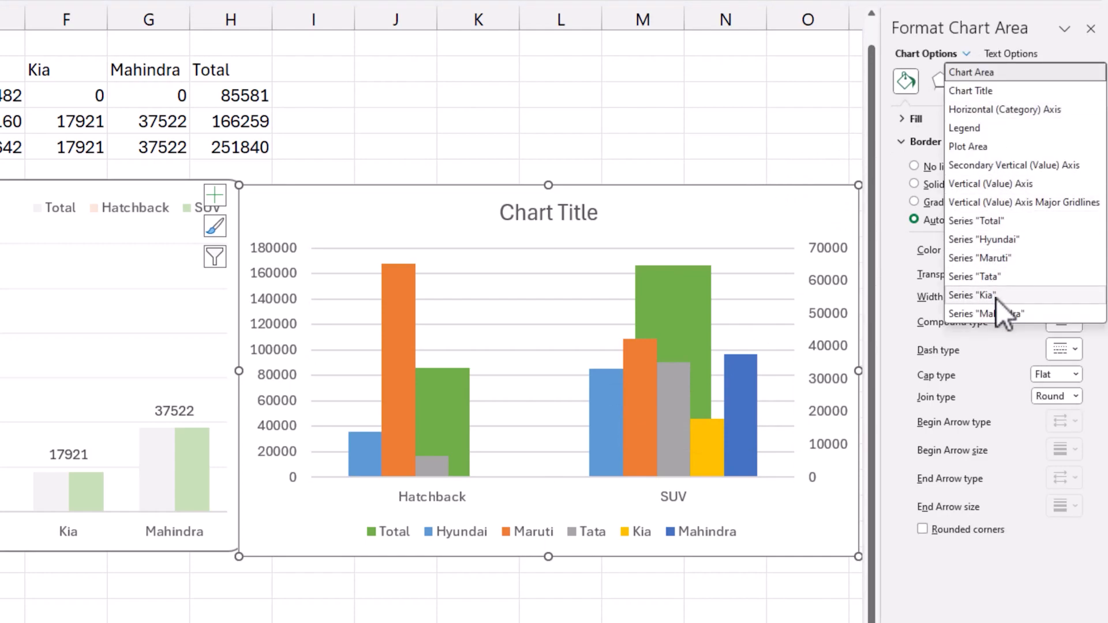
- Set the Total series gap width to 40% and adjust the column gap widths
click(977, 221)
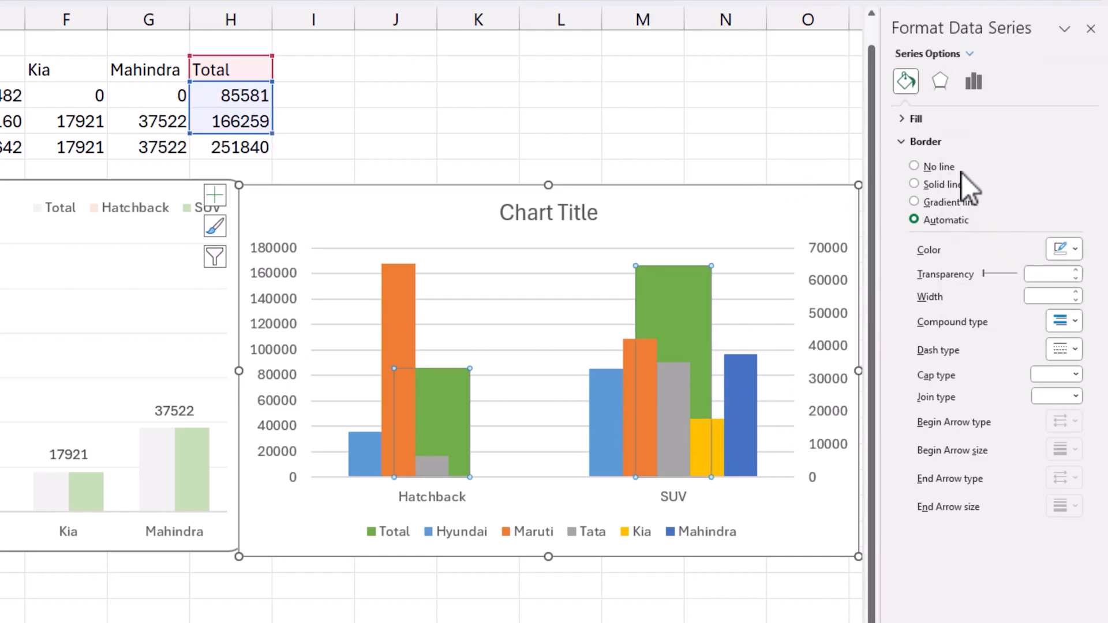
click(973, 81)
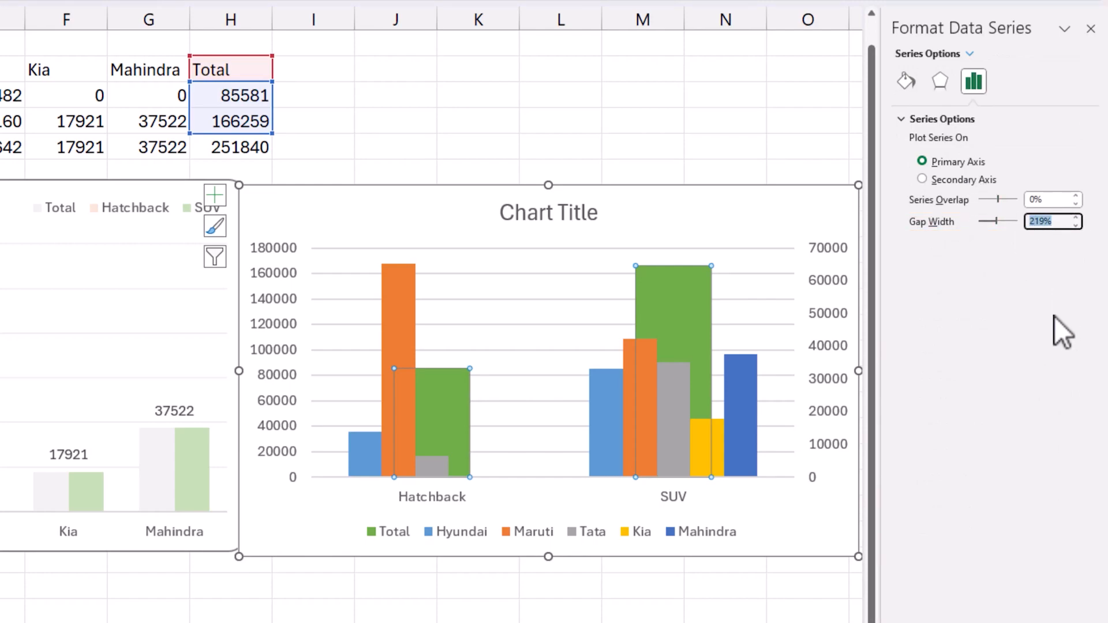
text(40)
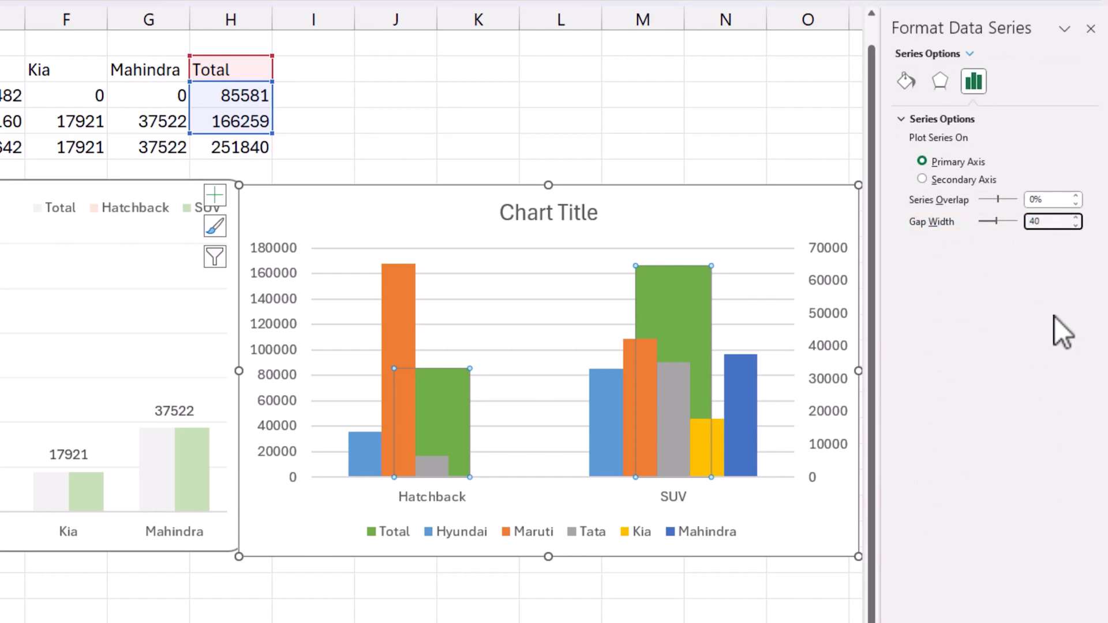
click(922, 179)
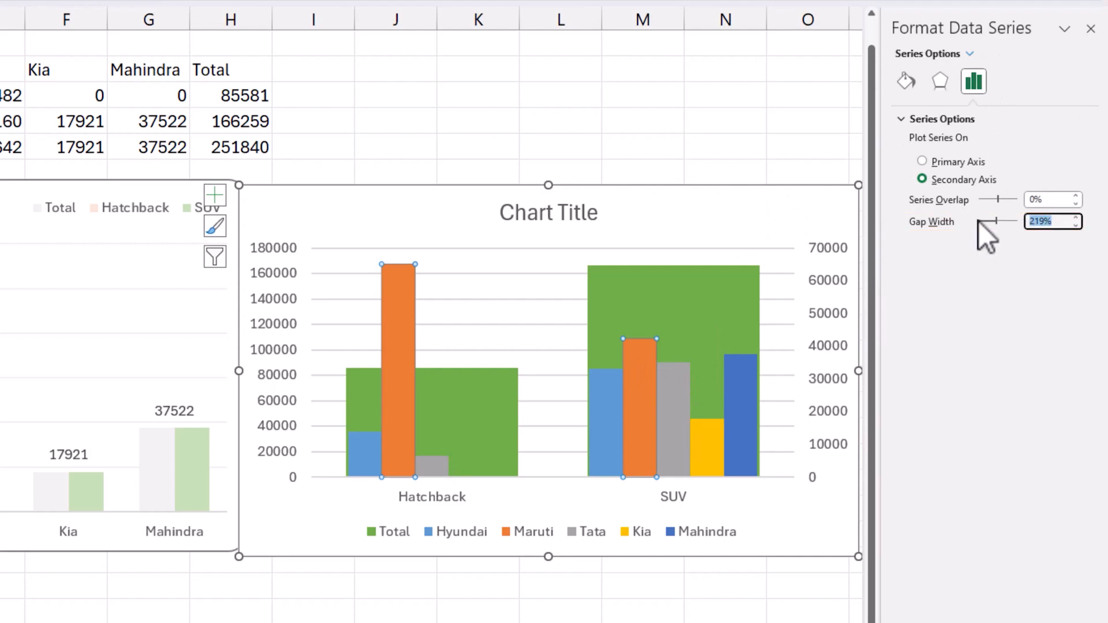
drag(1000, 221, 992, 221)
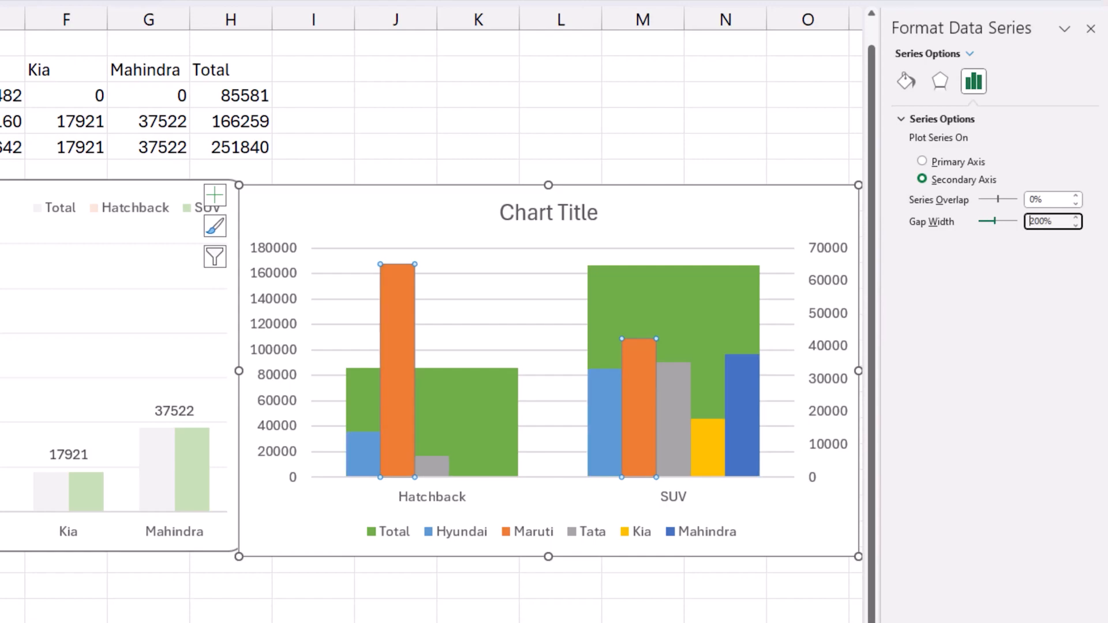
- Fill the Total columns with a solid light gray
click(922, 161)
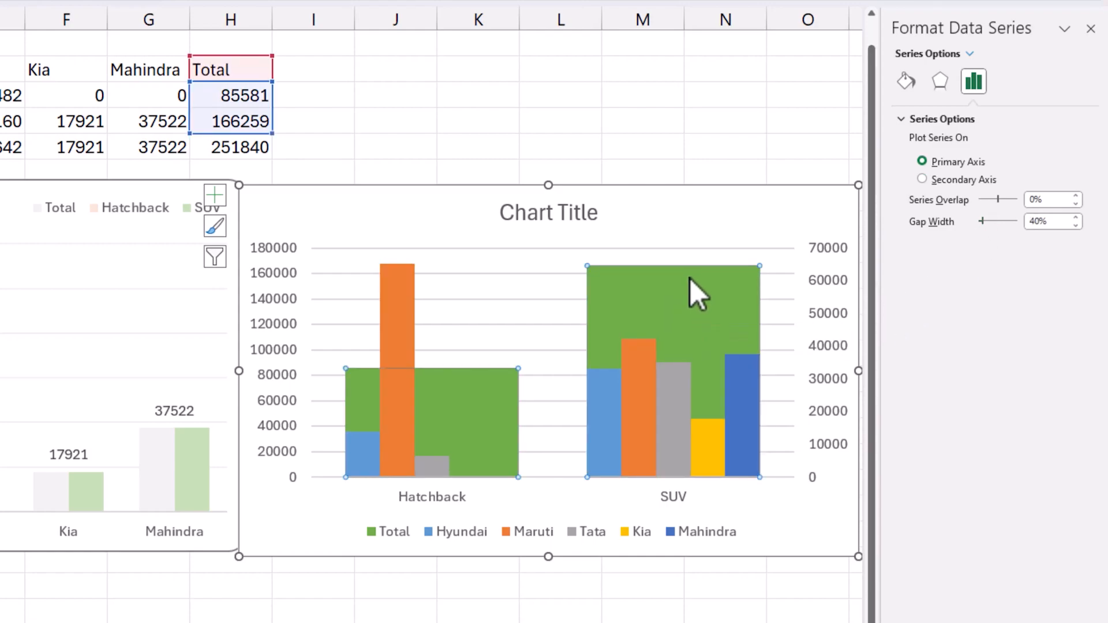
click(905, 81)
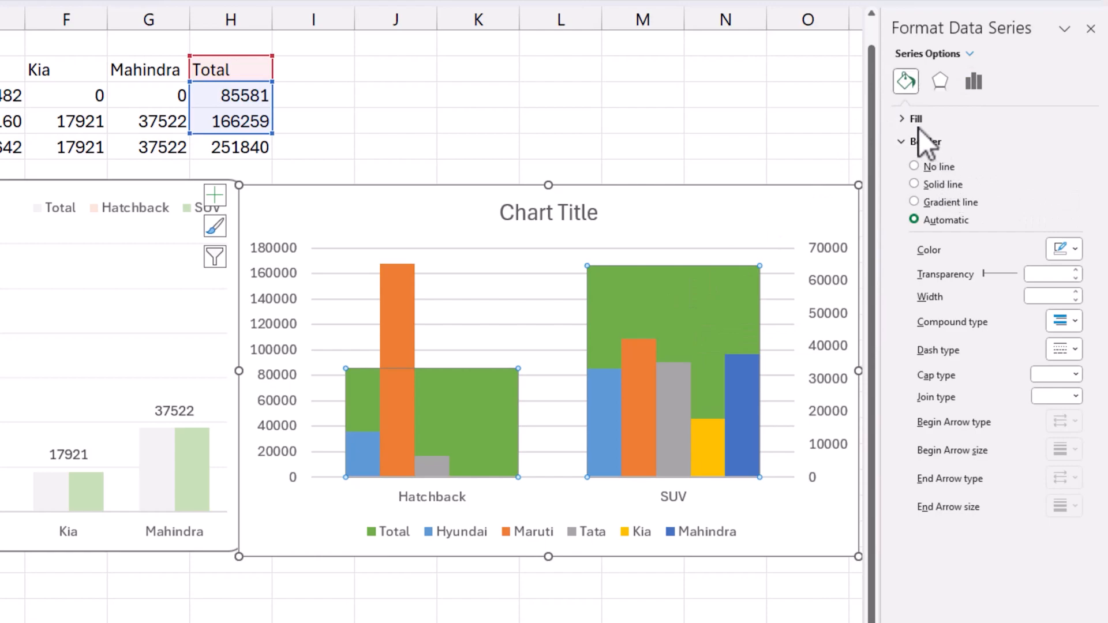
click(916, 118)
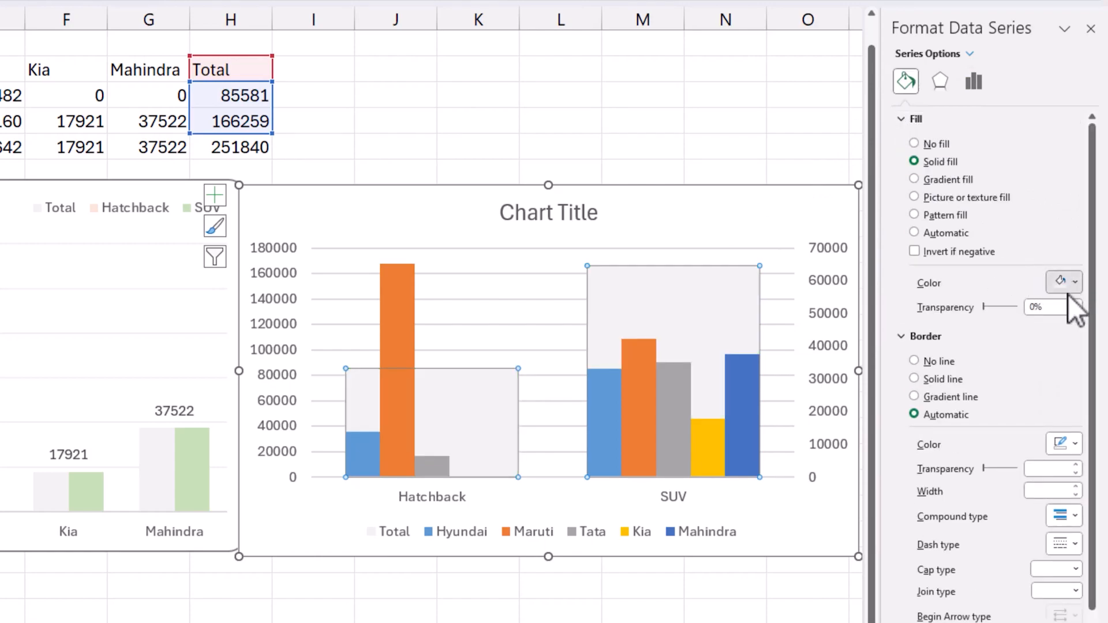
mouse_move(985, 360)
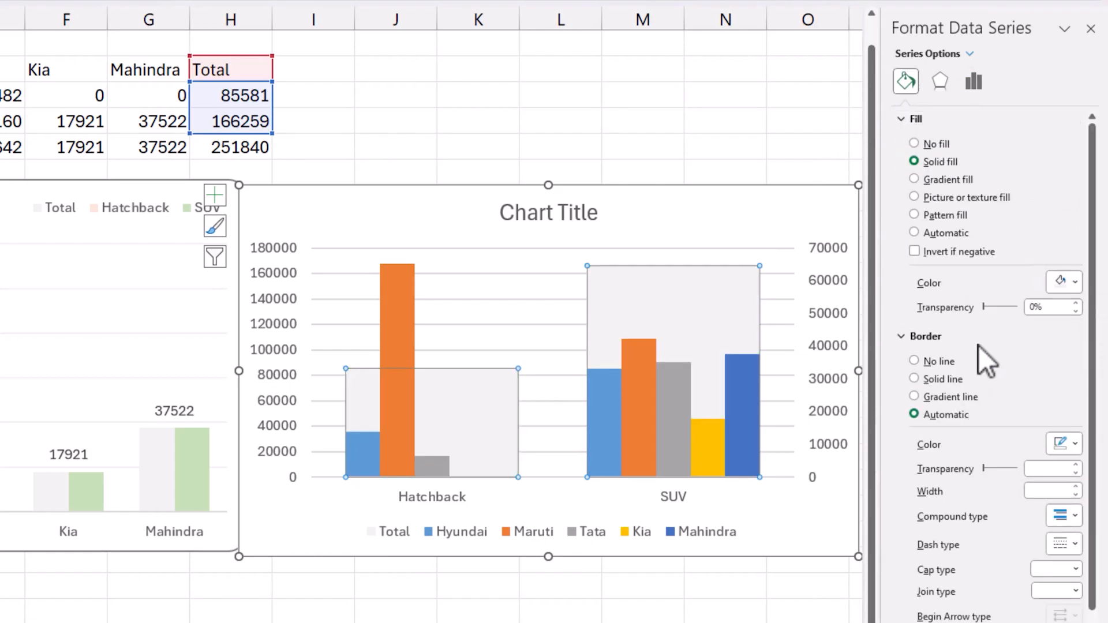
click(914, 232)
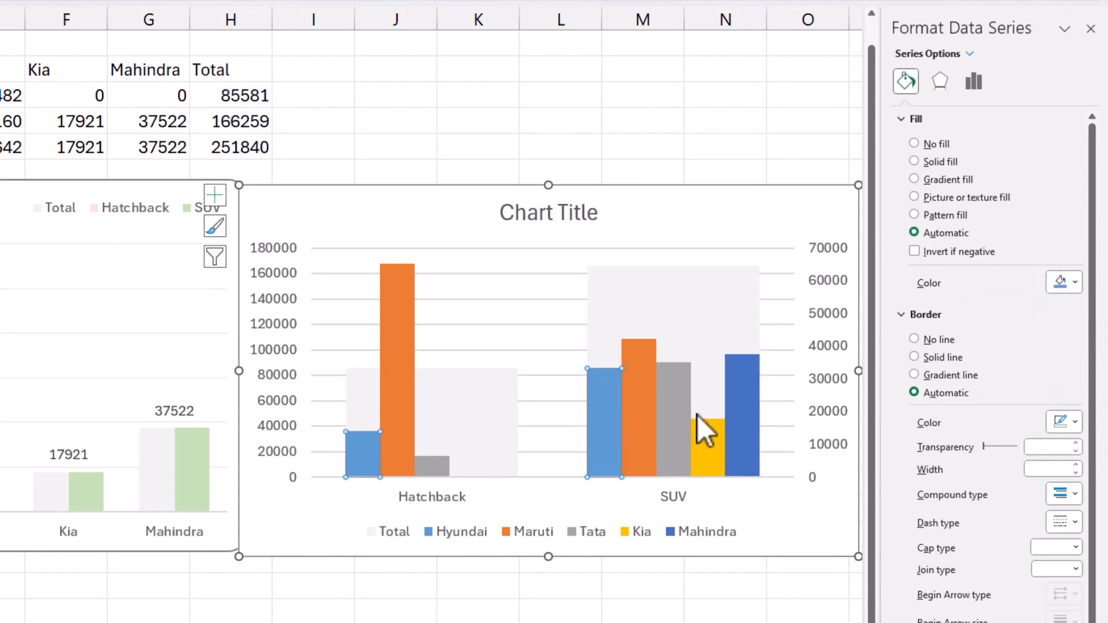
mouse_move(667, 406)
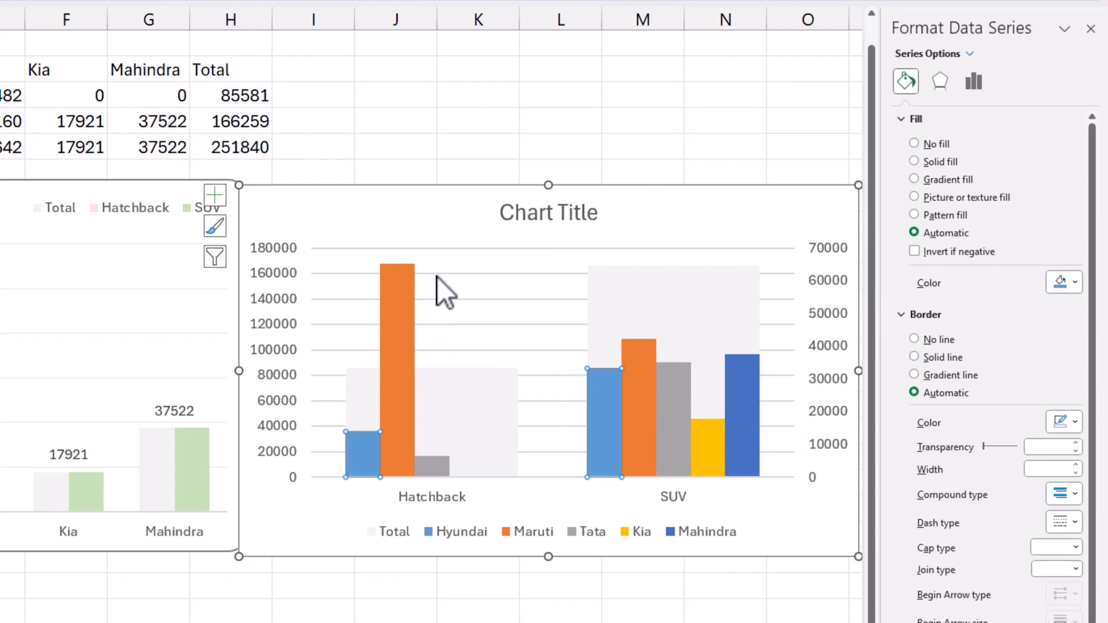
mouse_move(811, 415)
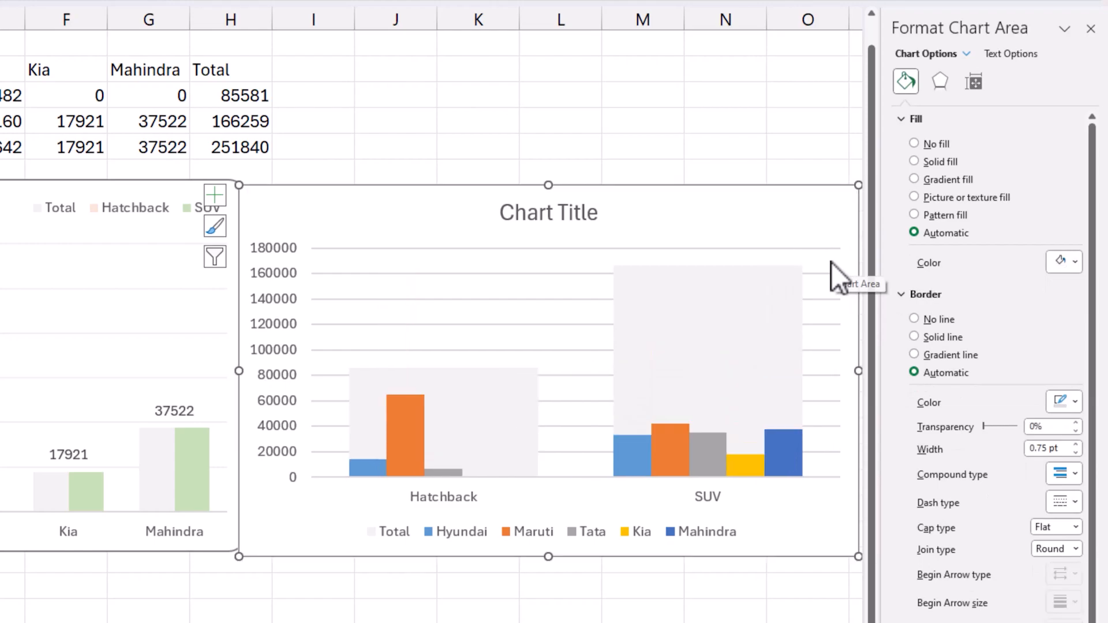
mouse_move(436, 293)
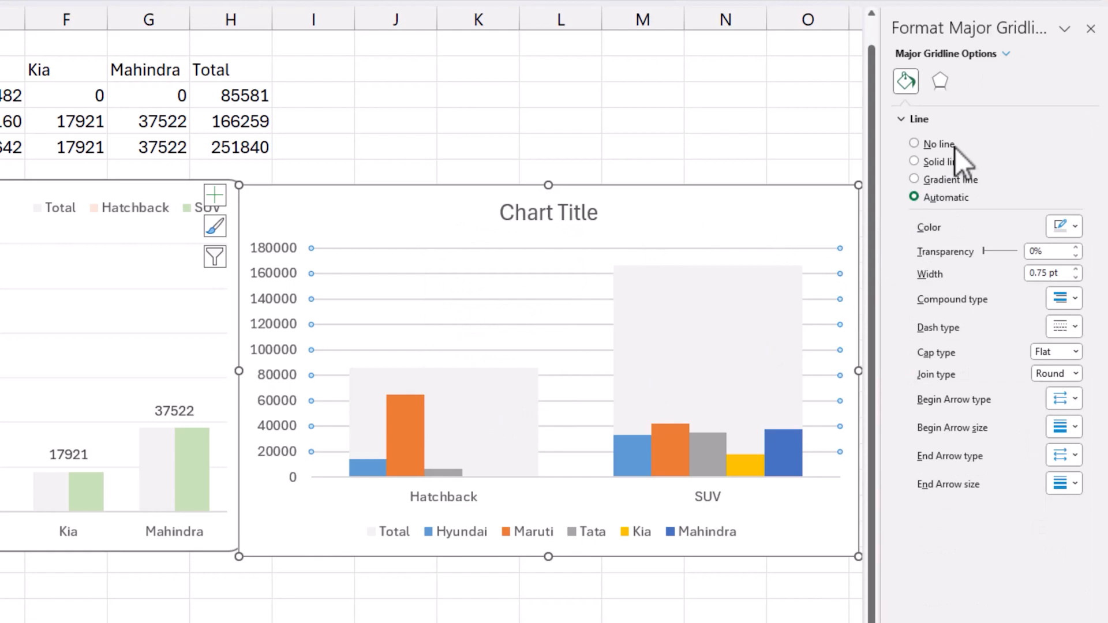
- Select the second chart's area to review it without the secondary axis
click(1073, 227)
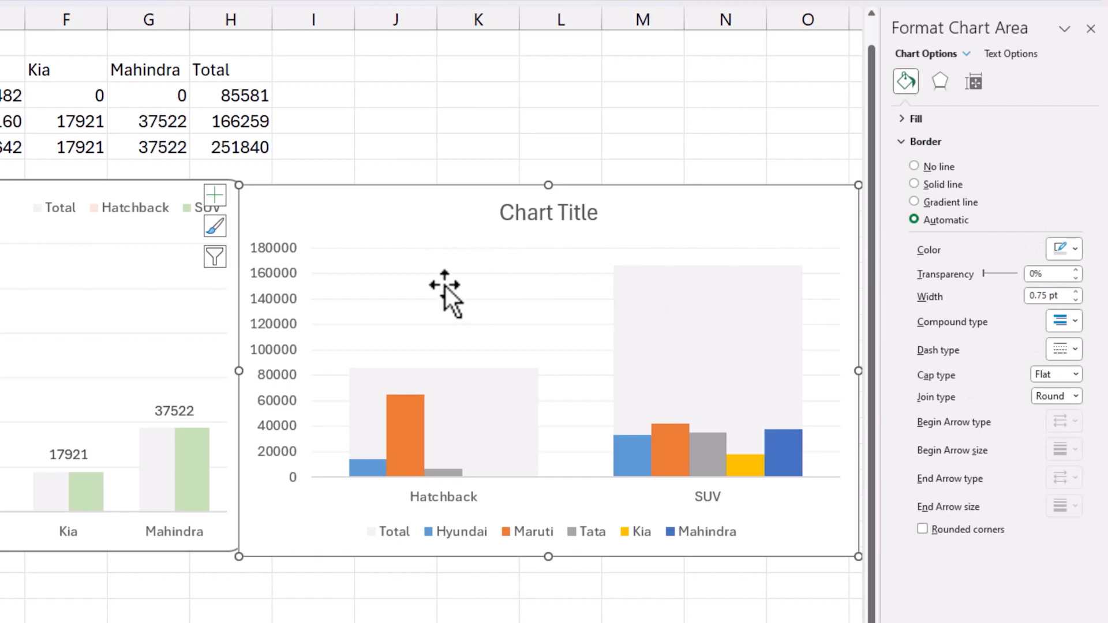
mouse_move(550, 541)
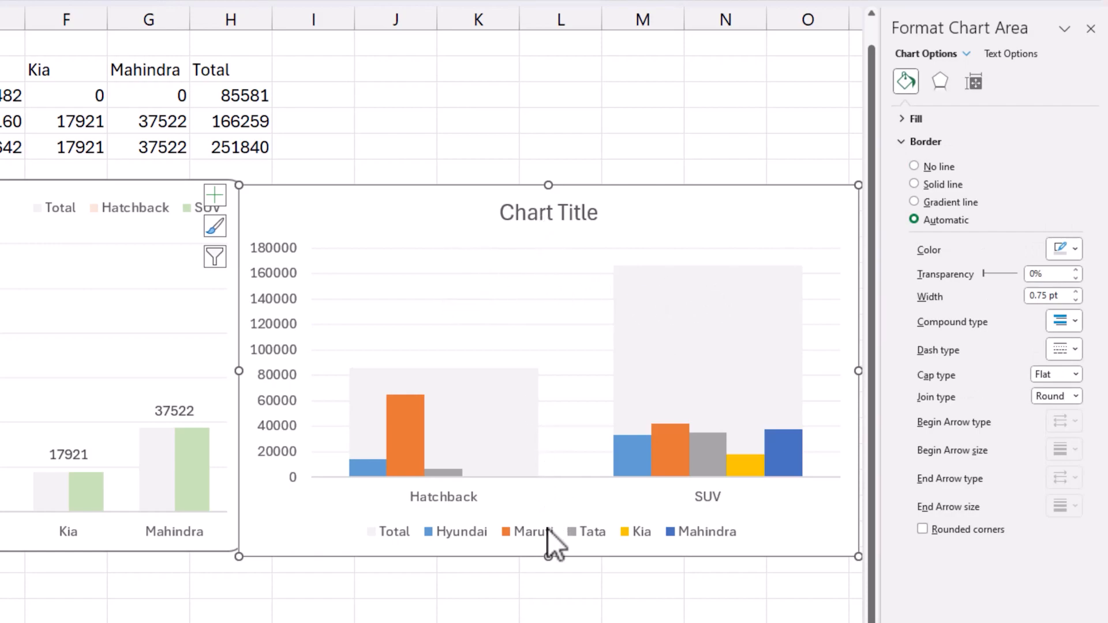
- Move the legend to the top and retitle the chart 'Sales by Style & Mfr'
click(526, 531)
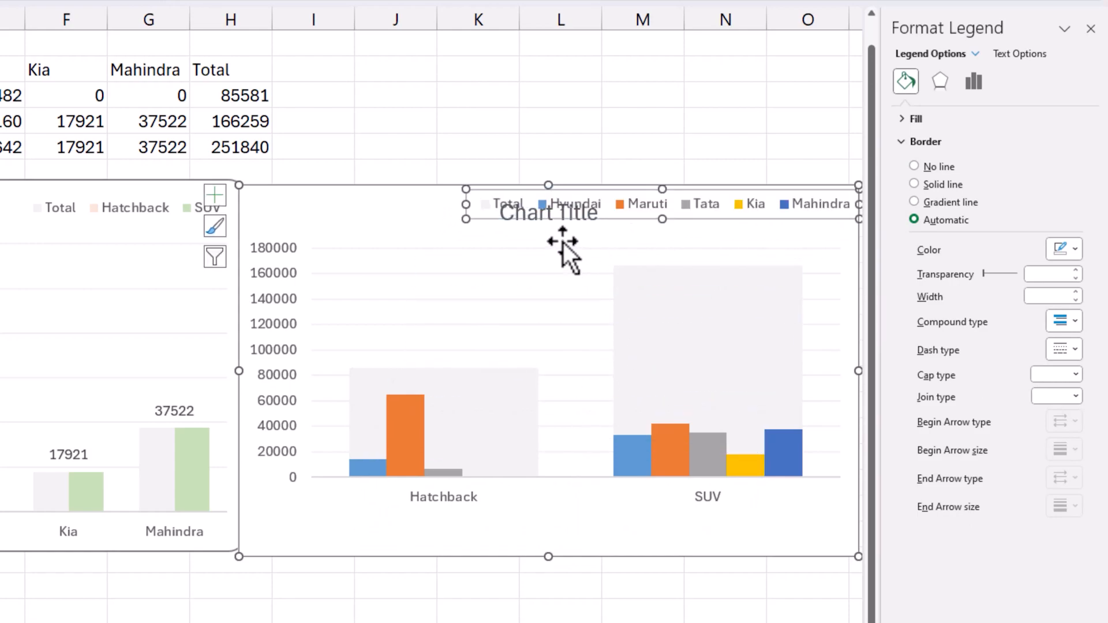
click(547, 211)
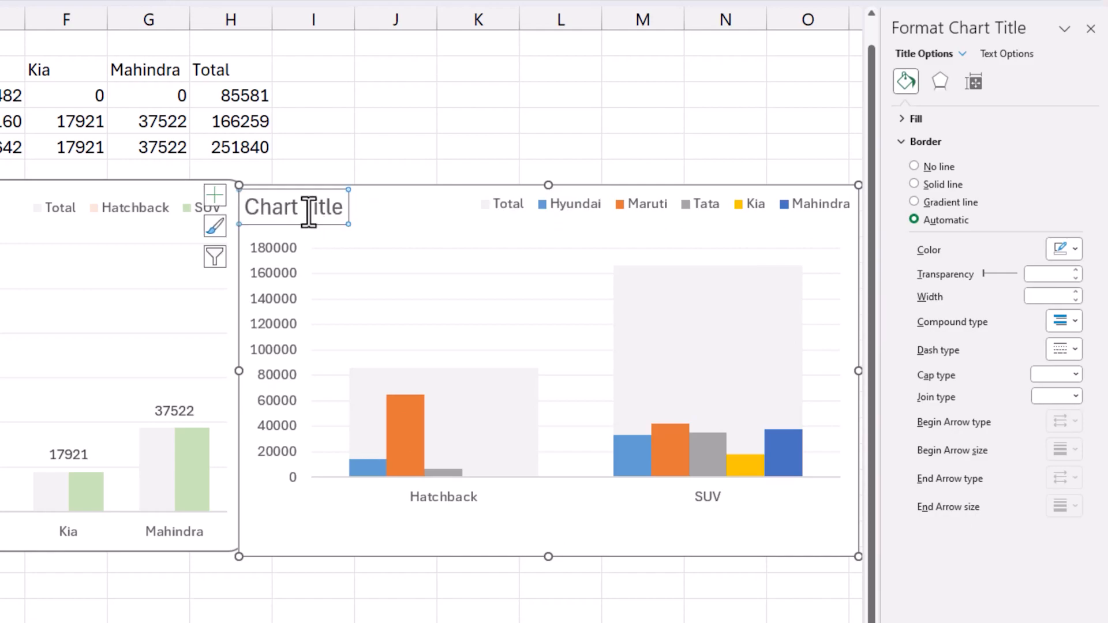
text(Sales by)
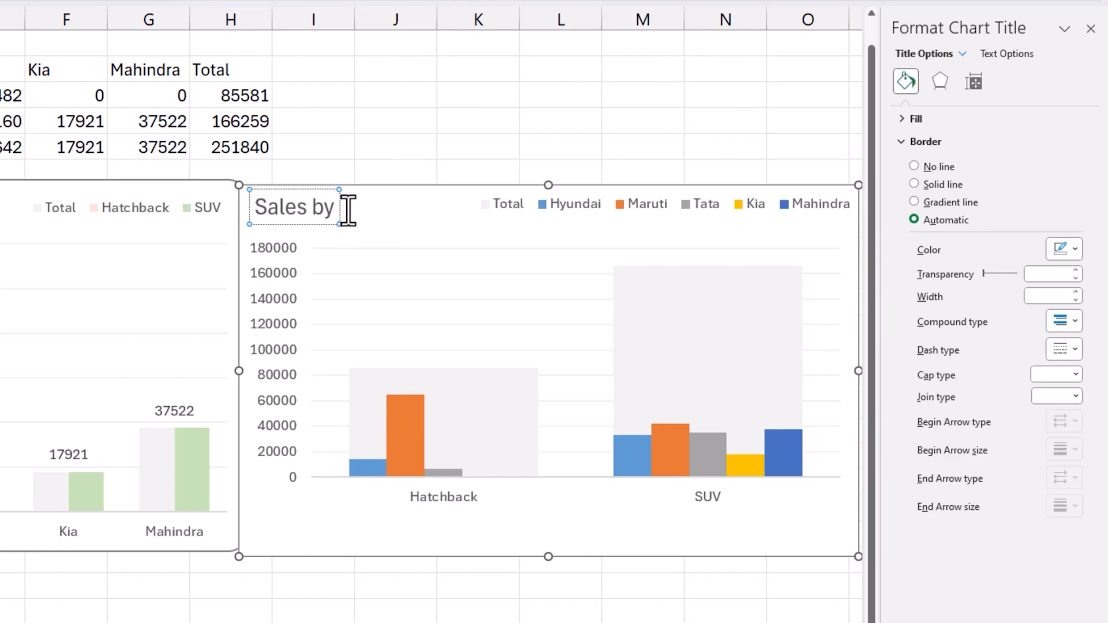
text(Style & Mfr)
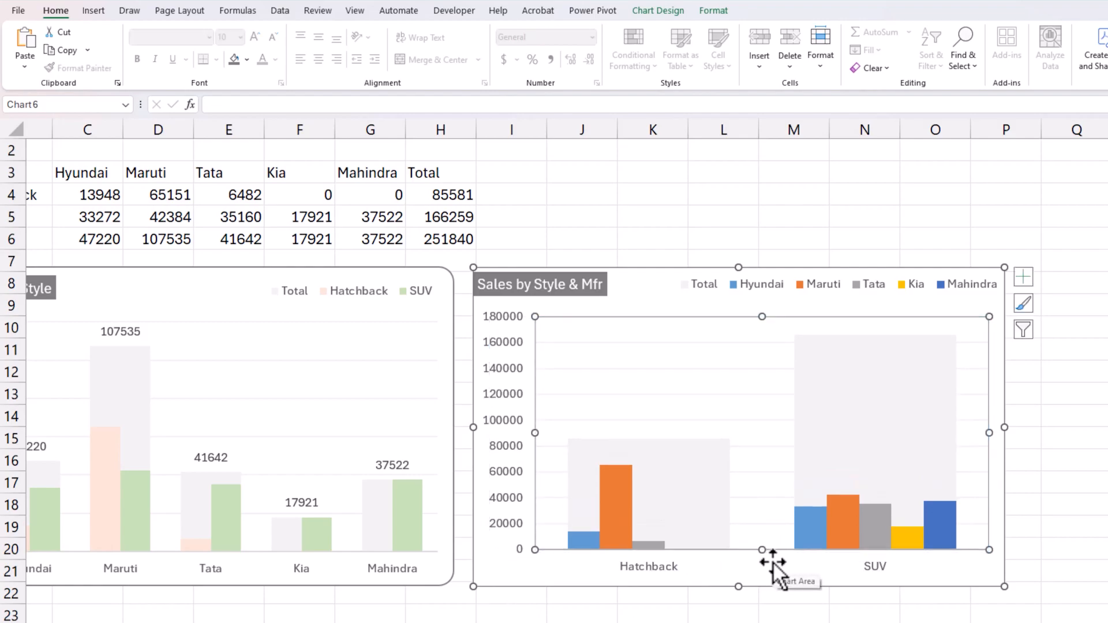
mouse_move(514, 455)
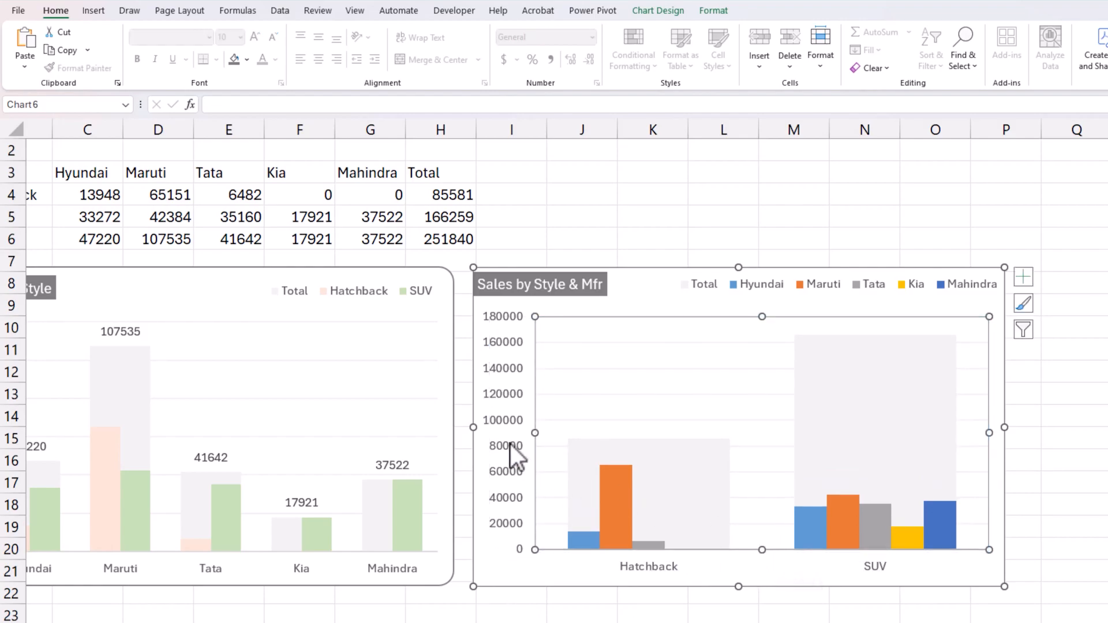
mouse_move(516, 456)
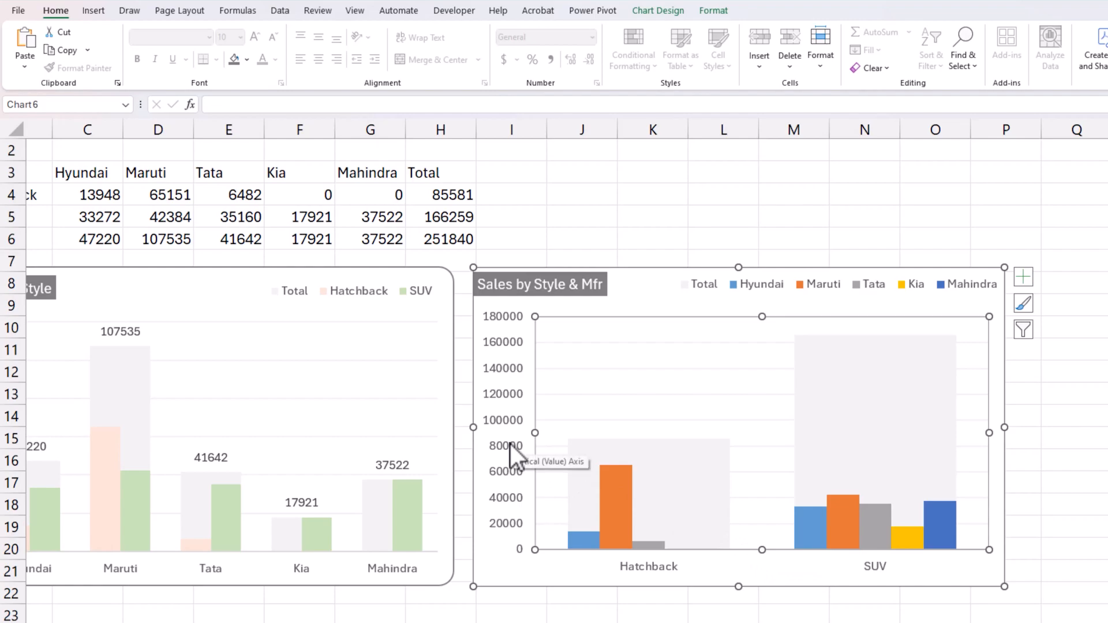
mouse_move(702, 573)
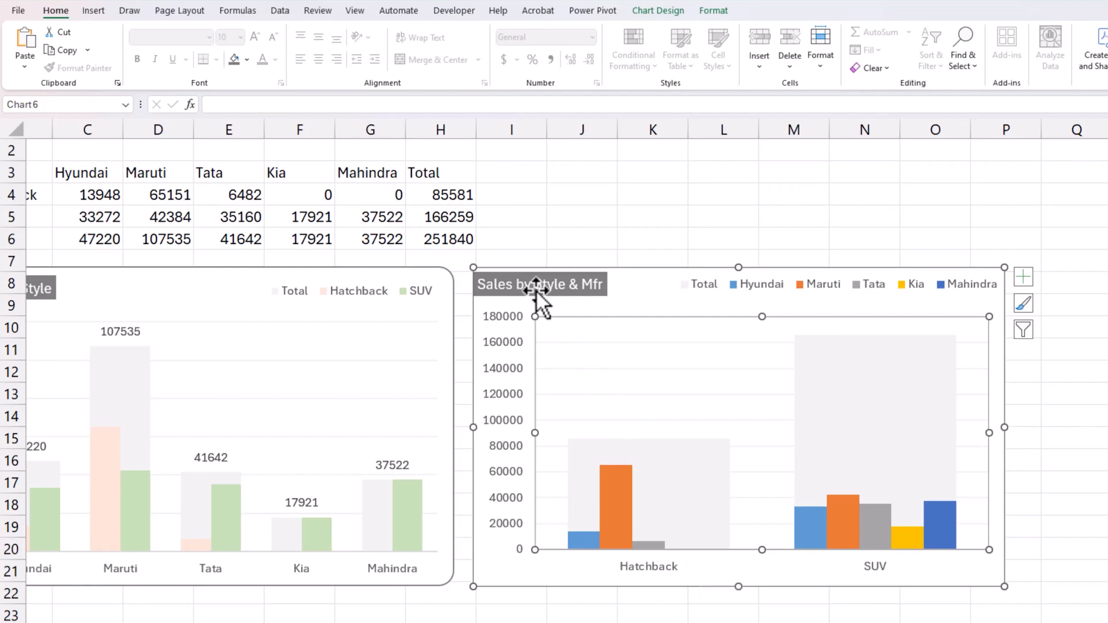
mouse_move(731, 329)
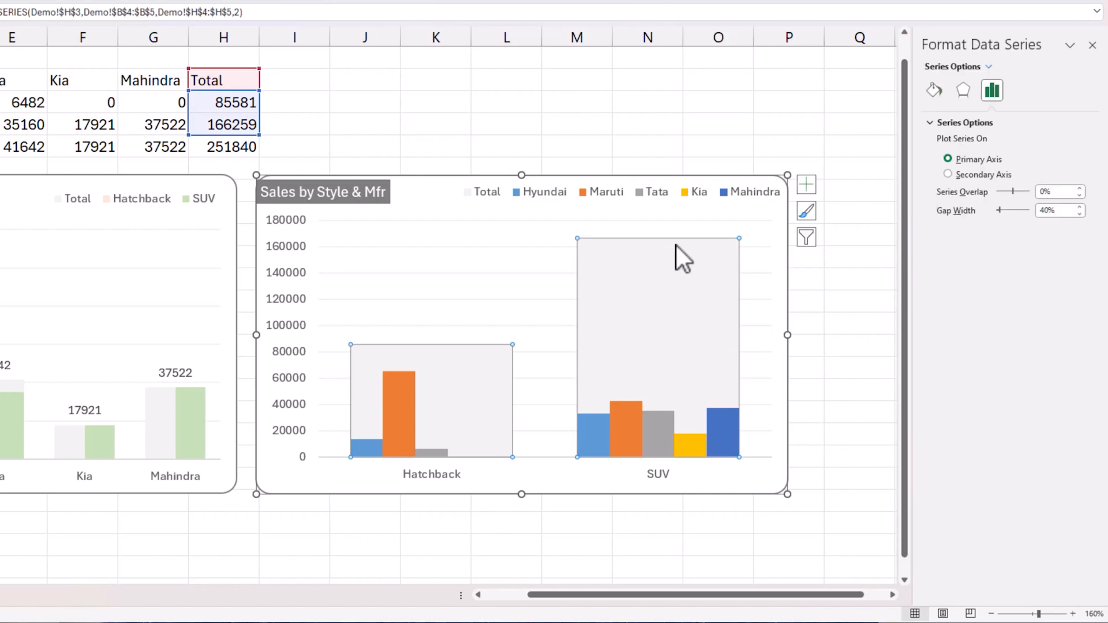
- Add data labels to the Total columns, showing 85581 and 166259
click(806, 185)
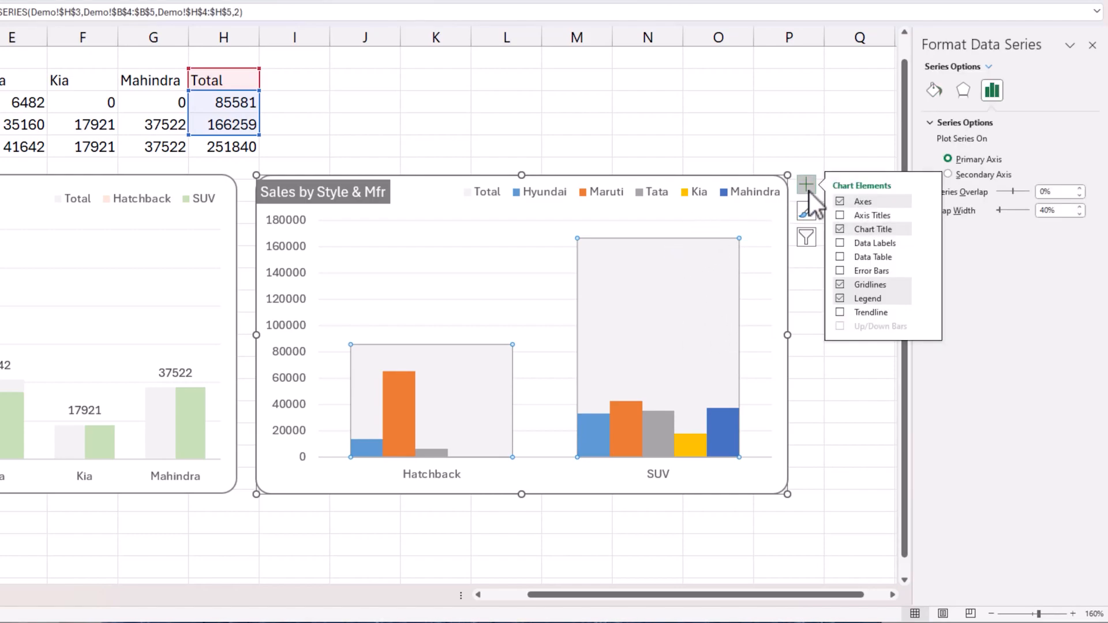
click(840, 243)
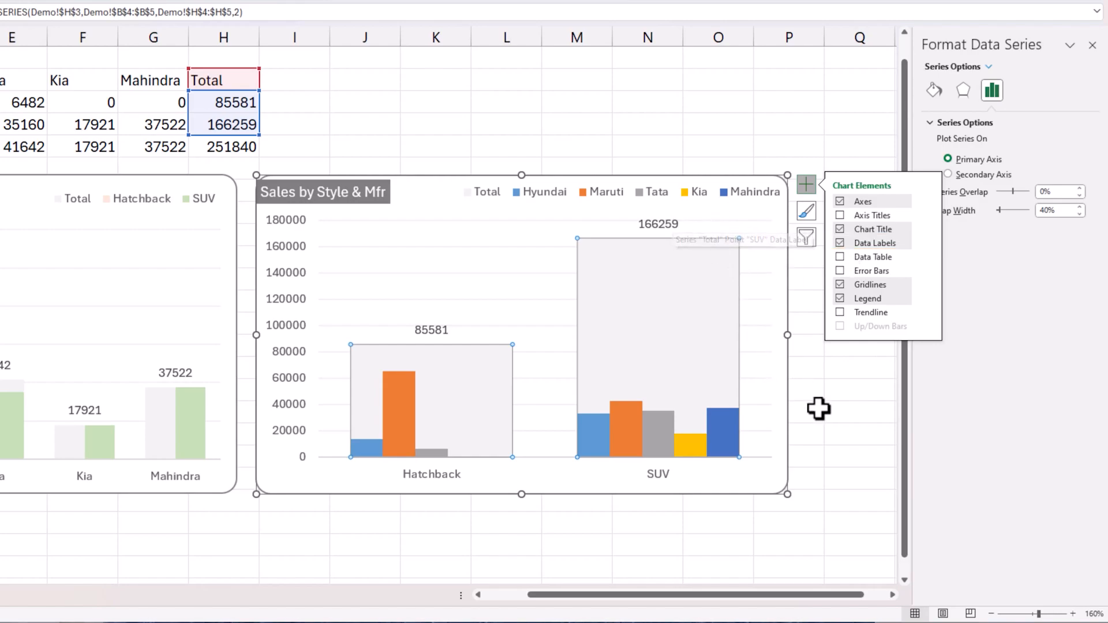
mouse_move(692, 457)
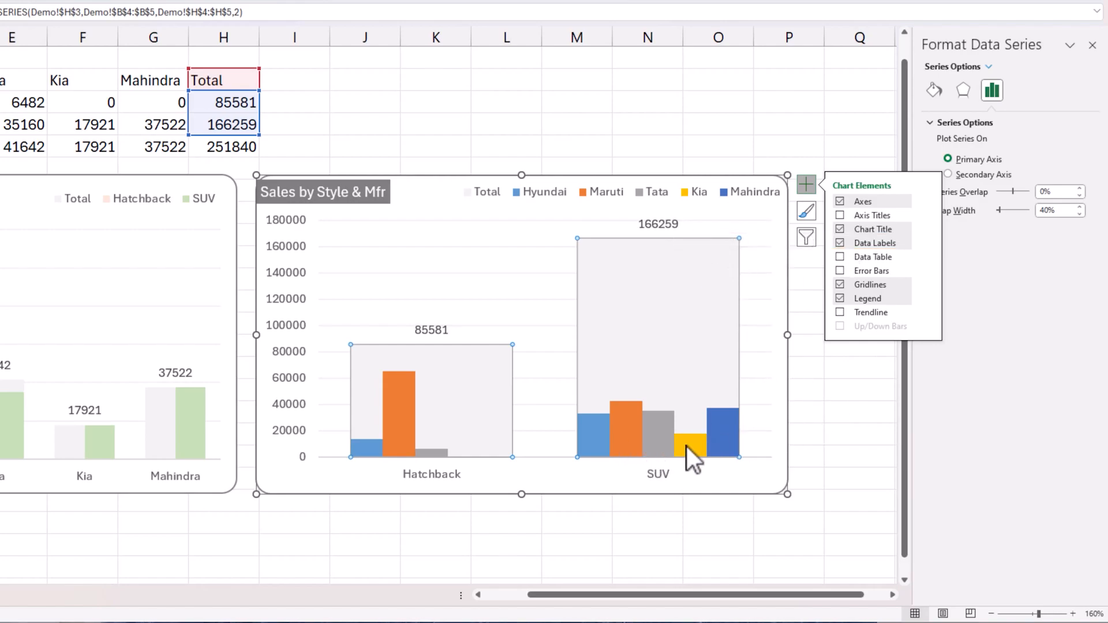